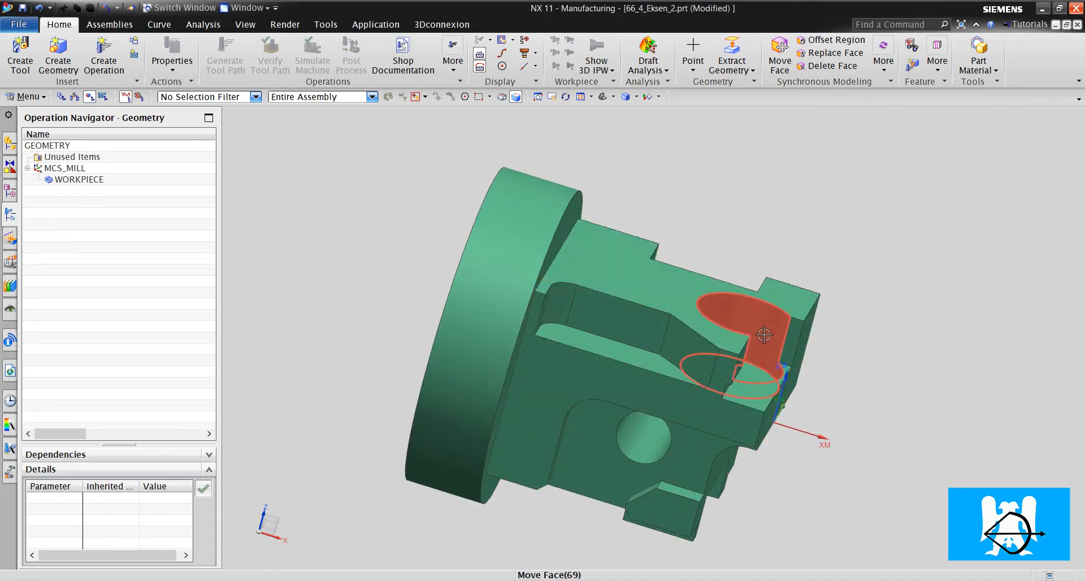
# Inspect the part from several sides, twice dismissing a new operation without creating it.
pyautogui.moveTo(766, 336); pyautogui.dragTo(688, 434)
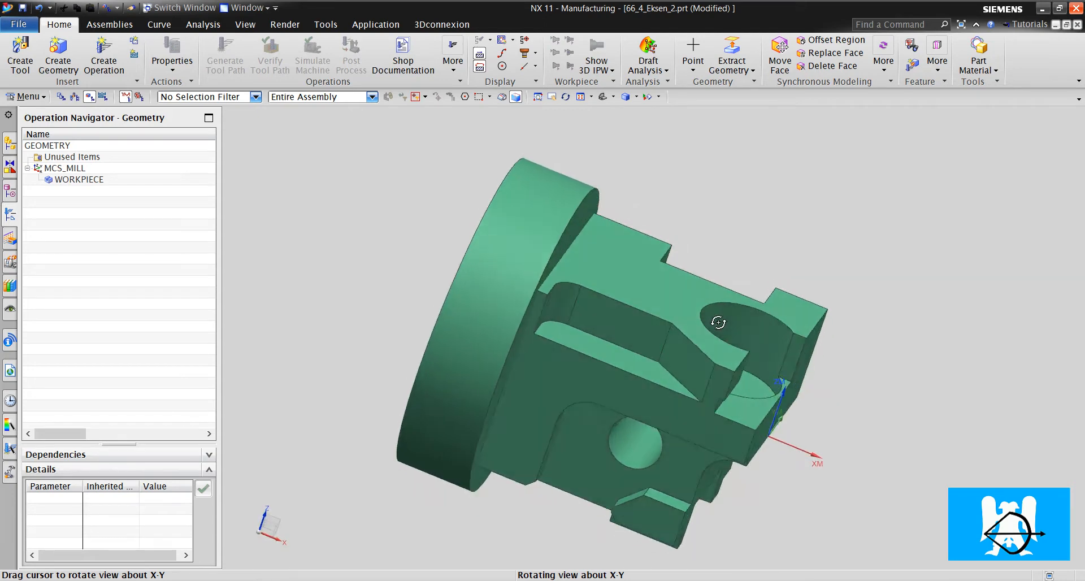
pyautogui.moveTo(718, 322); pyautogui.dragTo(679, 316)
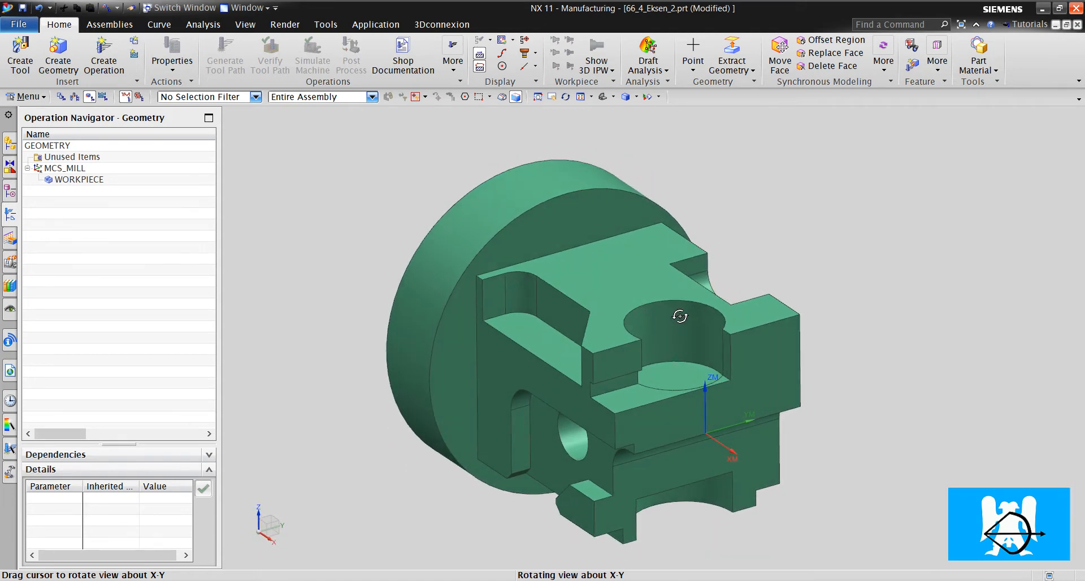
pyautogui.moveTo(680, 316); pyautogui.dragTo(721, 209)
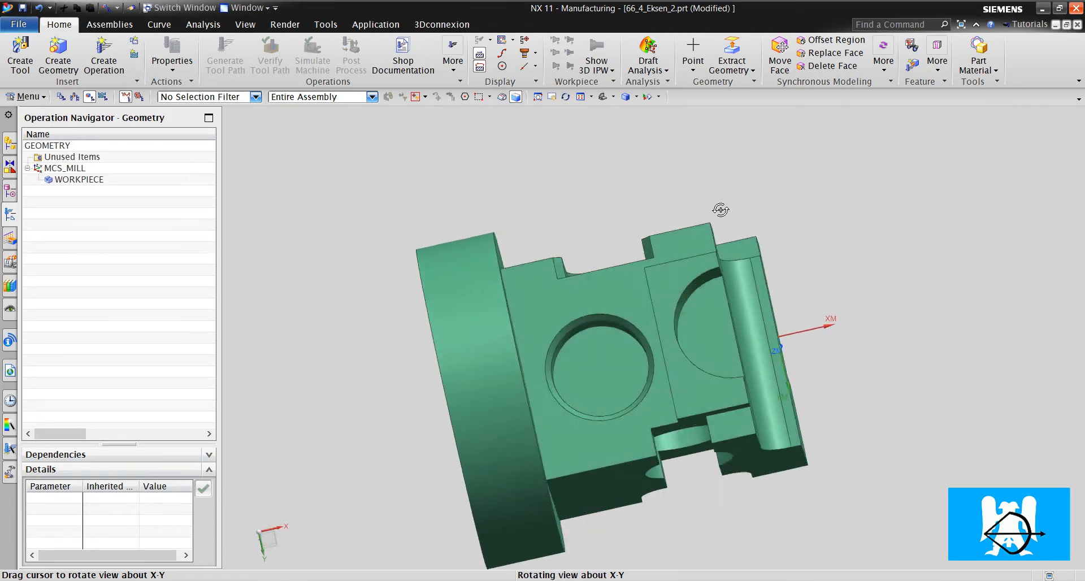
pyautogui.moveTo(721, 209); pyautogui.dragTo(702, 366)
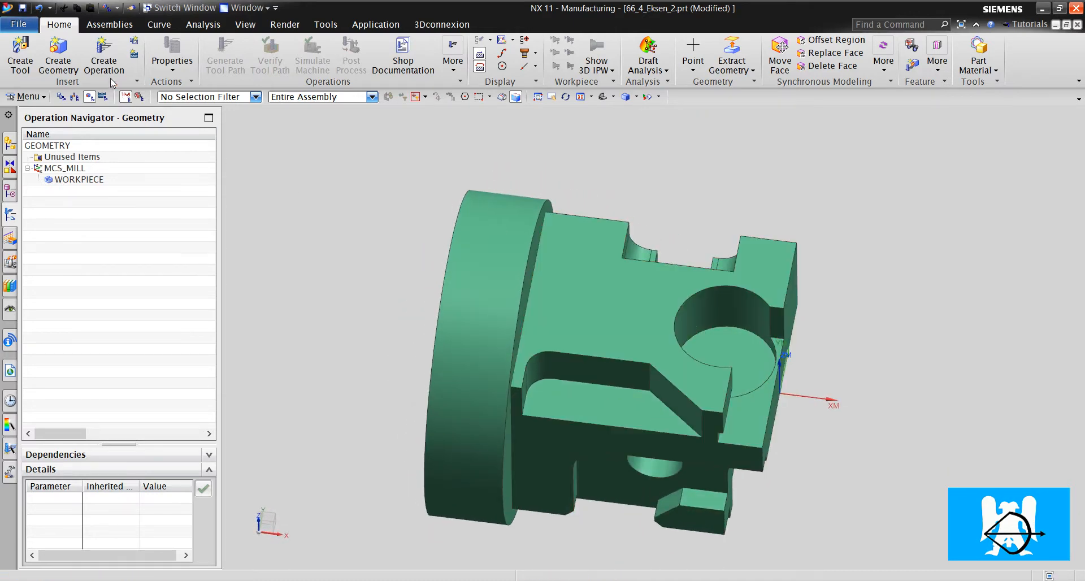
pyautogui.click(103, 55)
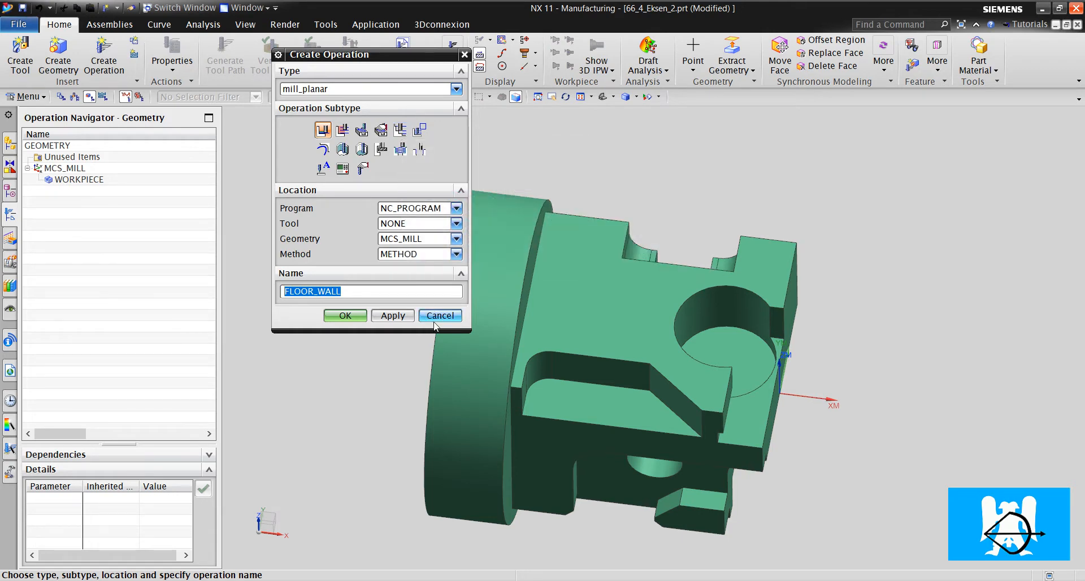
pyautogui.click(440, 315)
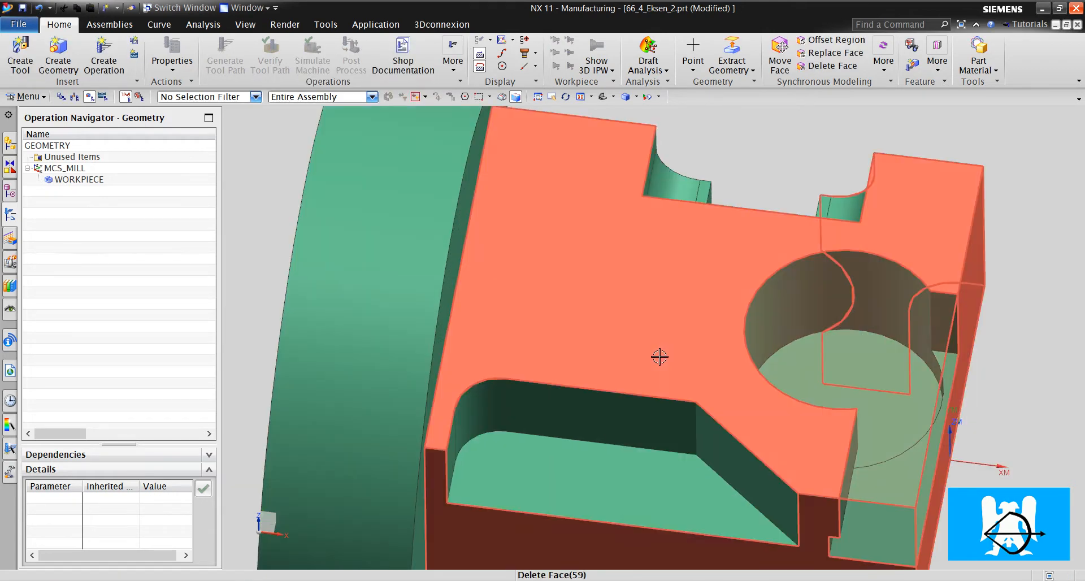
pyautogui.moveTo(658, 357); pyautogui.dragTo(664, 338)
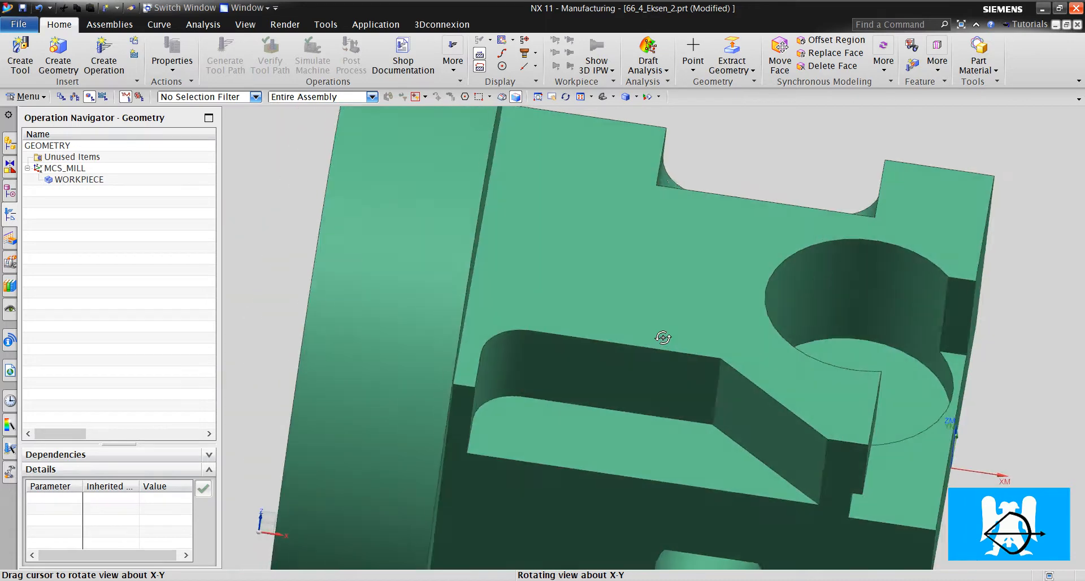
pyautogui.moveTo(663, 337); pyautogui.dragTo(631, 312)
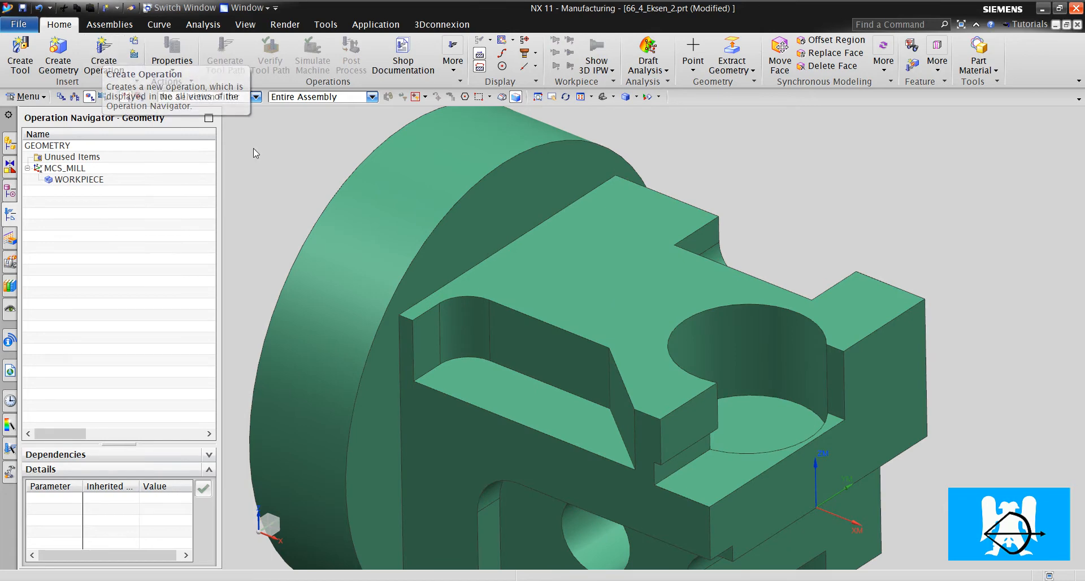
pyautogui.moveTo(578, 298)
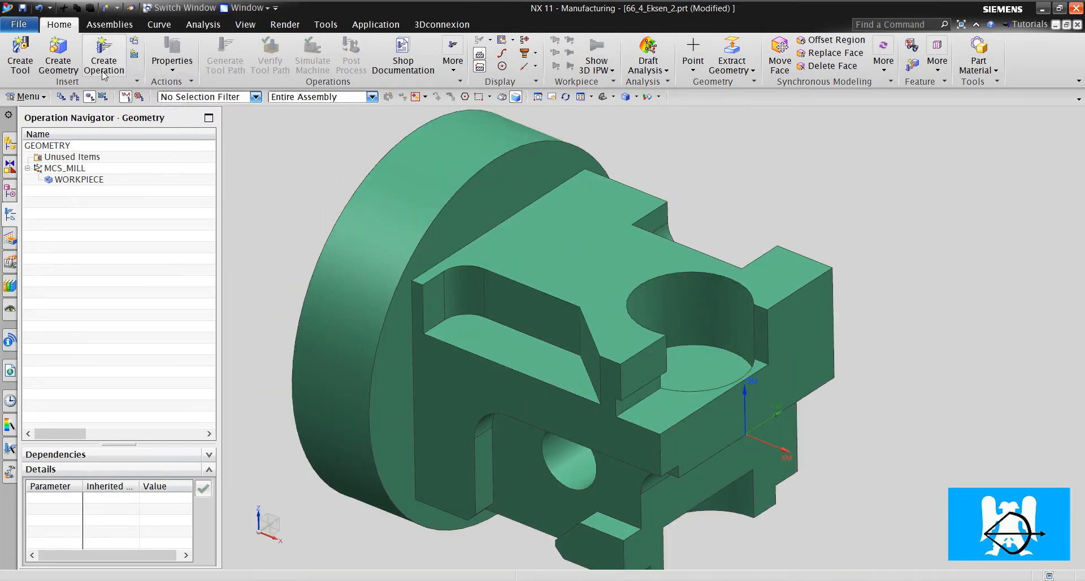
pyautogui.click(103, 55)
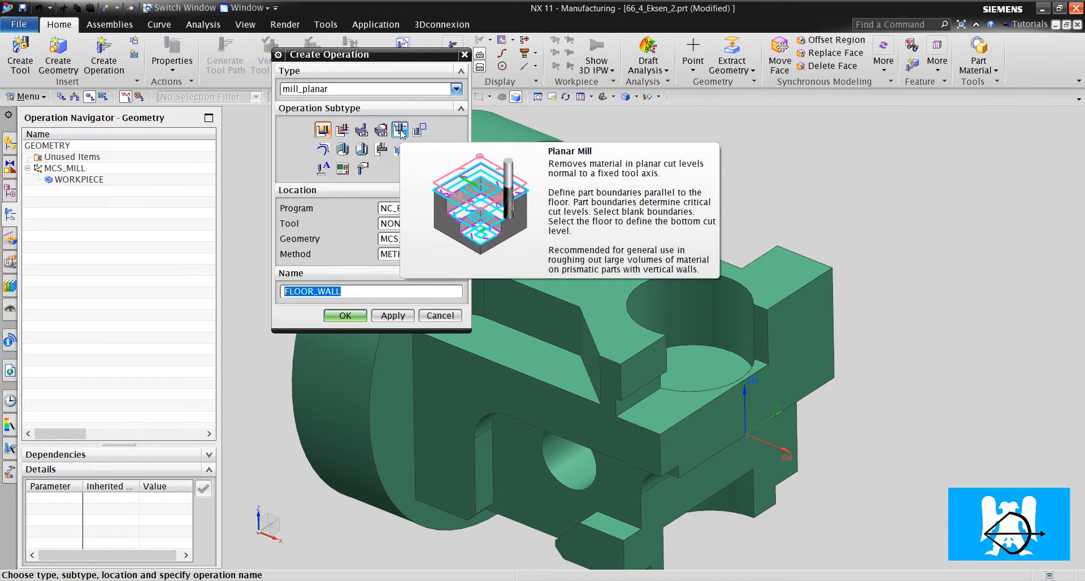
pyautogui.click(439, 316)
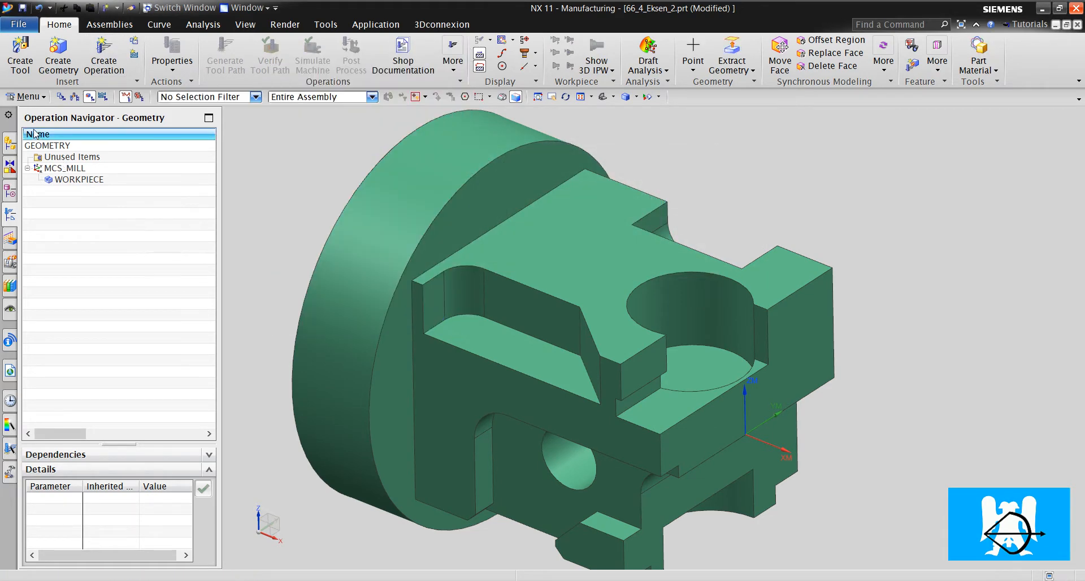
# Sketch a rectangle enclosing the part's top side via Insert > Sketch in Task Environment.
pyautogui.click(26, 96)
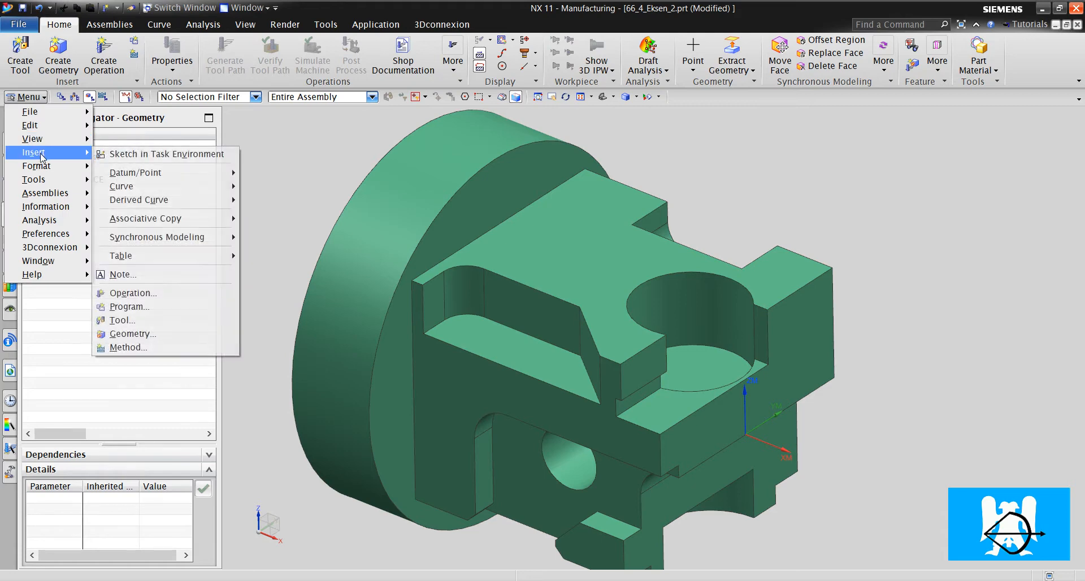
pyautogui.click(165, 154)
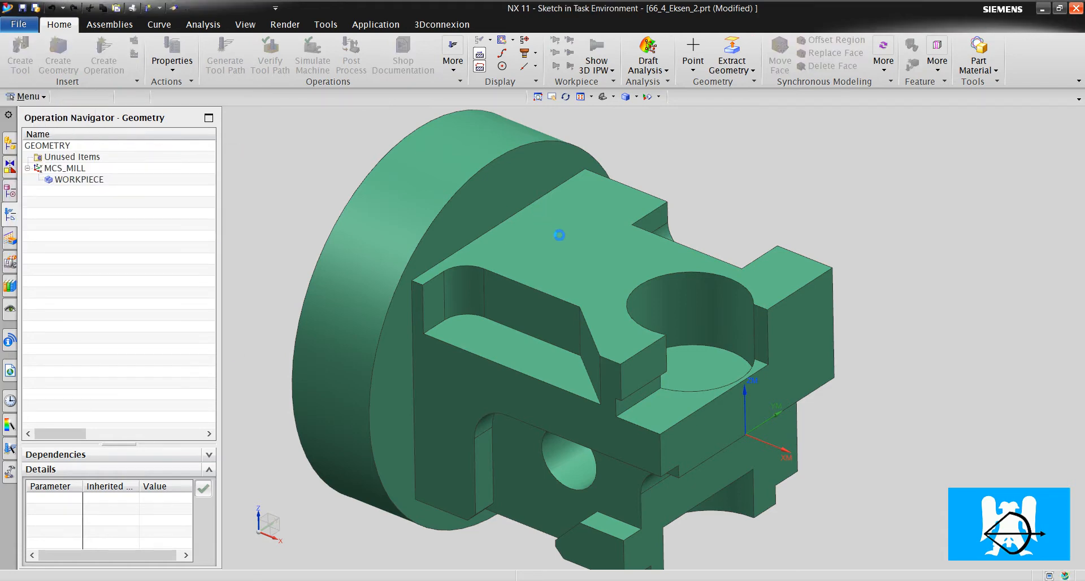
pyautogui.moveTo(581, 258)
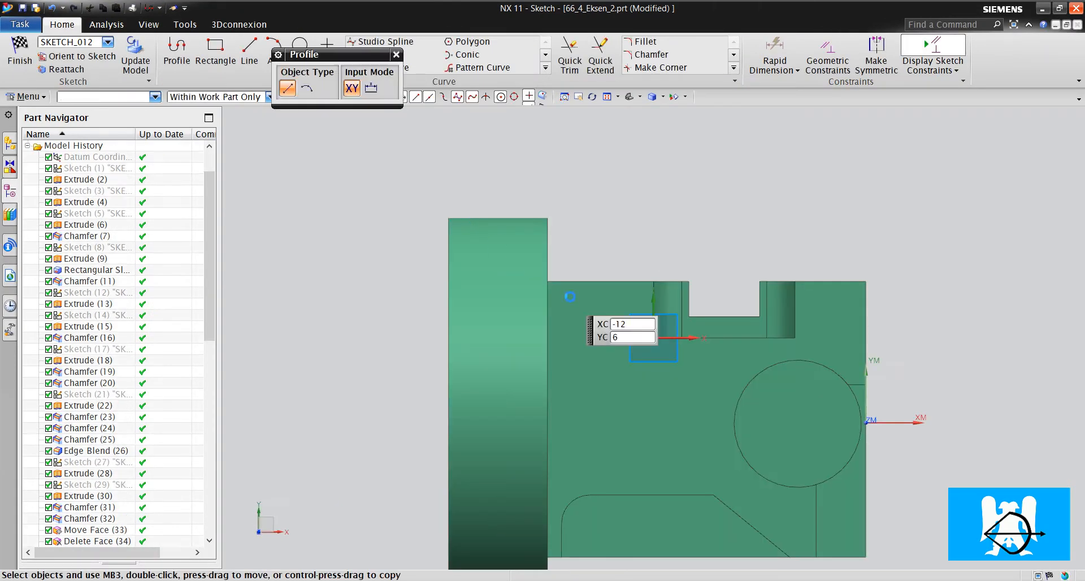
pyautogui.click(215, 52)
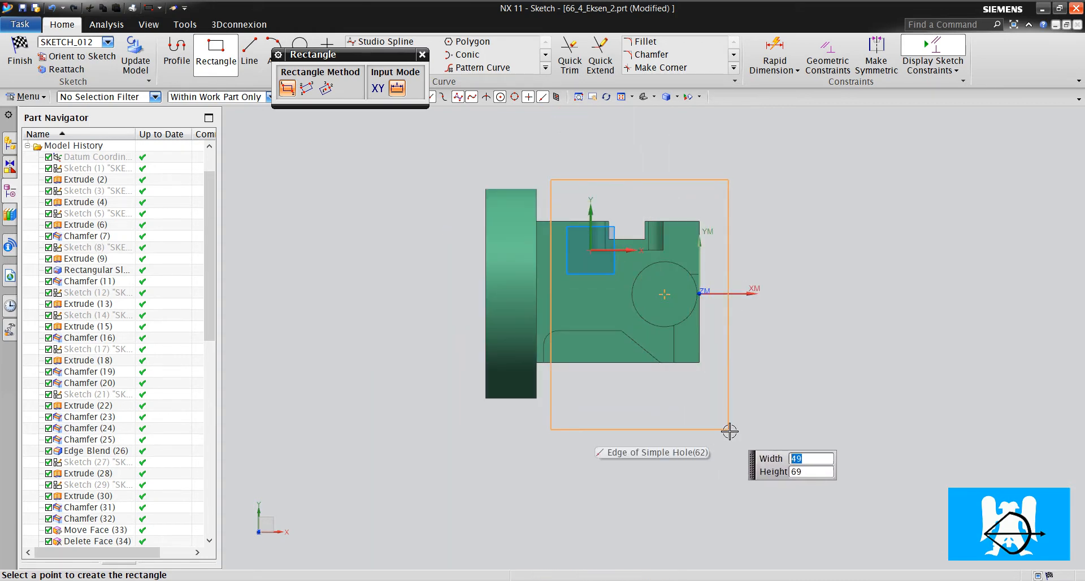
pyautogui.click(727, 428)
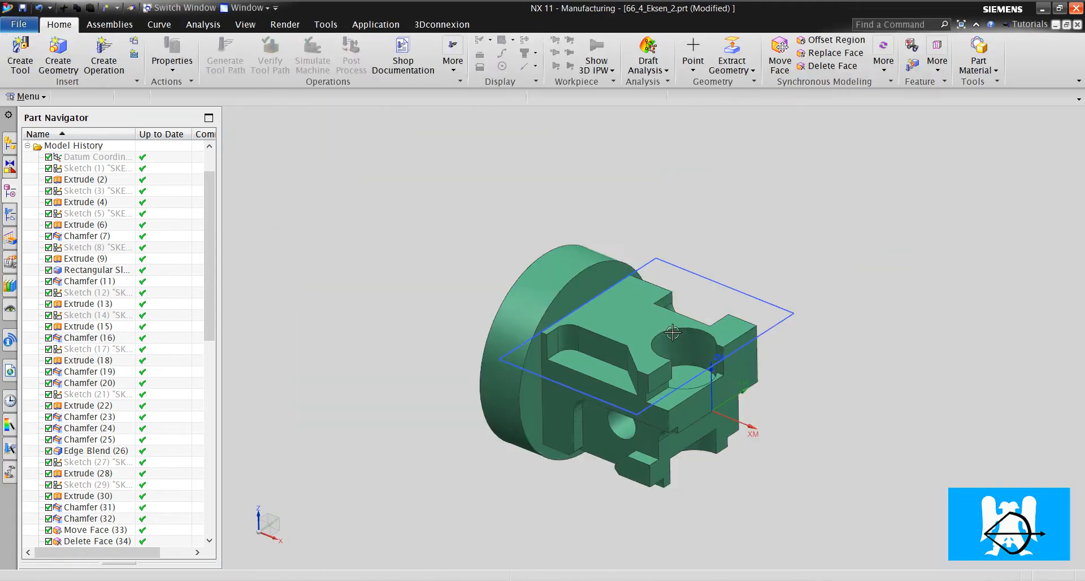
# Create a mill_planar Planar Mill operation using the D20 tool.
pyautogui.click(102, 55)
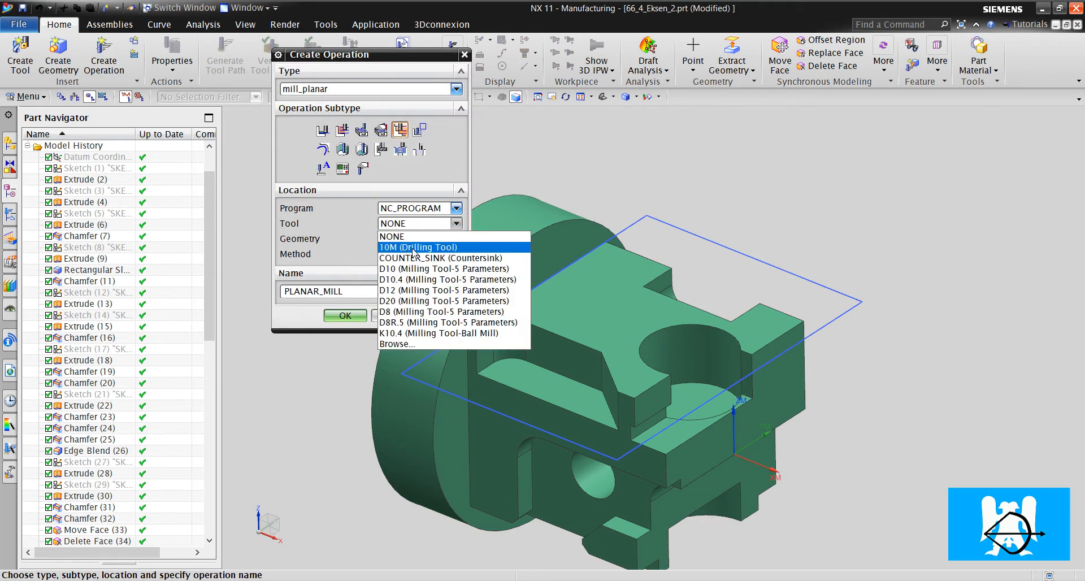
pyautogui.click(443, 301)
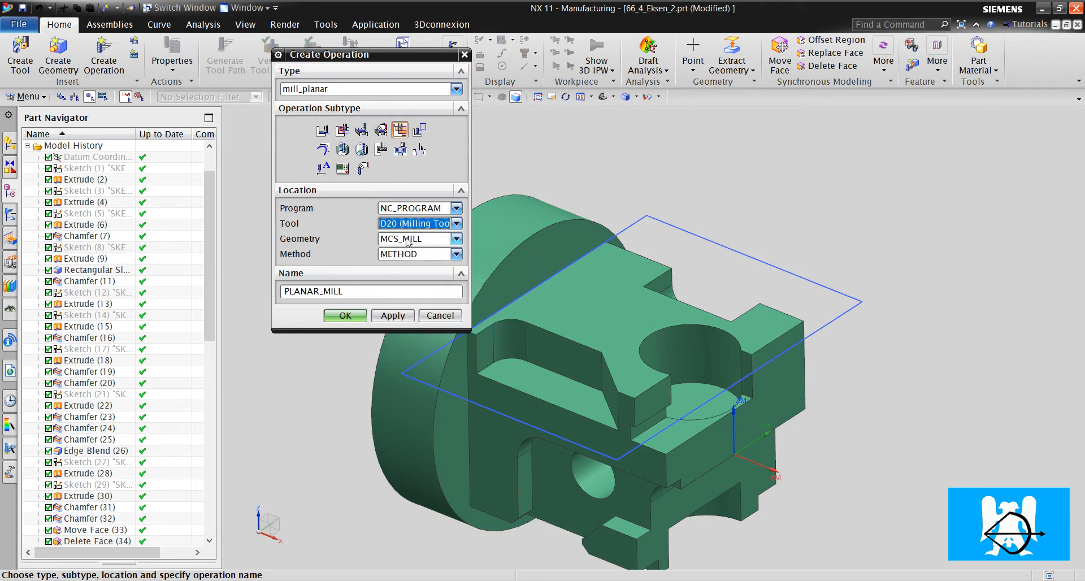
pyautogui.click(439, 316)
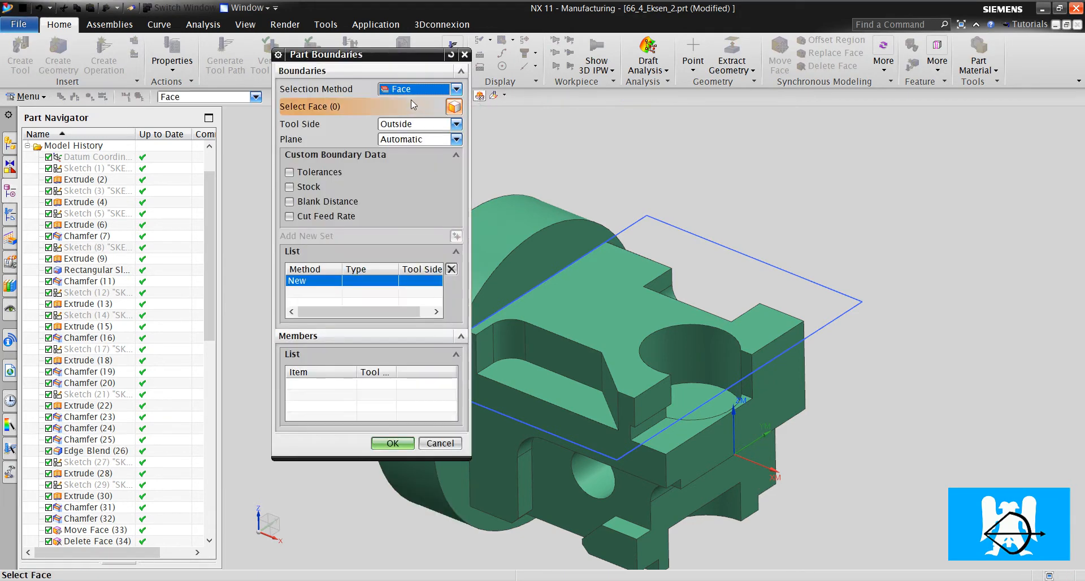
# Define the part boundary from the rectangle's connected curves with cutting Inside.
pyautogui.click(456, 88)
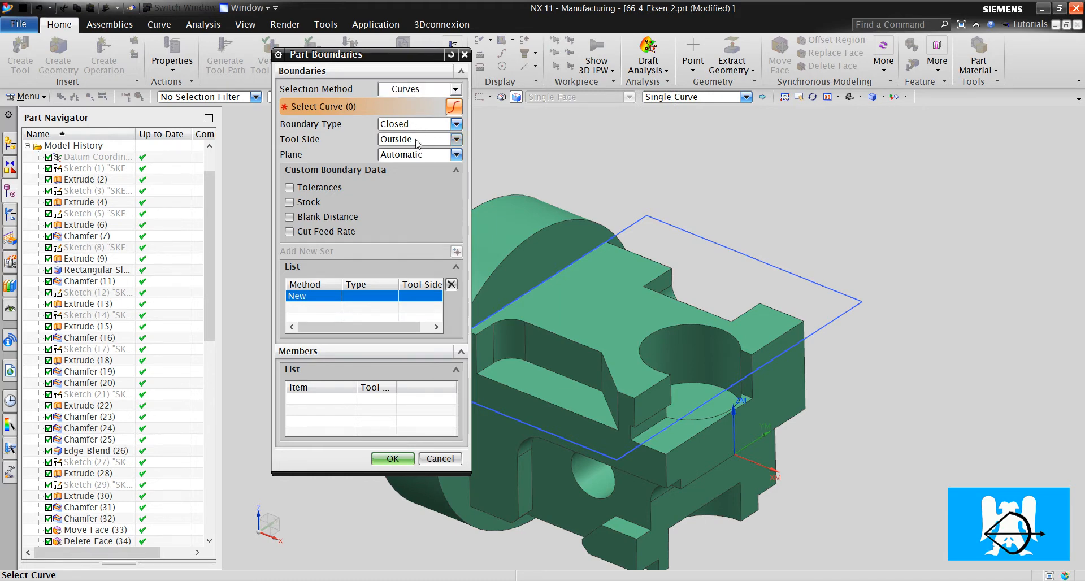
pyautogui.click(415, 139)
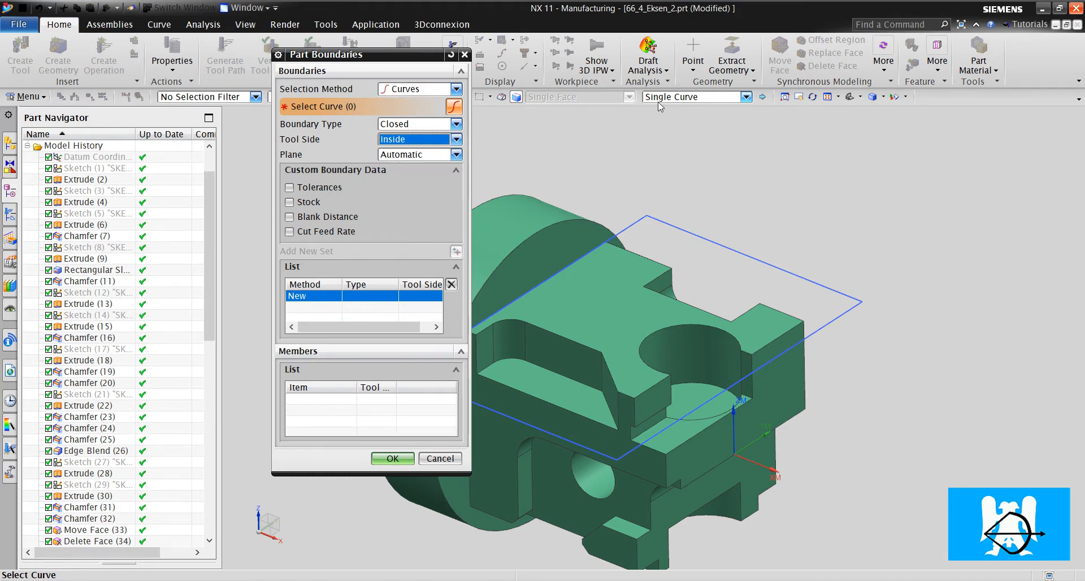
pyautogui.click(861, 302)
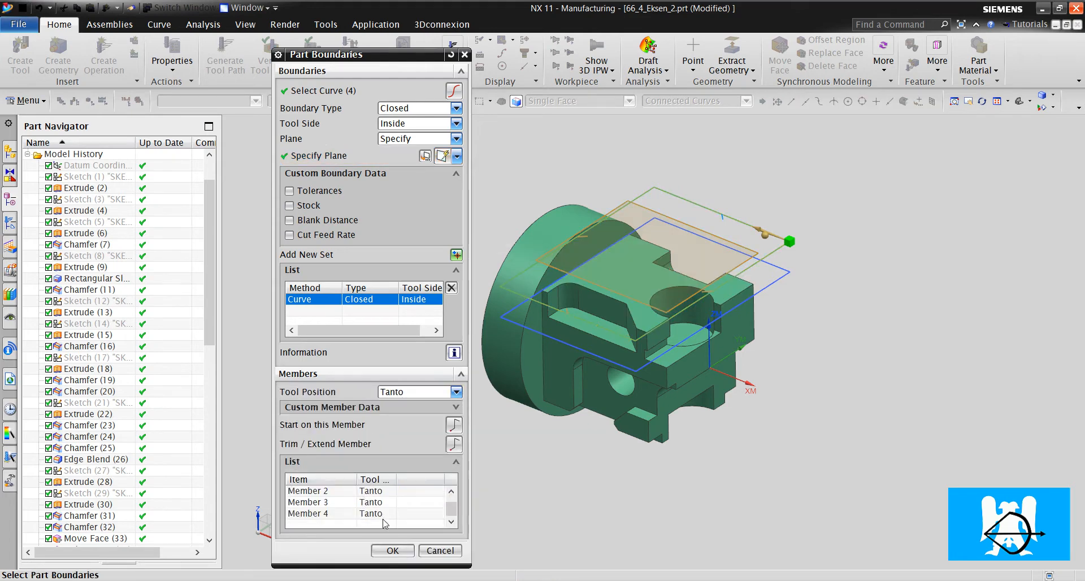
# Set the boundary members' tool position to On/Tanto and inspect the boundary near the hole.
pyautogui.click(456, 391)
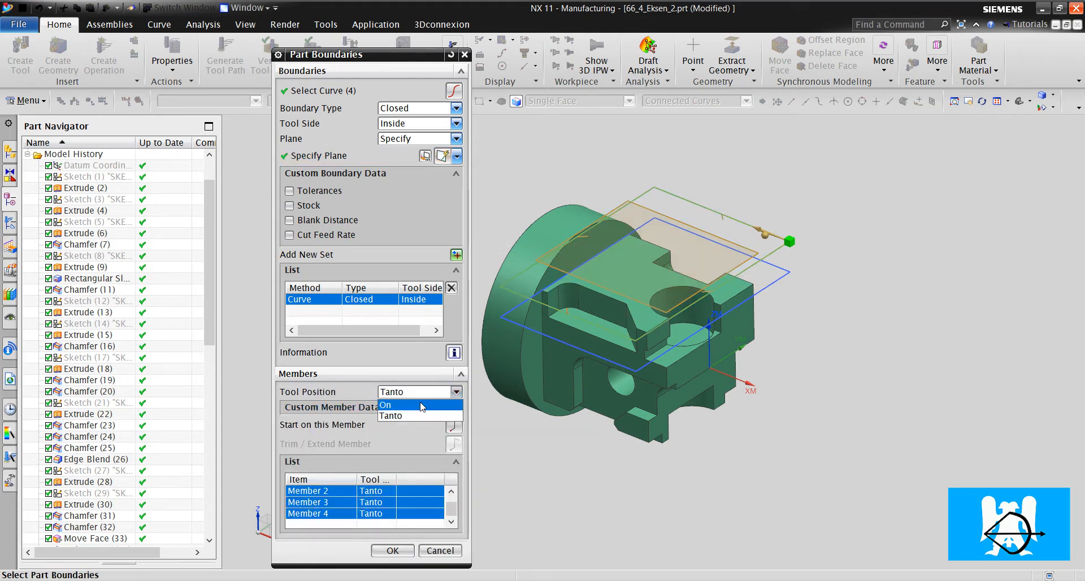
pyautogui.click(387, 405)
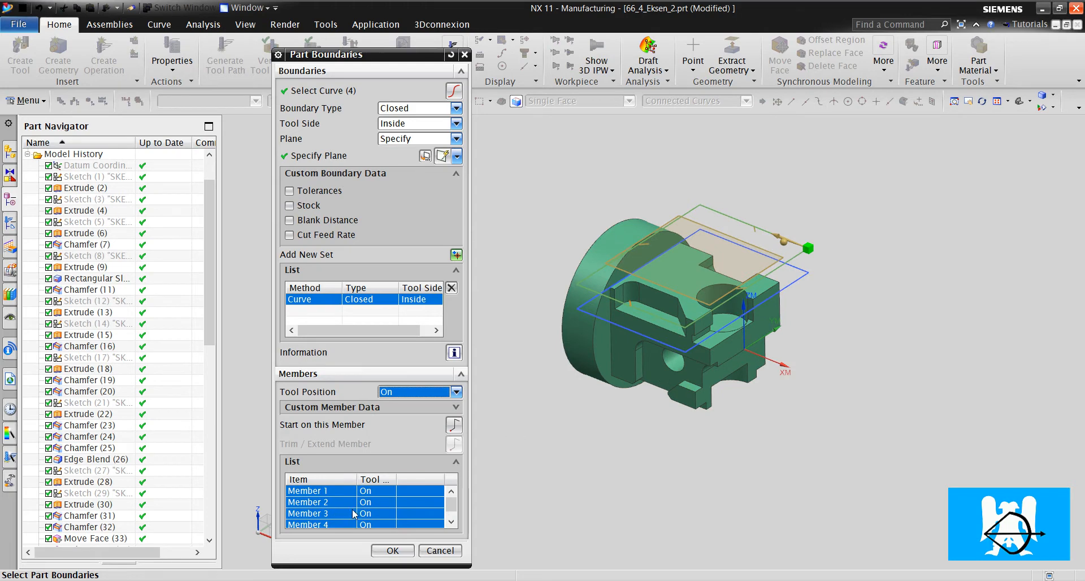
pyautogui.click(307, 490)
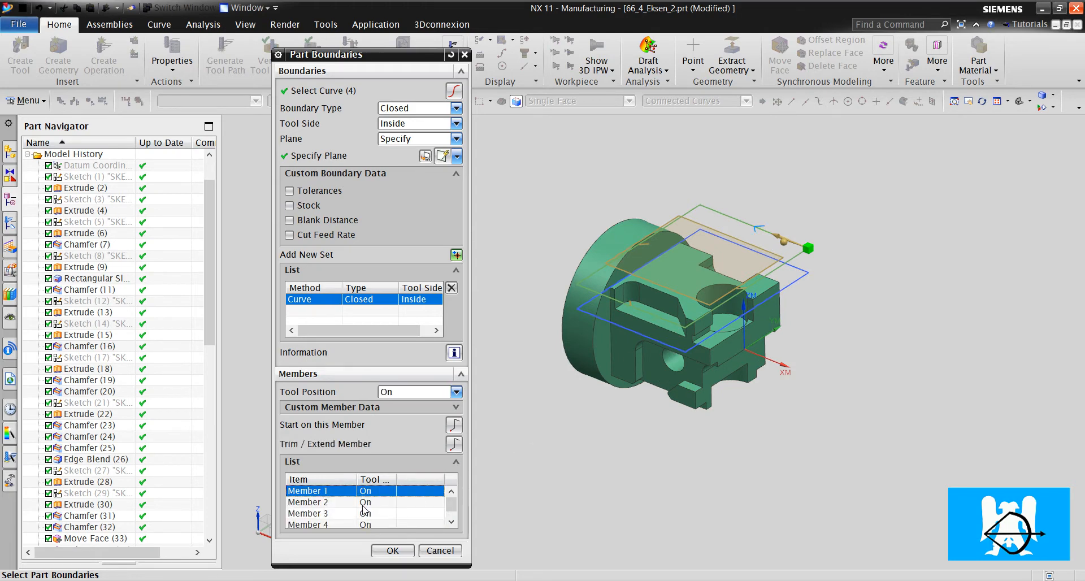
pyautogui.click(319, 502)
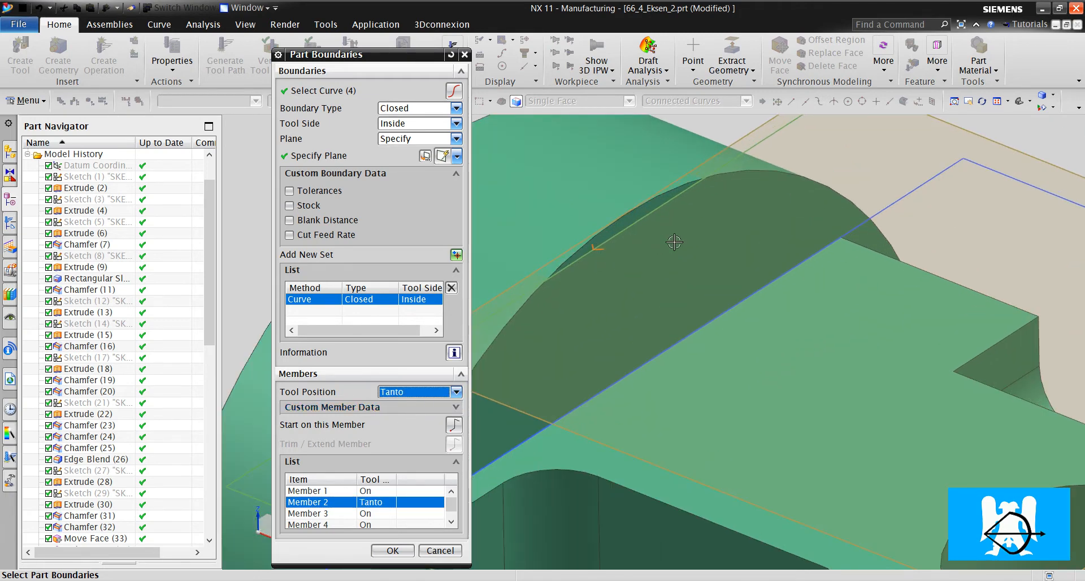
pyautogui.moveTo(675, 242); pyautogui.dragTo(737, 305)
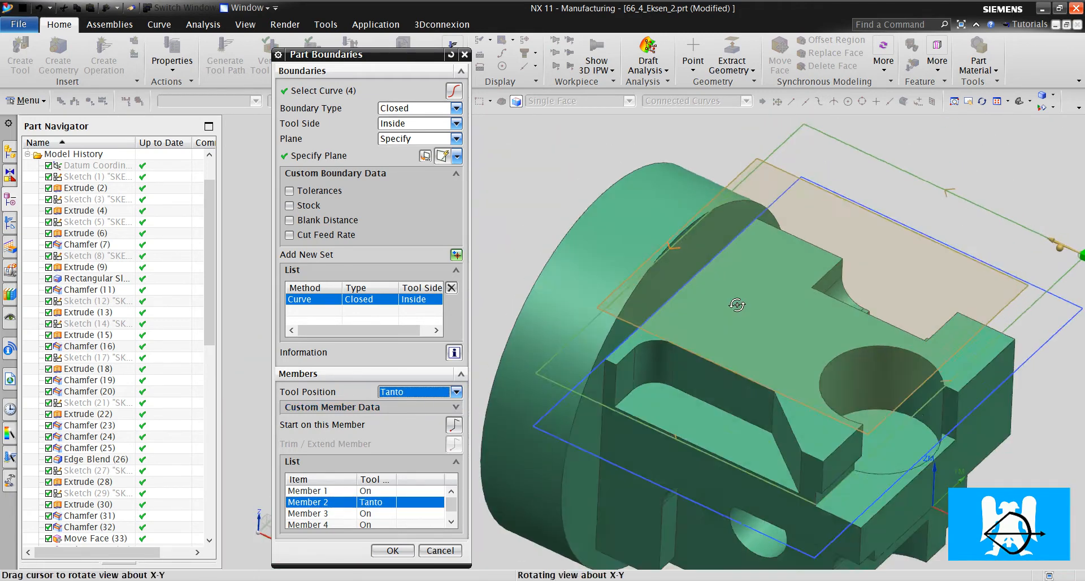
pyautogui.moveTo(737, 305); pyautogui.dragTo(698, 314)
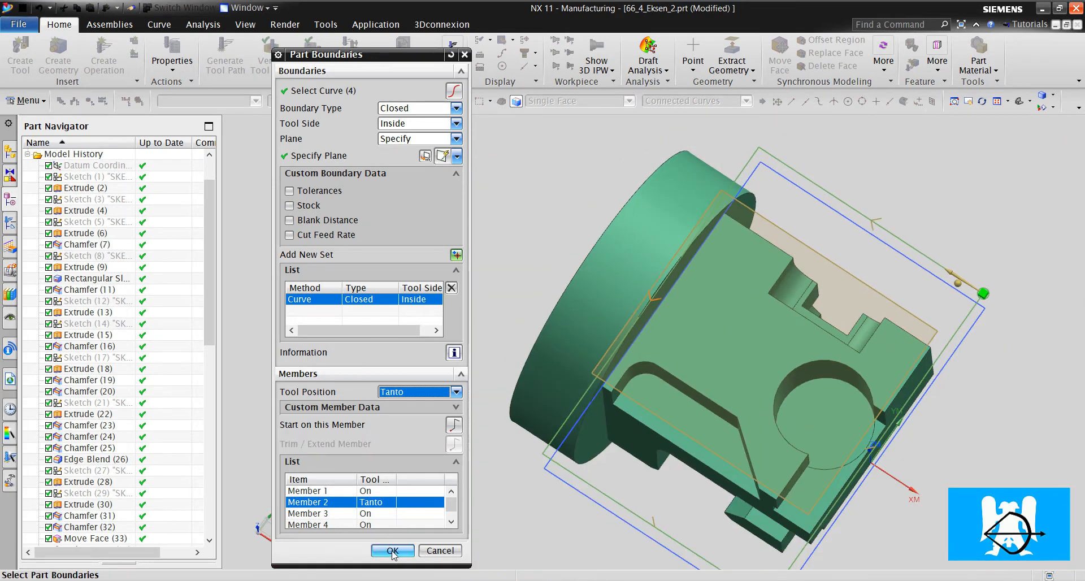
# Set Pattern Direction Inward and define the missing floor plane on the part's top face.
pyautogui.click(392, 549)
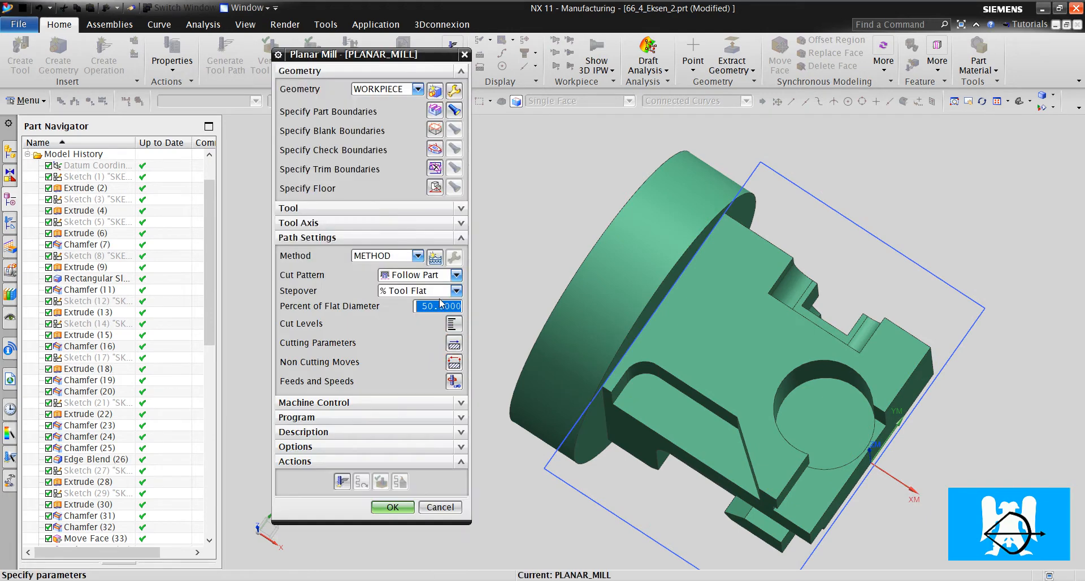
pyautogui.click(455, 323)
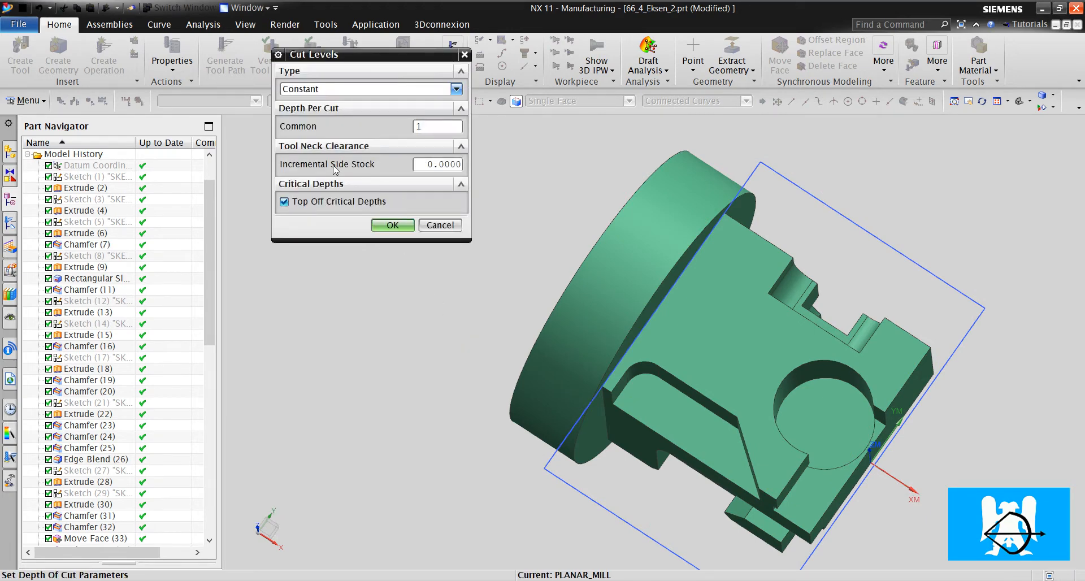
pyautogui.click(392, 225)
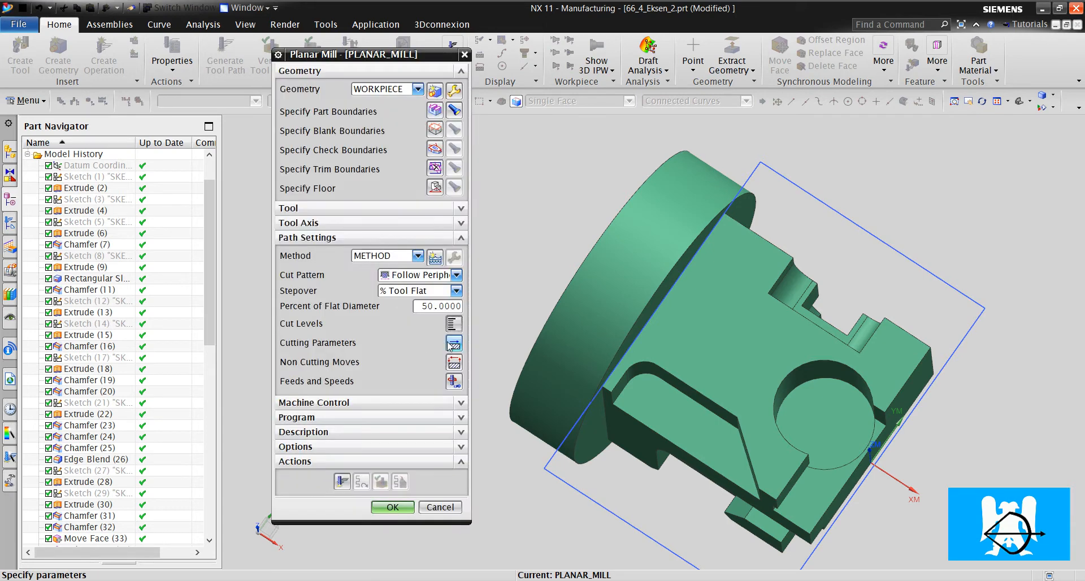
pyautogui.click(455, 342)
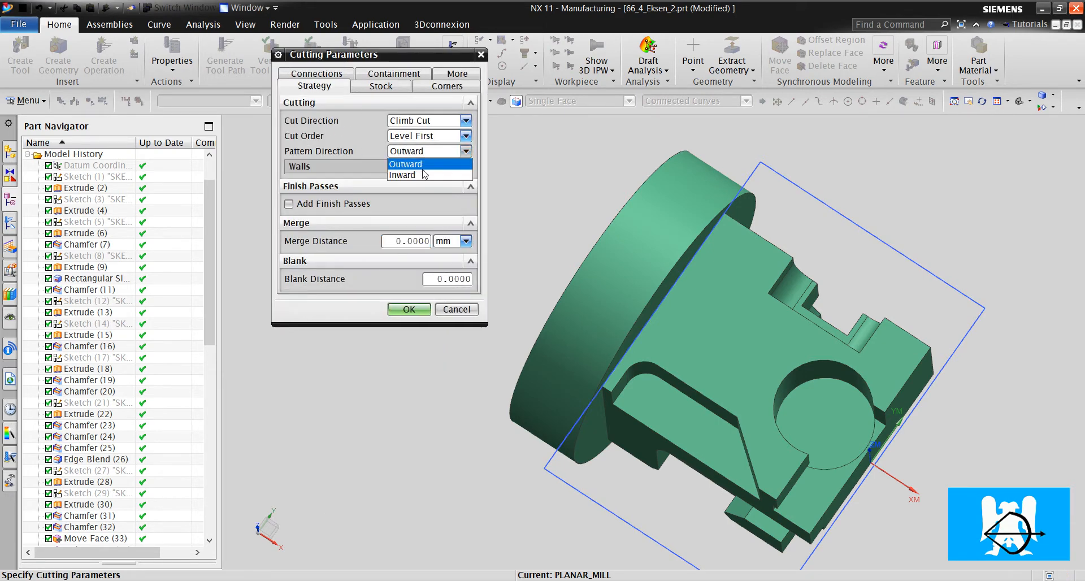
pyautogui.click(408, 310)
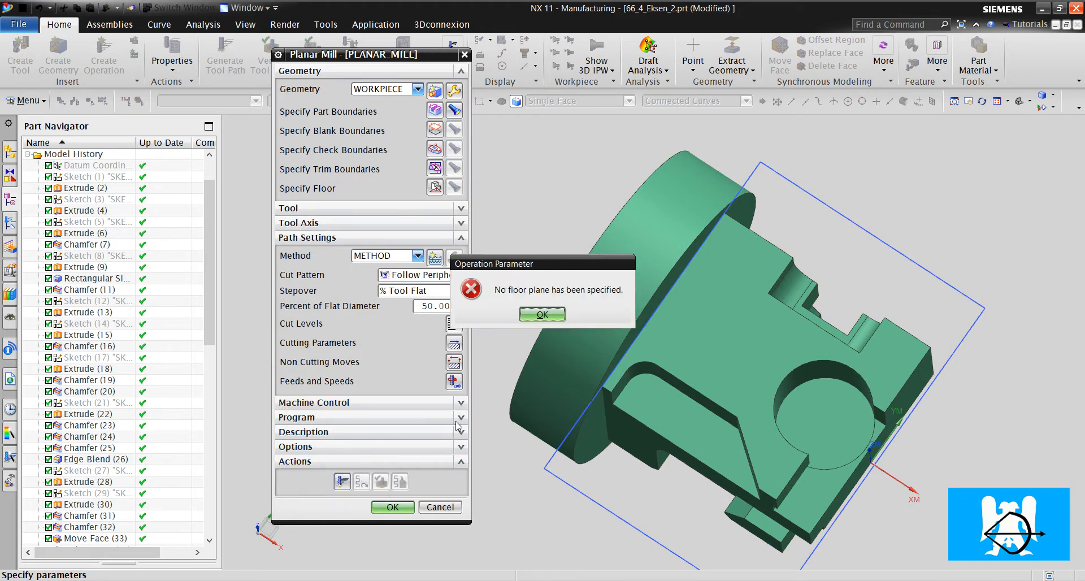
pyautogui.moveTo(541, 314)
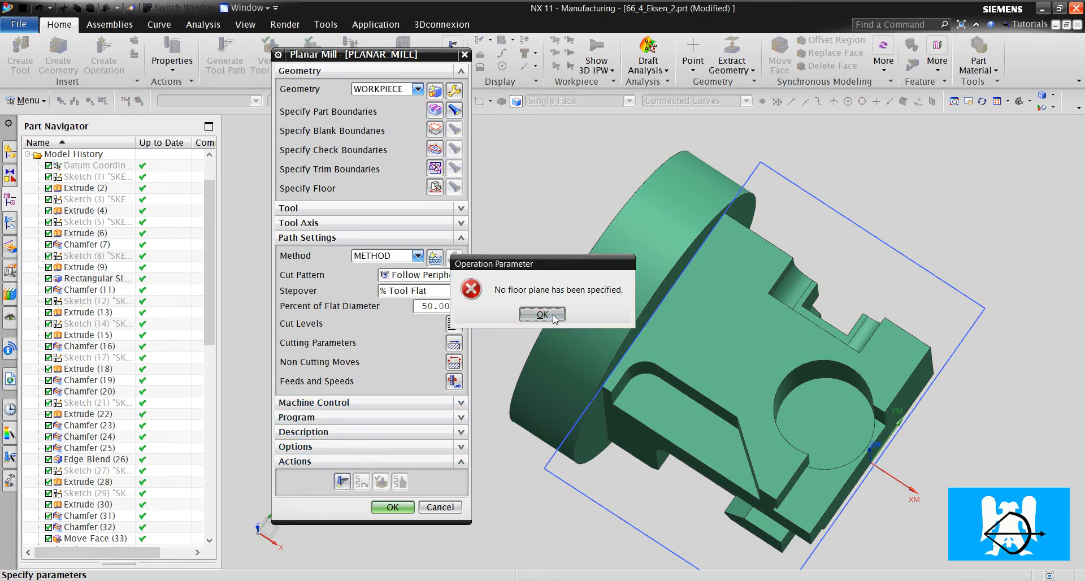
pyautogui.click(541, 314)
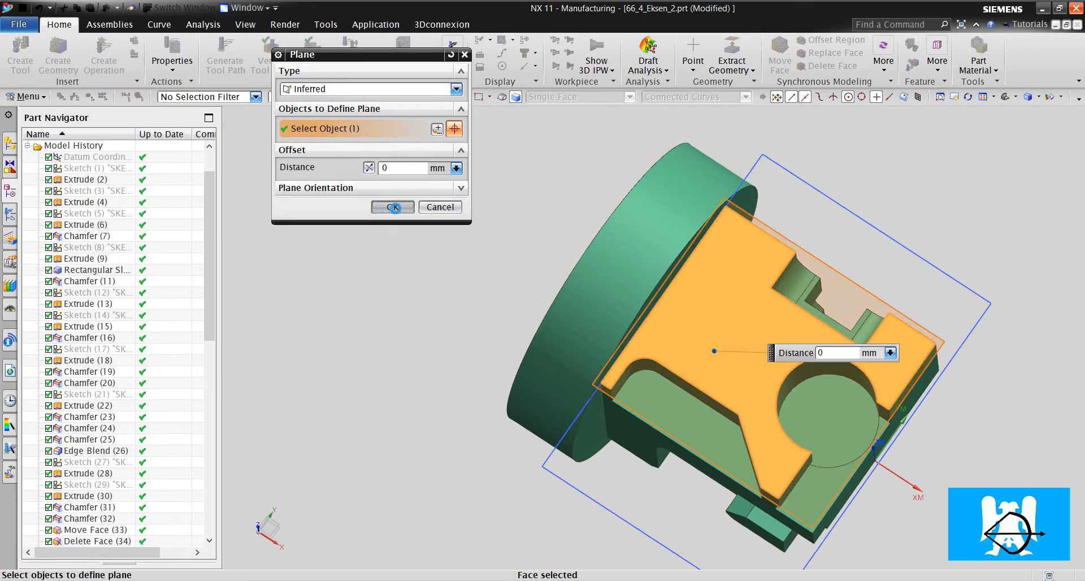
pyautogui.click(393, 206)
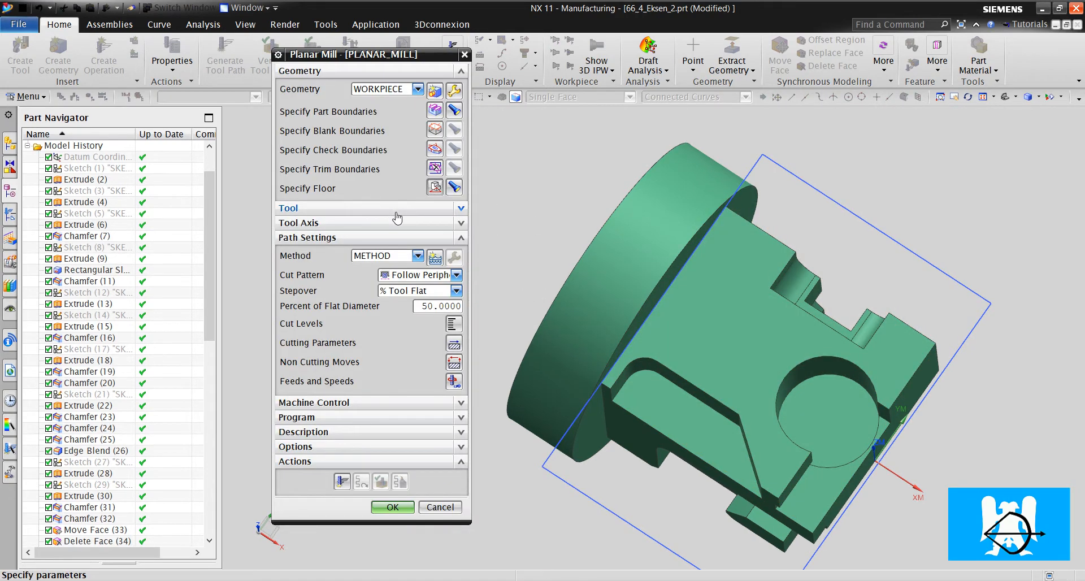
pyautogui.moveTo(400, 455)
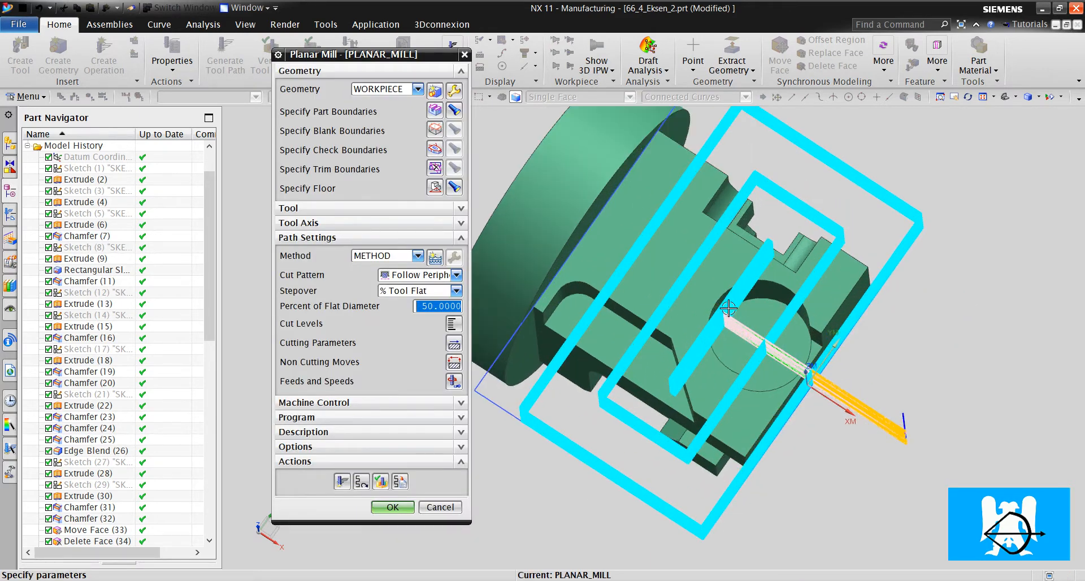
# Inspect the generated follow-periphery toolpath, adjust boundary members, then cancel the Planar Mill operation.
pyautogui.moveTo(727, 308); pyautogui.dragTo(740, 241)
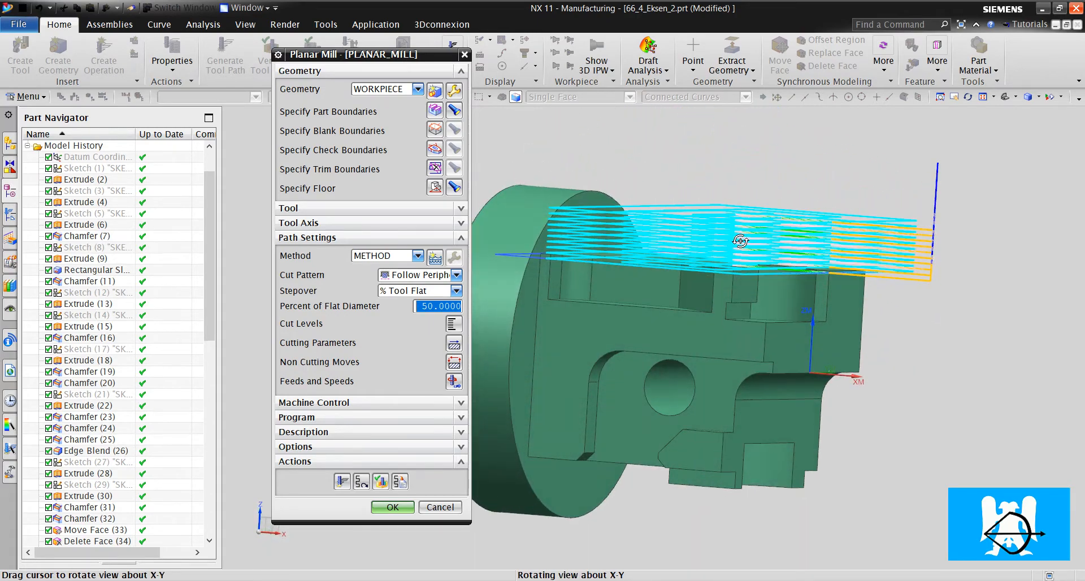
pyautogui.moveTo(740, 241); pyautogui.dragTo(668, 324)
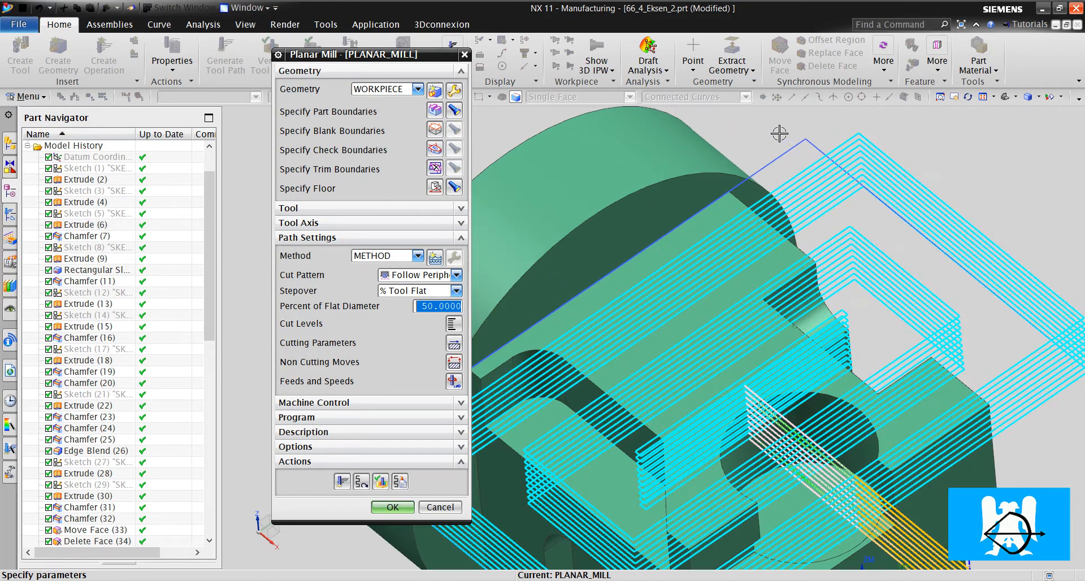
pyautogui.moveTo(780, 132); pyautogui.dragTo(791, 202)
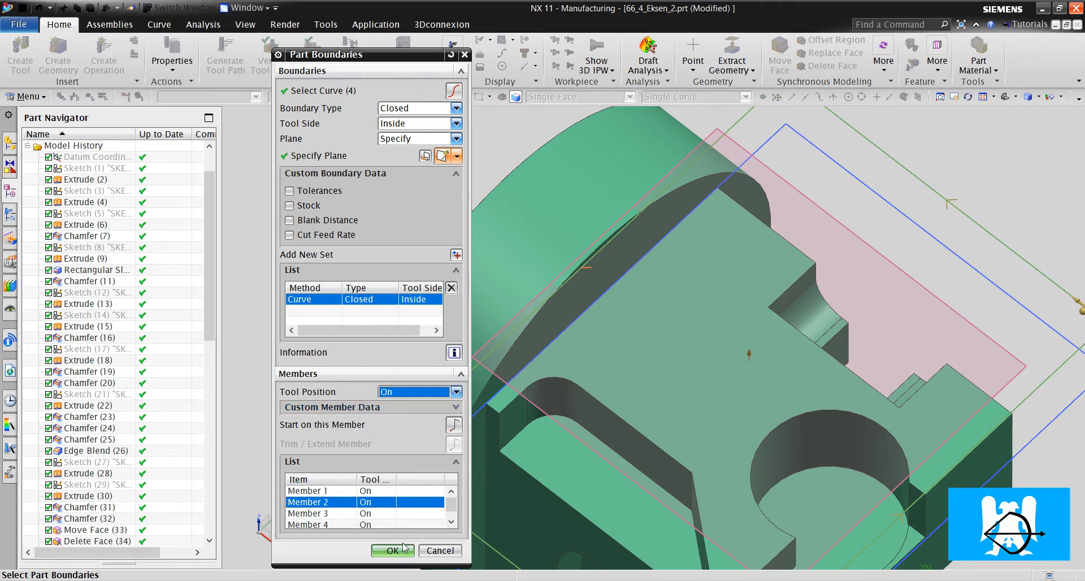
pyautogui.click(392, 550)
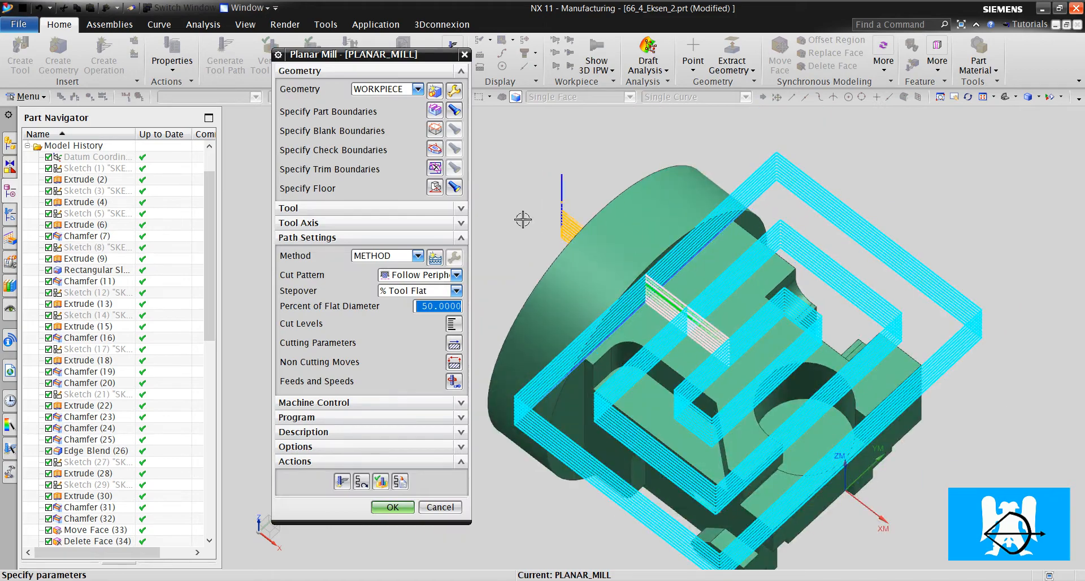
pyautogui.moveTo(733, 308)
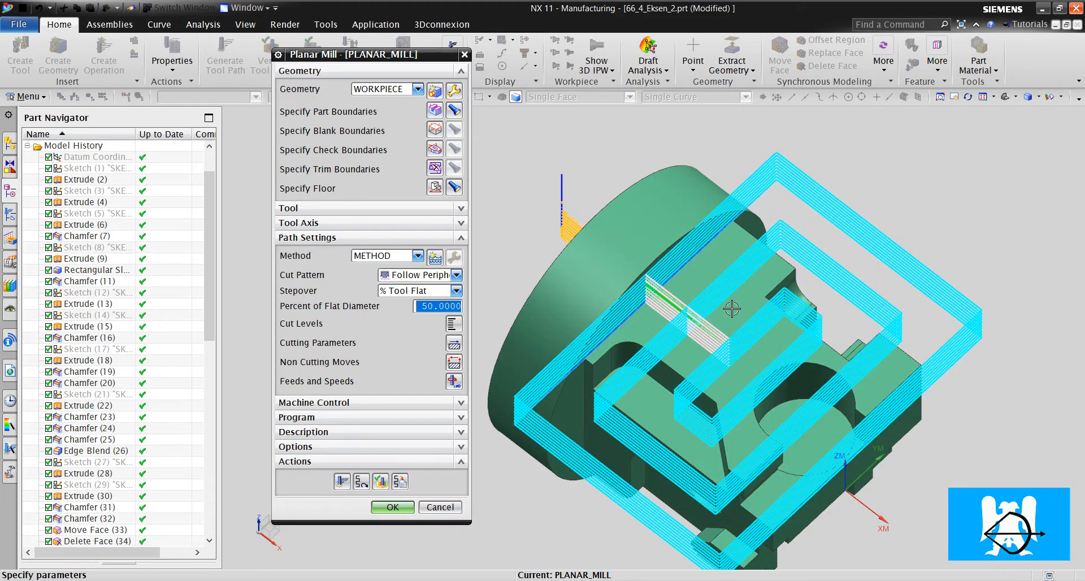
pyautogui.moveTo(732, 308); pyautogui.dragTo(717, 286)
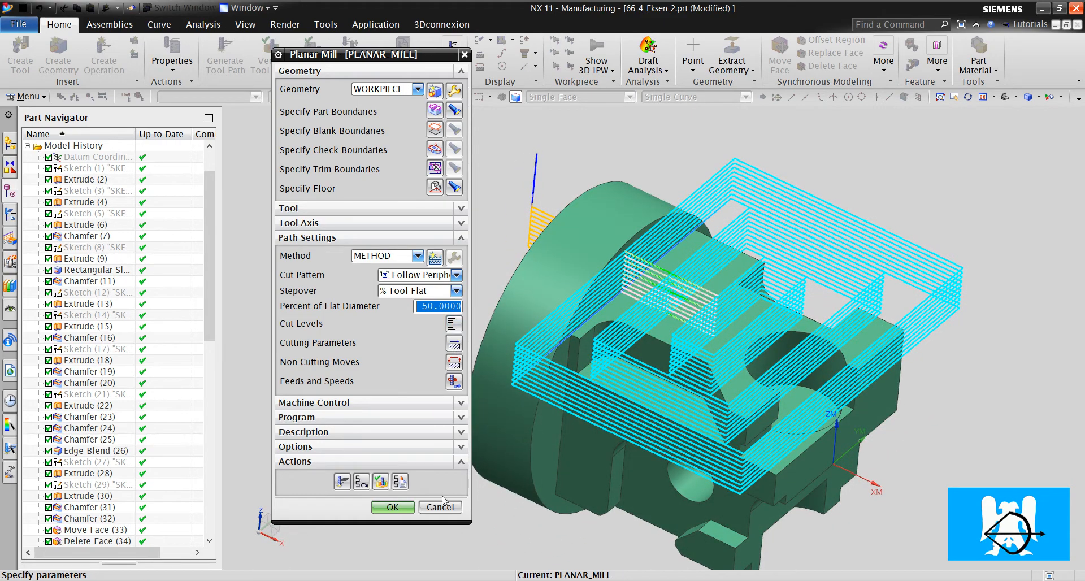
pyautogui.click(439, 508)
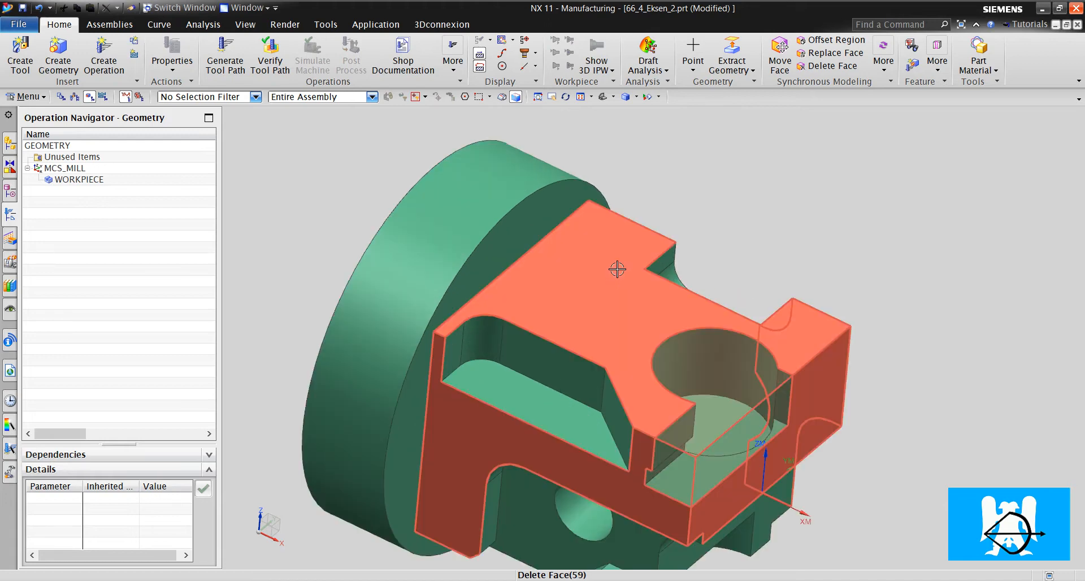
# Create a Floor Wall IPW operation with the D20 tool, using the top face as cut area floor.
pyautogui.moveTo(616, 269); pyautogui.dragTo(605, 284)
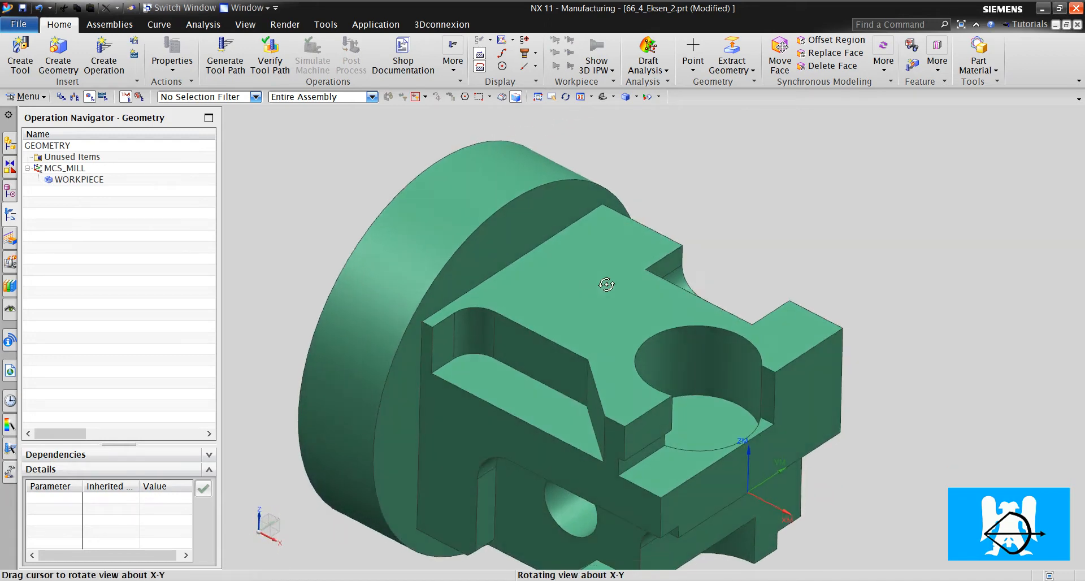
pyautogui.moveTo(508, 277)
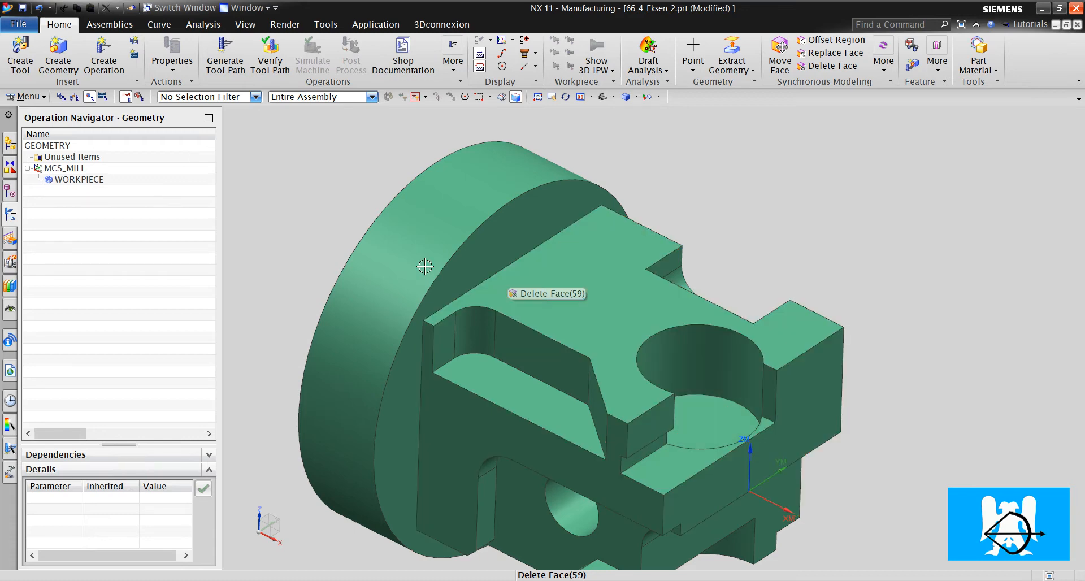
pyautogui.click(103, 55)
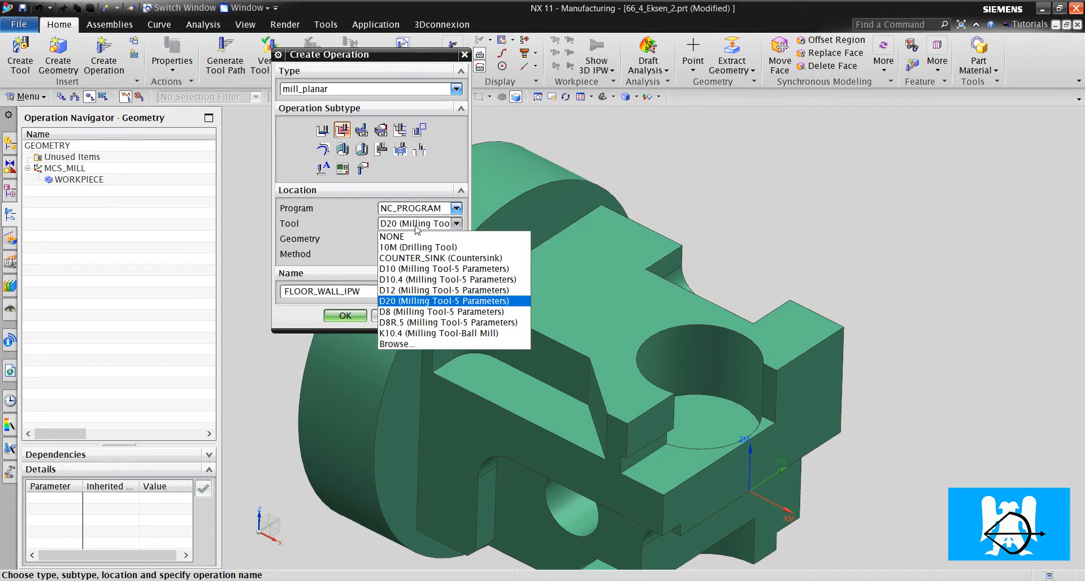
pyautogui.moveTo(426, 228)
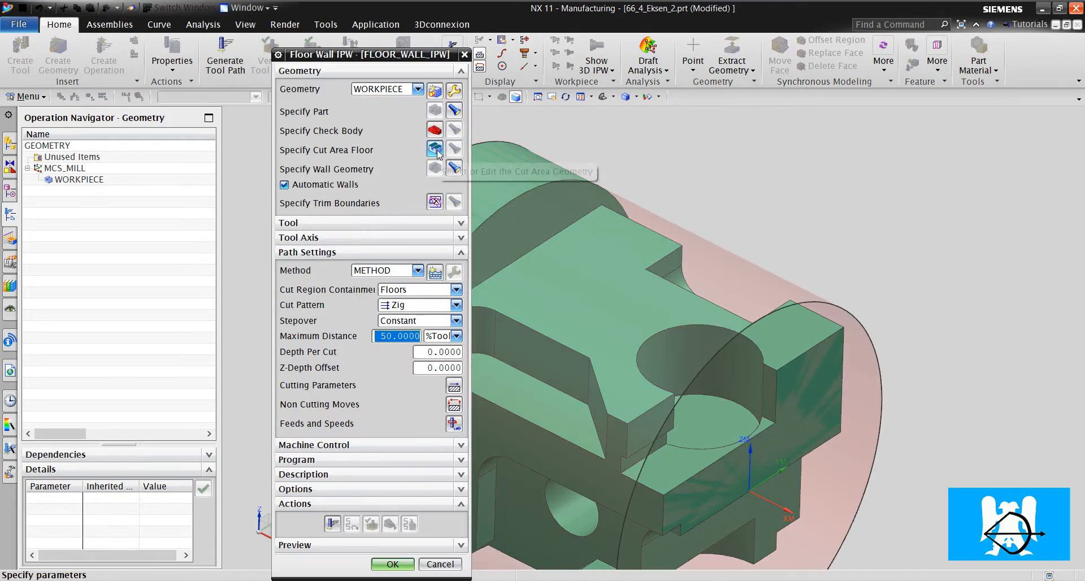
pyautogui.click(434, 149)
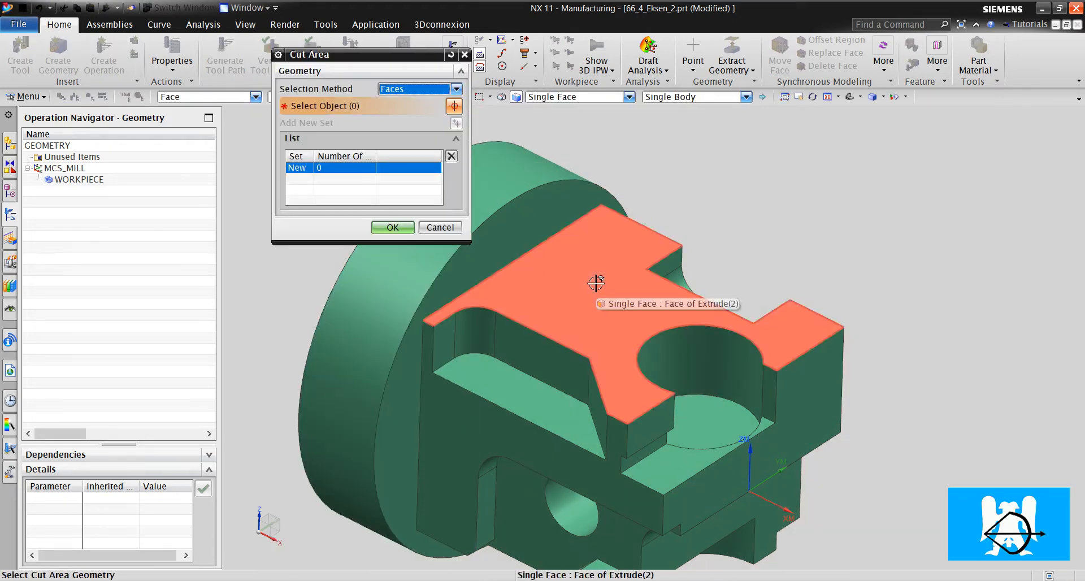
pyautogui.click(595, 284)
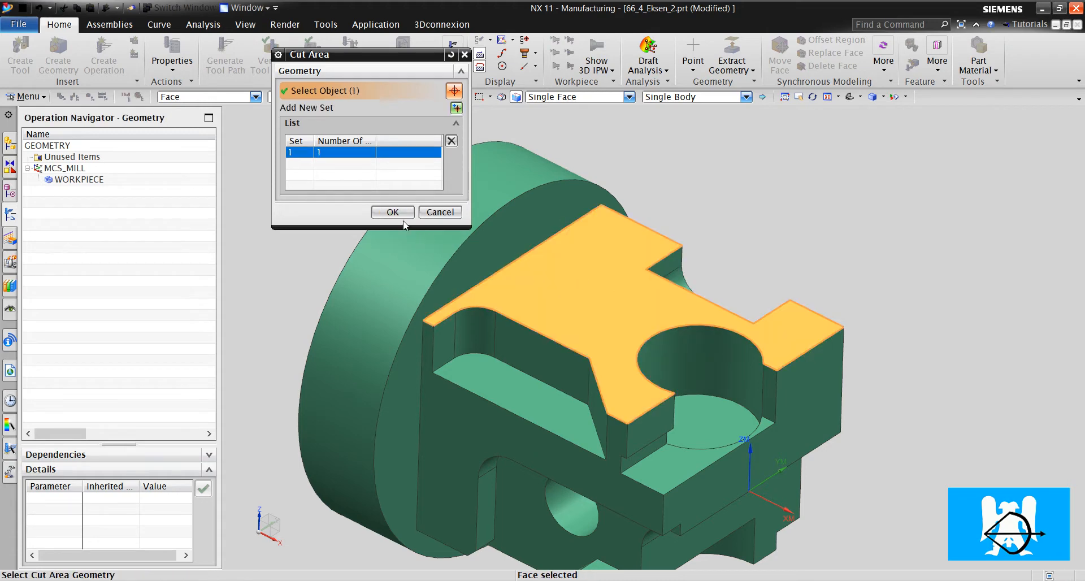
pyautogui.click(393, 211)
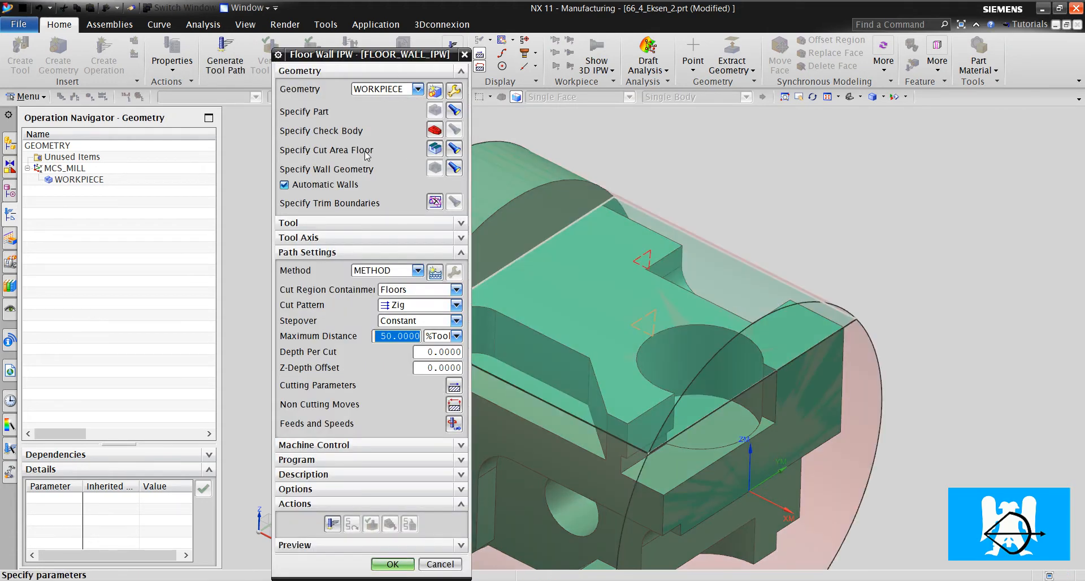
pyautogui.moveTo(455, 148)
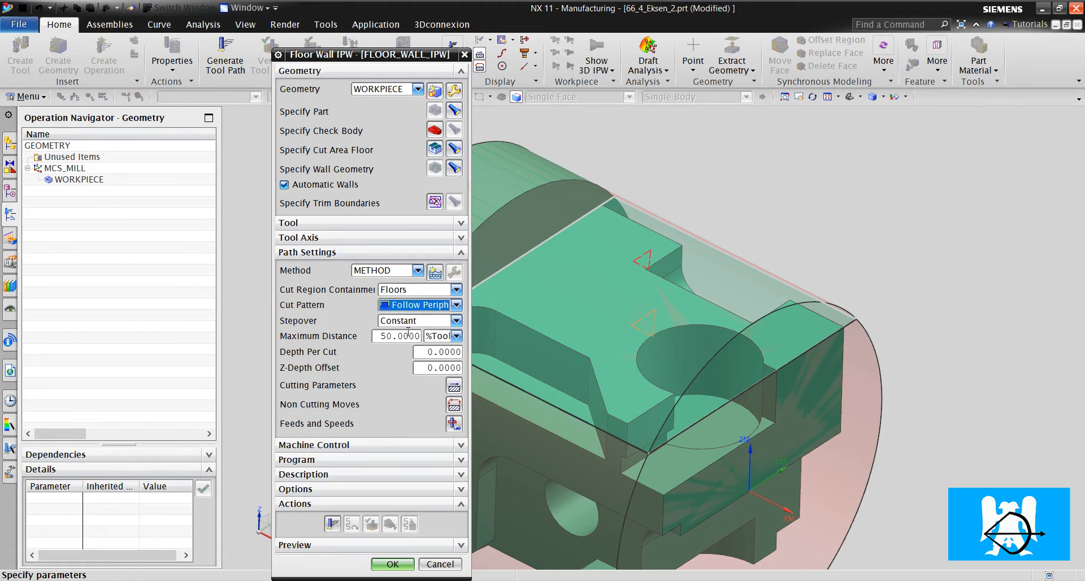
# Set Depth Per Cut to 1 with the Follow Periphery cut pattern.
pyautogui.click(439, 351)
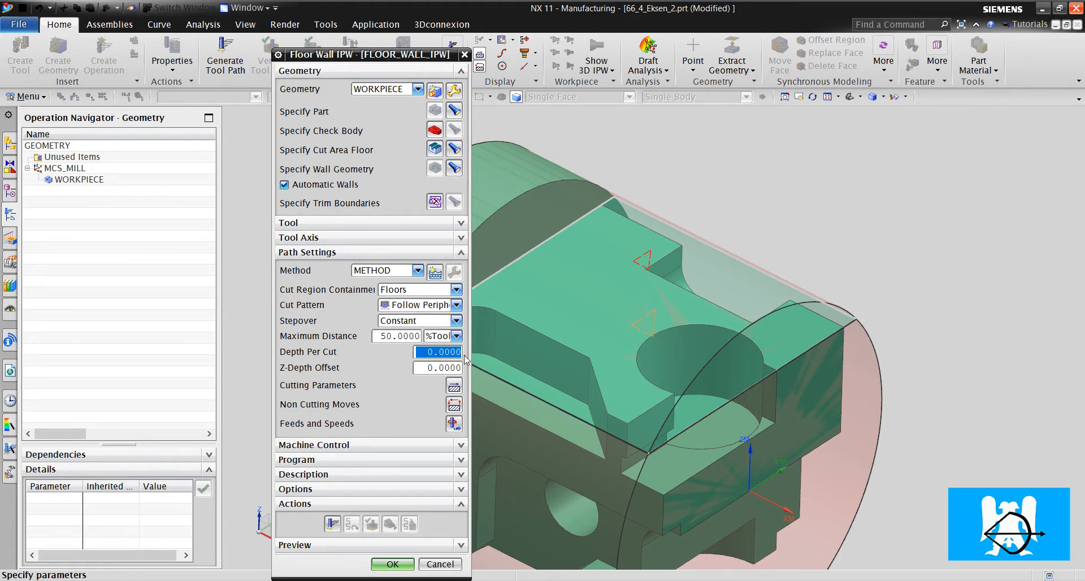
pyautogui.write('1')
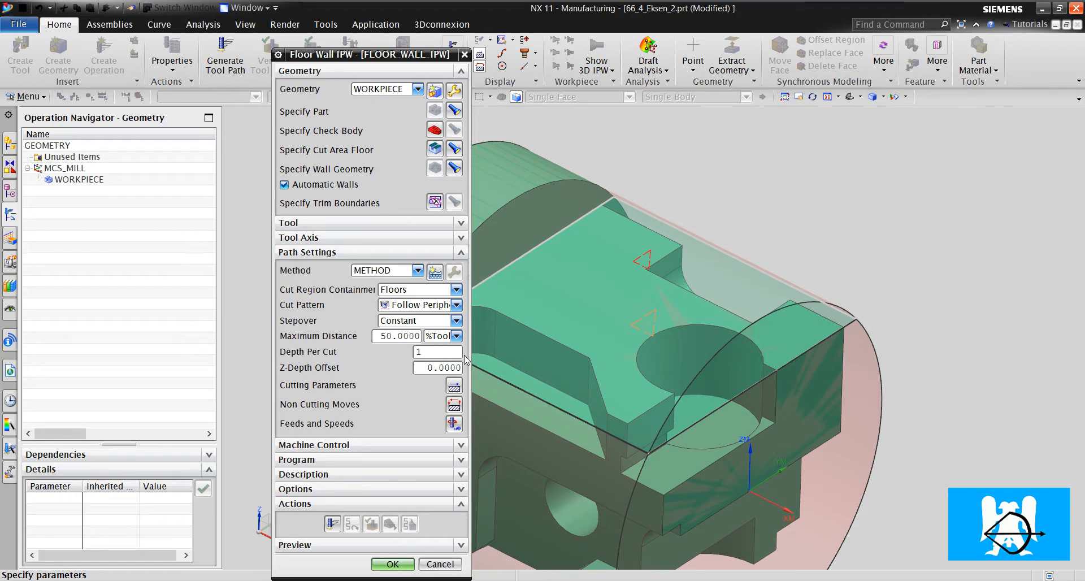
pyautogui.click(436, 352)
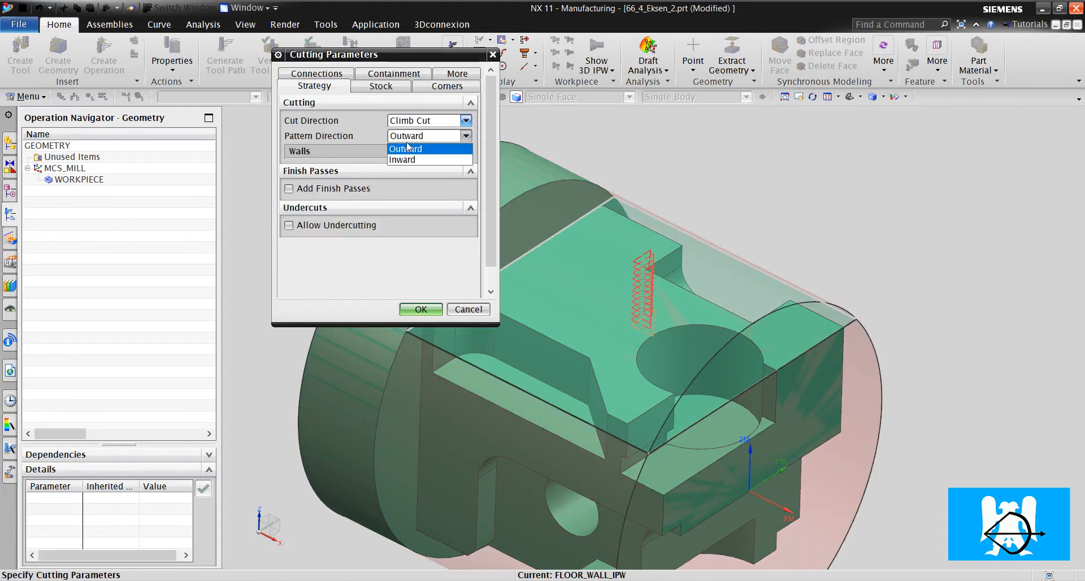
# Set Pattern Direction Inward and corner Smoothing to All Passes in Cutting Parameters.
pyautogui.click(402, 159)
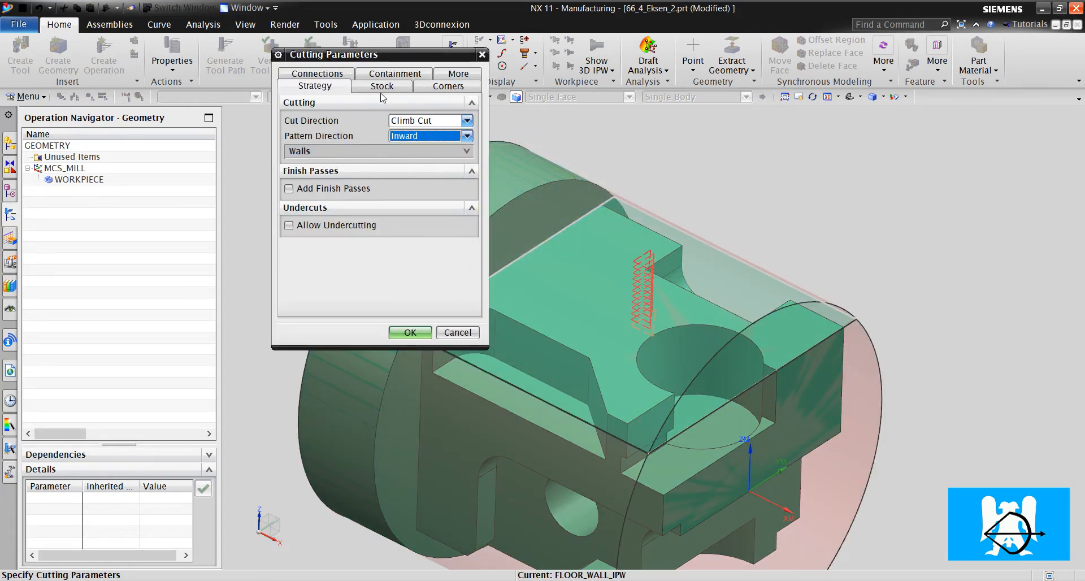
pyautogui.click(448, 86)
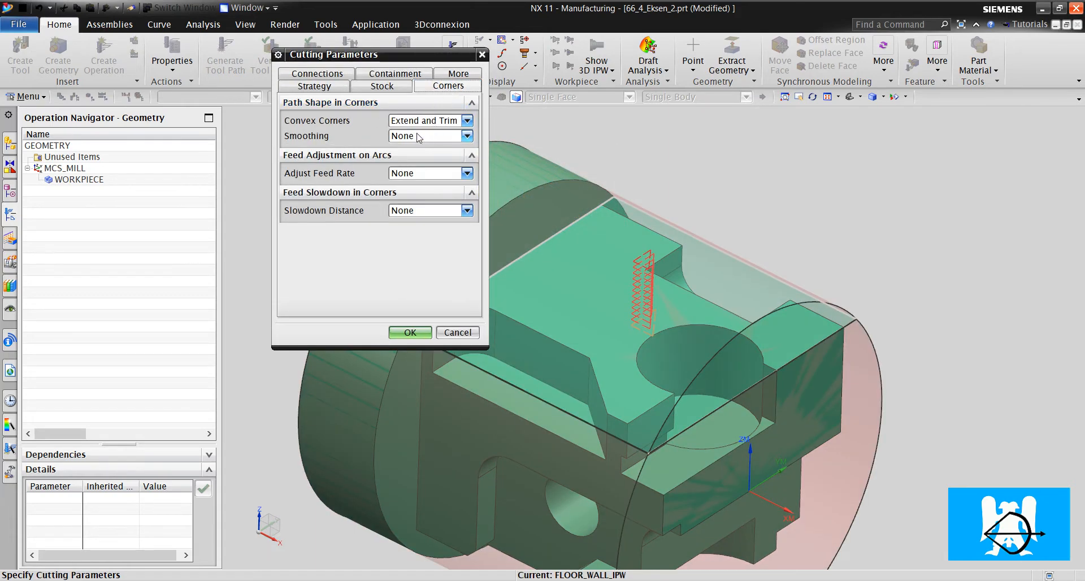
pyautogui.click(467, 136)
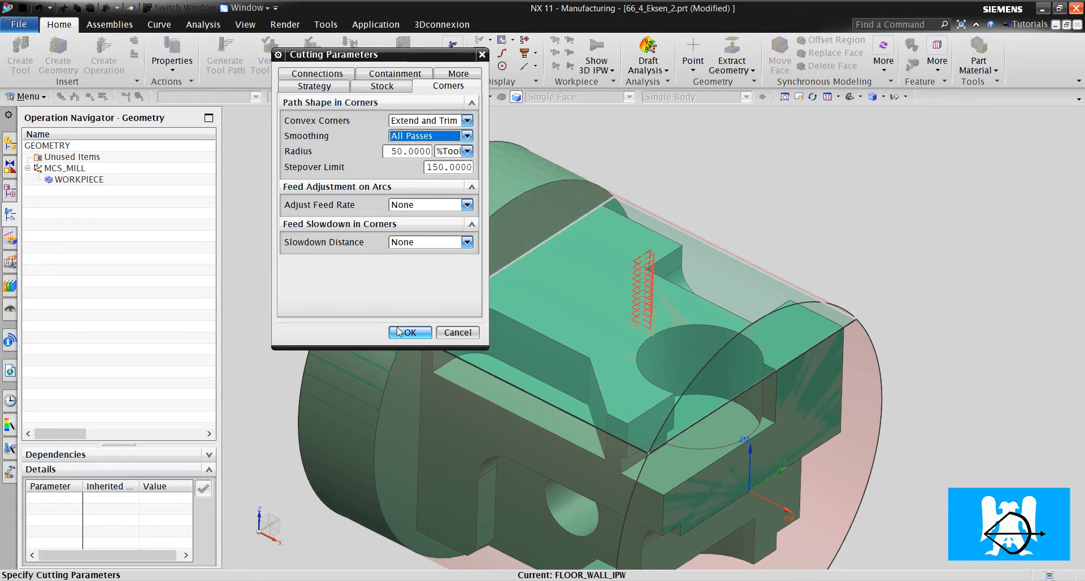
pyautogui.click(408, 333)
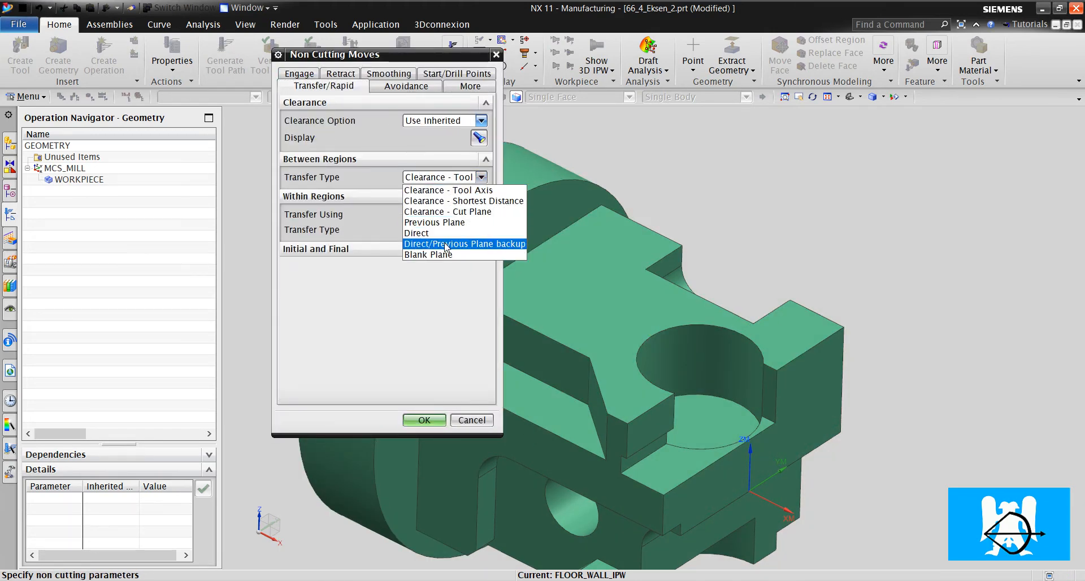
# Set Transfer Type Direct/Previous Plane backup and Open Area engage height 0 in Non Cutting Moves.
pyautogui.click(463, 243)
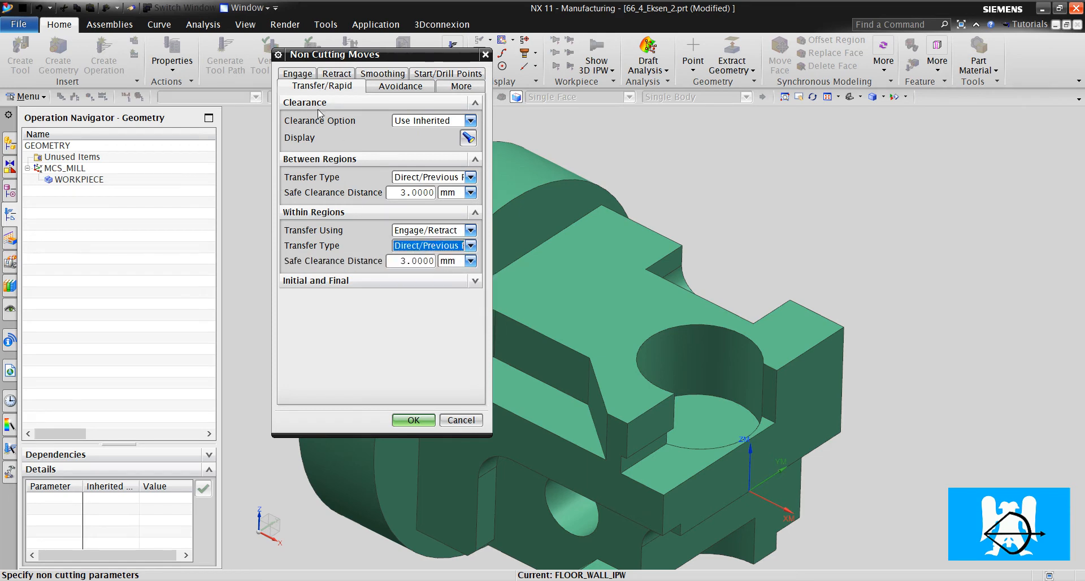
pyautogui.click(298, 86)
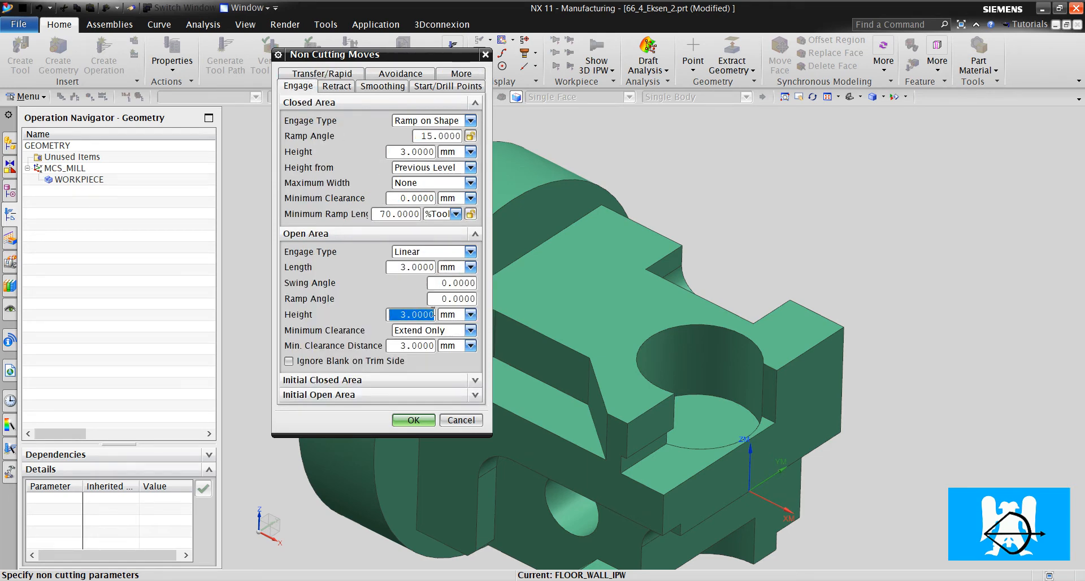
pyautogui.click(414, 419)
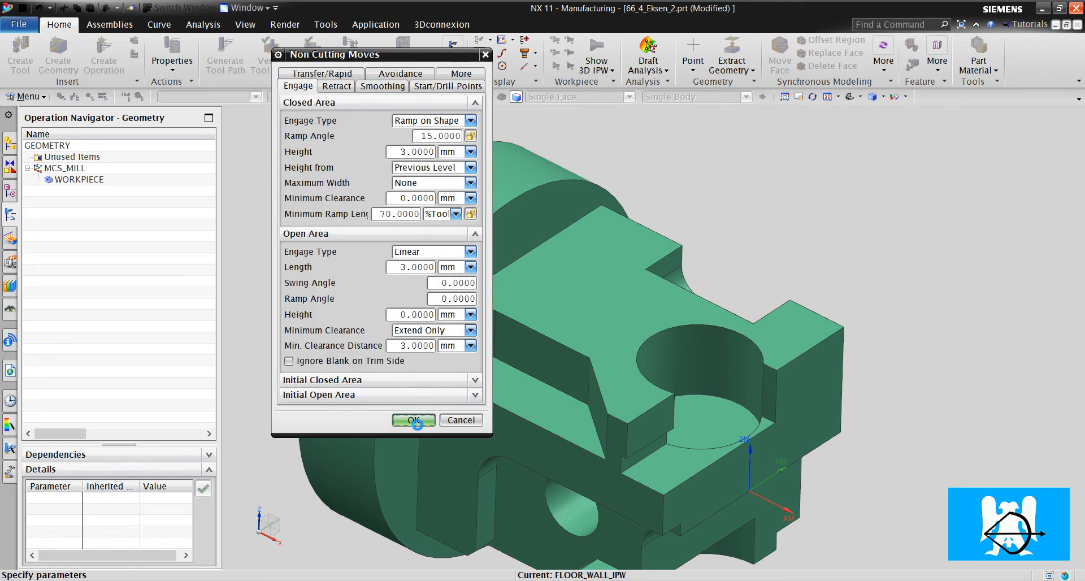
pyautogui.click(414, 420)
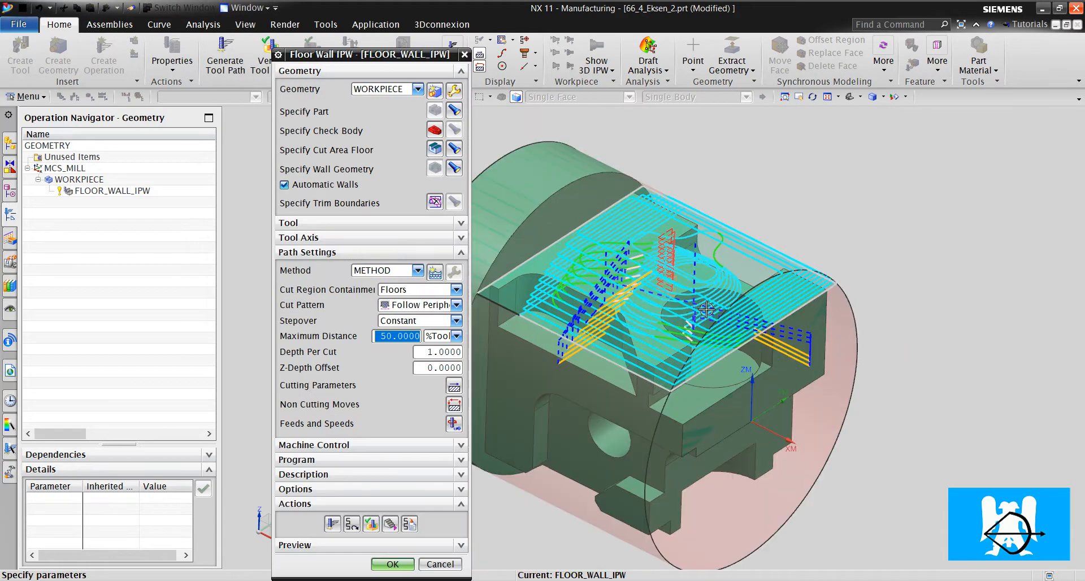
# Accept the corner settings, review the toolpath on the part, and accept the FLOOR_WALL_IPW operation.
pyautogui.moveTo(705, 309); pyautogui.dragTo(669, 353)
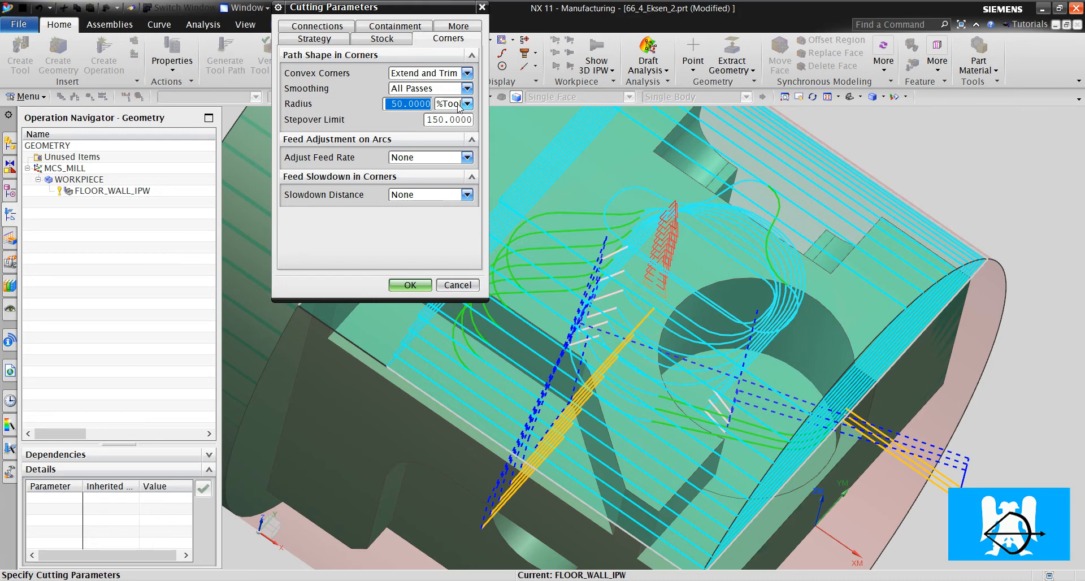
pyautogui.click(409, 284)
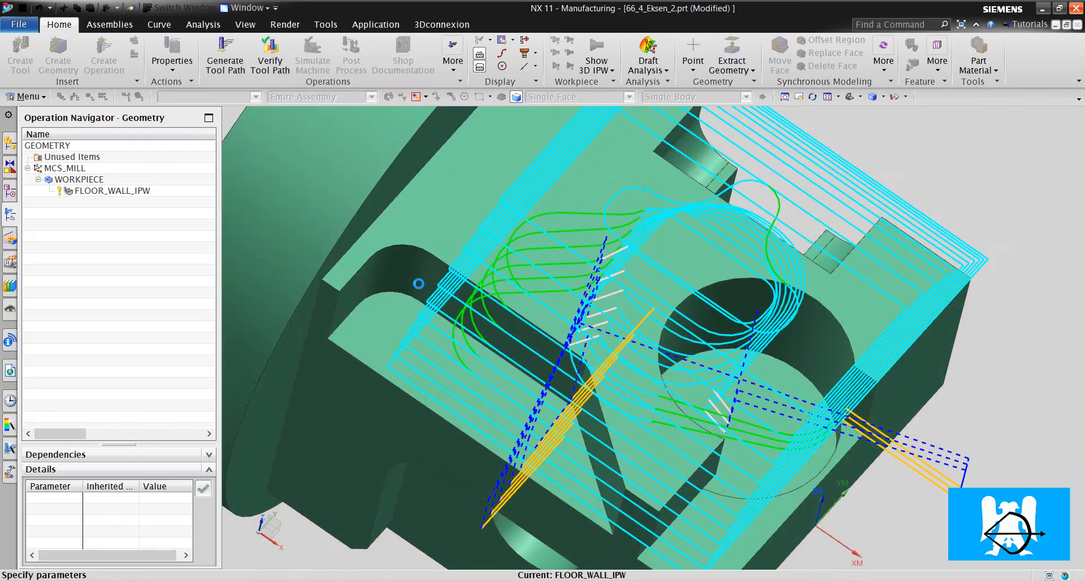
pyautogui.doubleClick(110, 190)
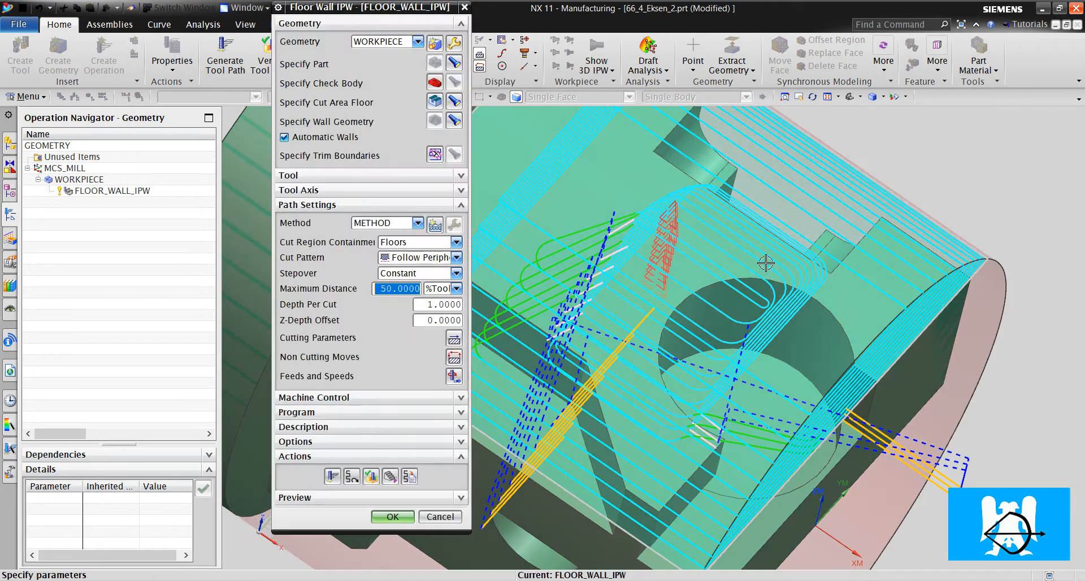
pyautogui.moveTo(767, 264); pyautogui.dragTo(756, 237)
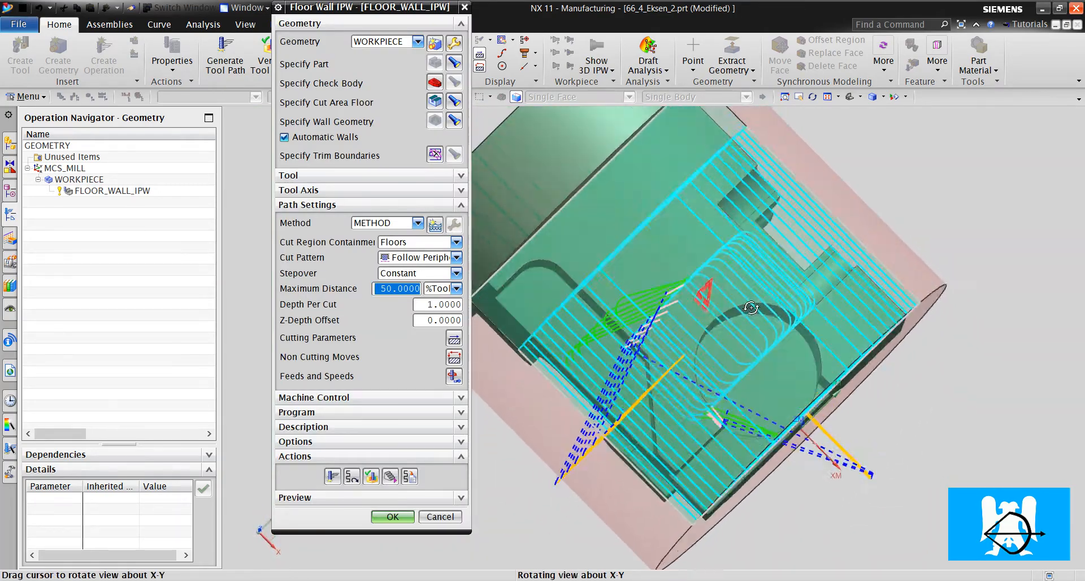
pyautogui.moveTo(751, 308); pyautogui.dragTo(754, 268)
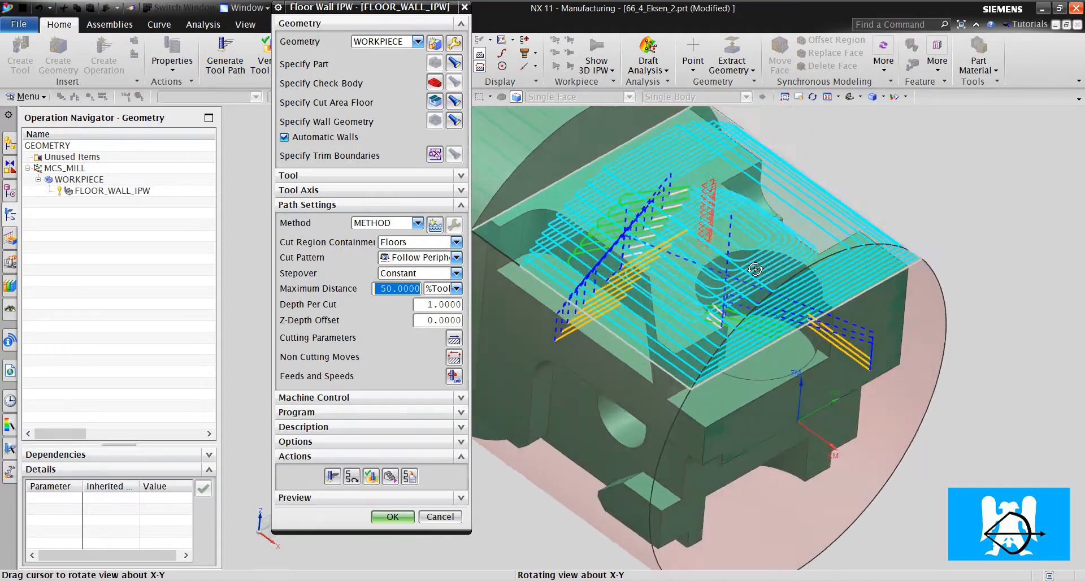
pyautogui.click(392, 517)
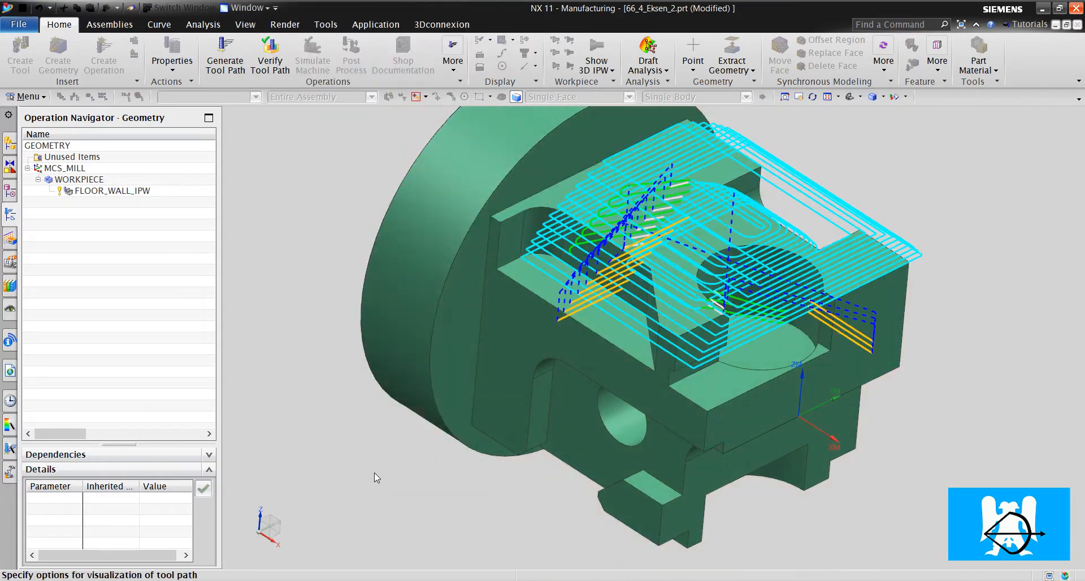
# Run 3D Dynamic material-removal verification of the FLOOR_WALL_IPW toolpath, showing the top face machined.
pyautogui.click(269, 56)
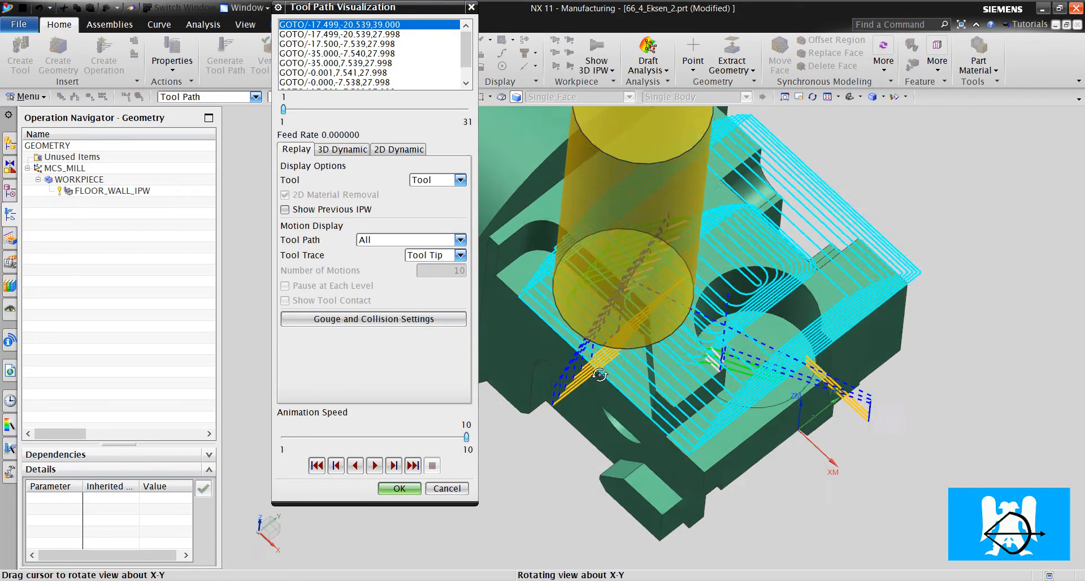
pyautogui.moveTo(600, 375); pyautogui.dragTo(591, 345)
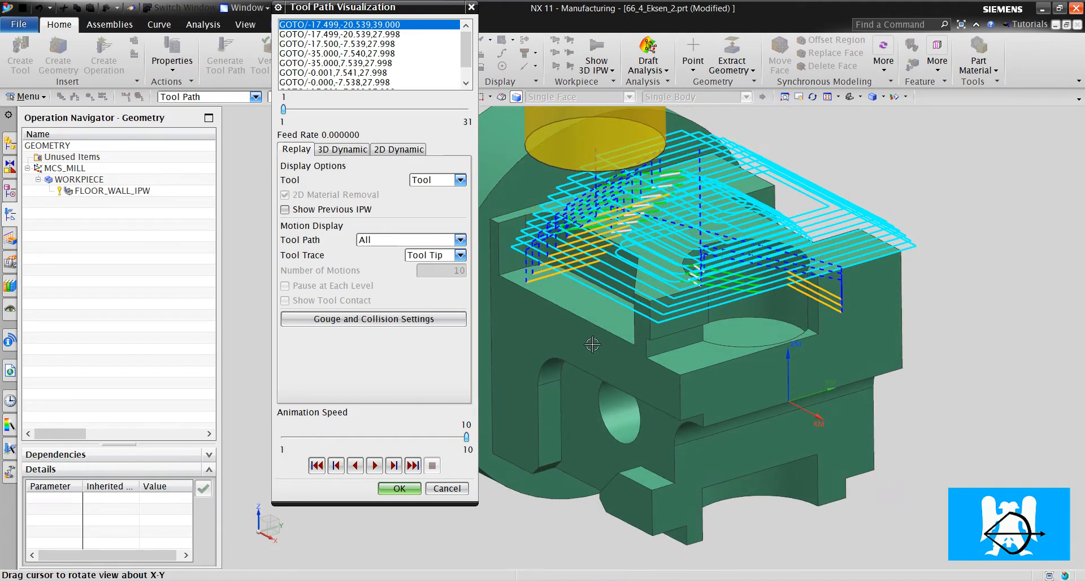
pyautogui.moveTo(591, 345); pyautogui.dragTo(746, 446)
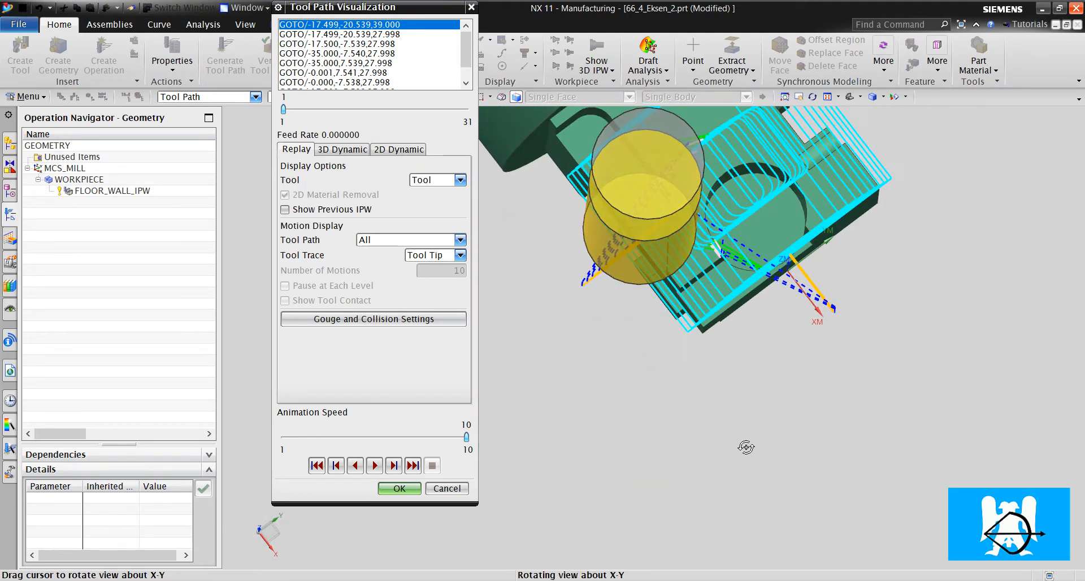
pyautogui.click(342, 150)
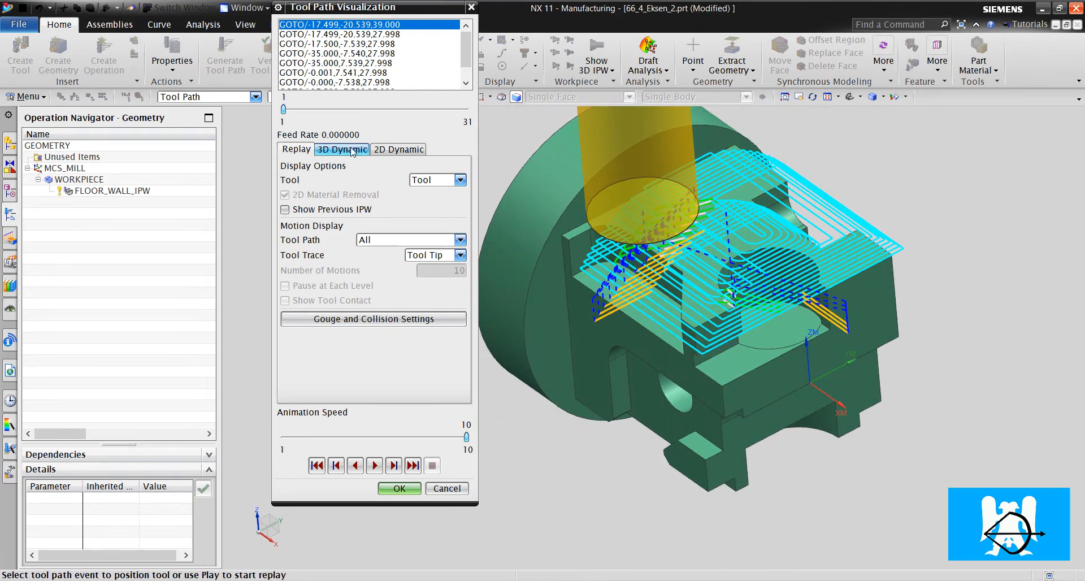
pyautogui.click(341, 149)
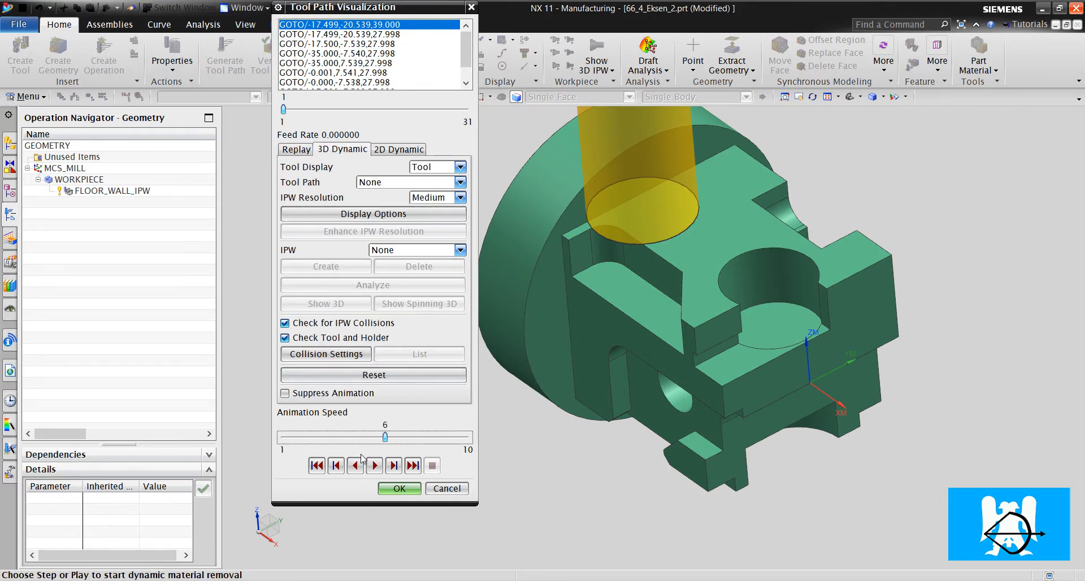
pyautogui.click(375, 465)
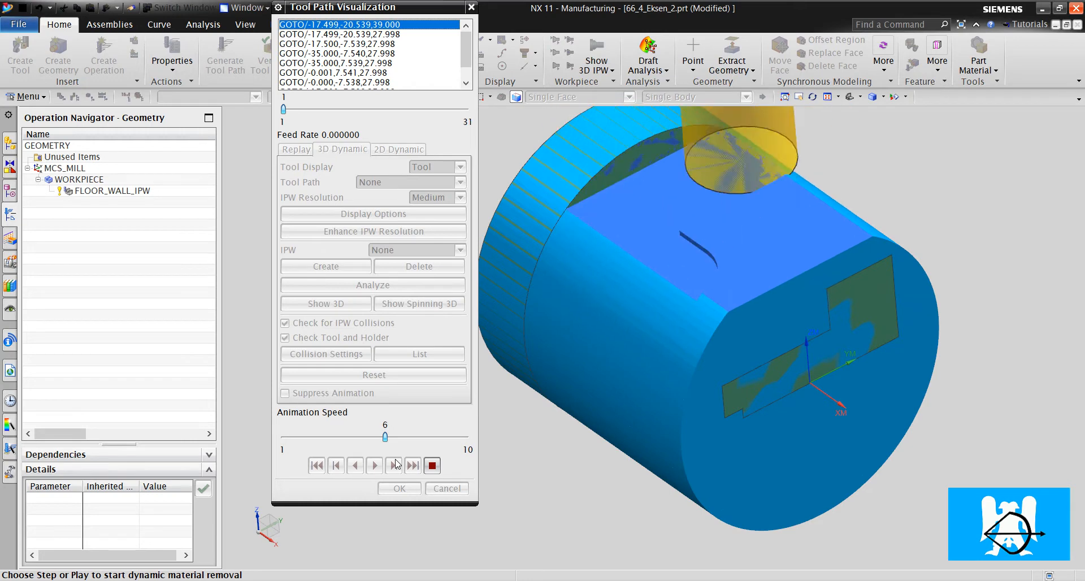
pyautogui.click(374, 464)
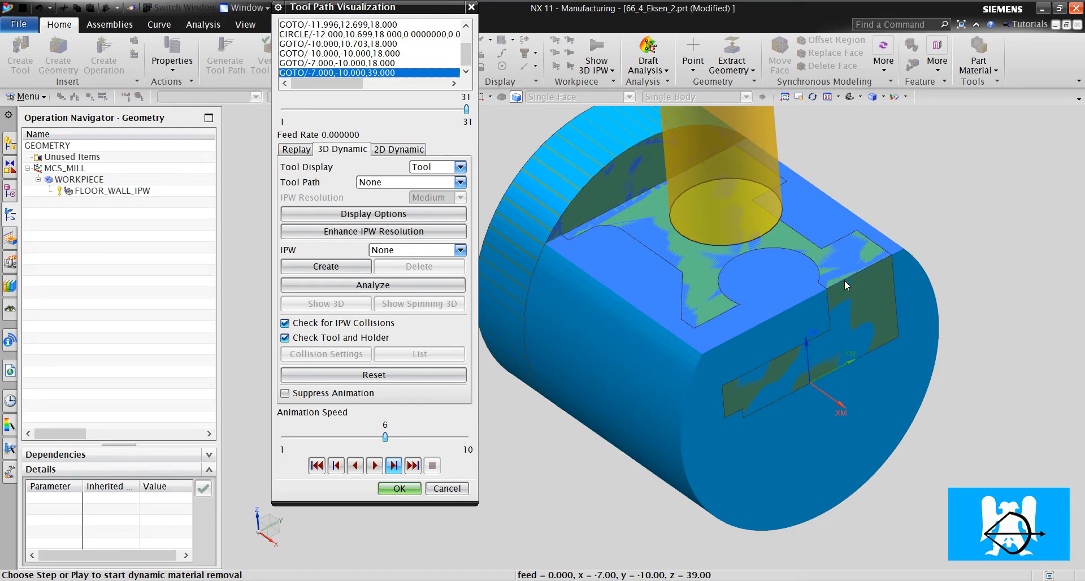
pyautogui.moveTo(710, 206)
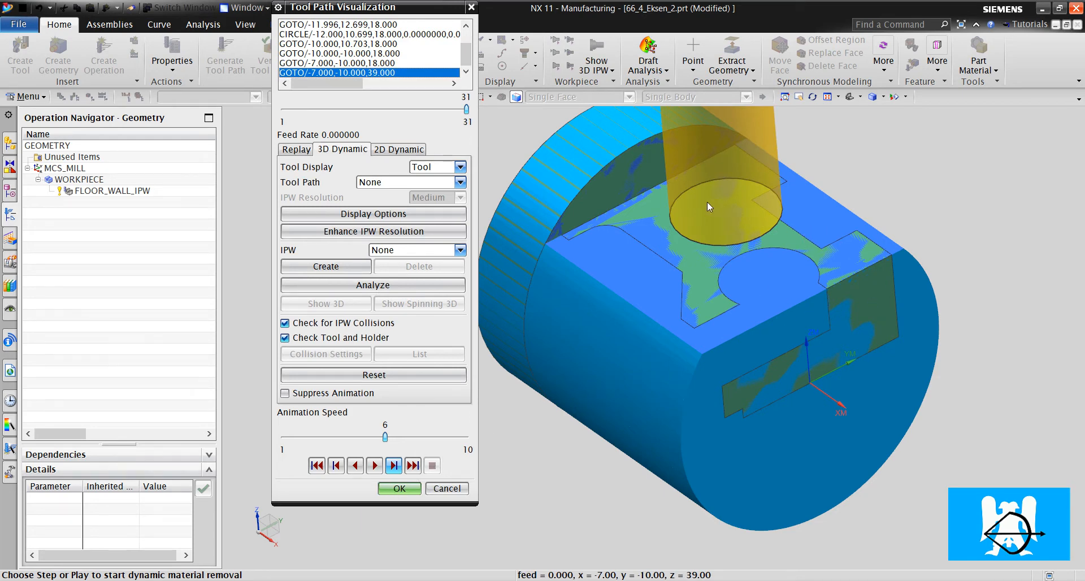
pyautogui.click(399, 489)
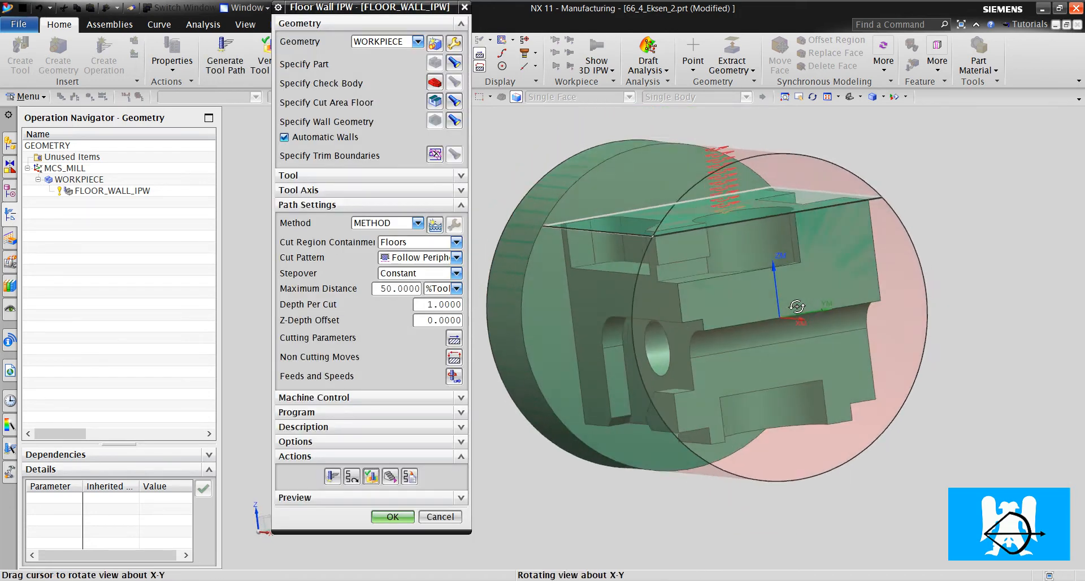
# Orbit the part to inspect its end face and pocketed side.
pyautogui.moveTo(796, 305); pyautogui.dragTo(723, 456)
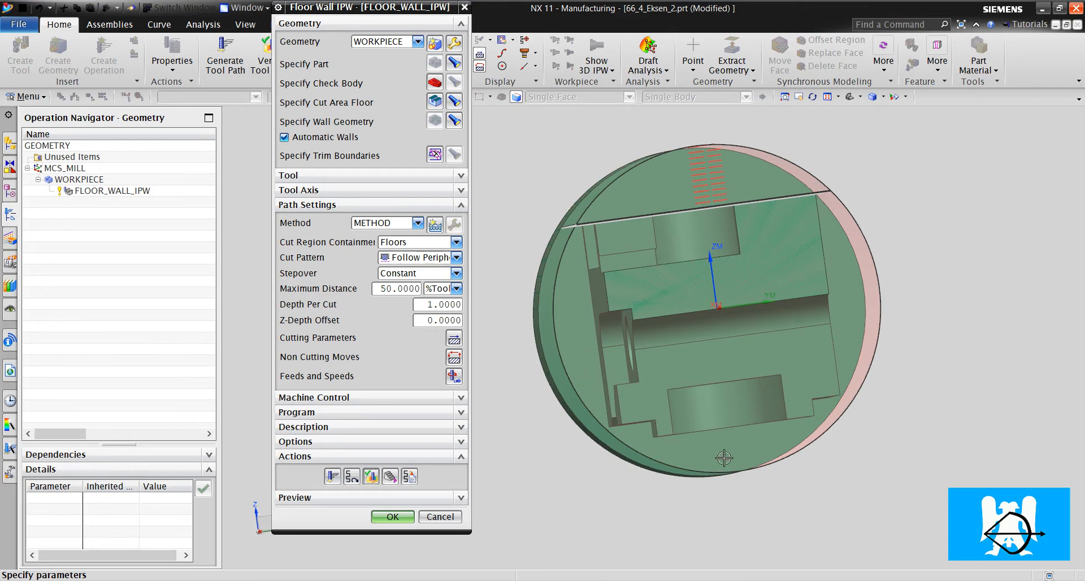
pyautogui.moveTo(724, 458); pyautogui.dragTo(828, 291)
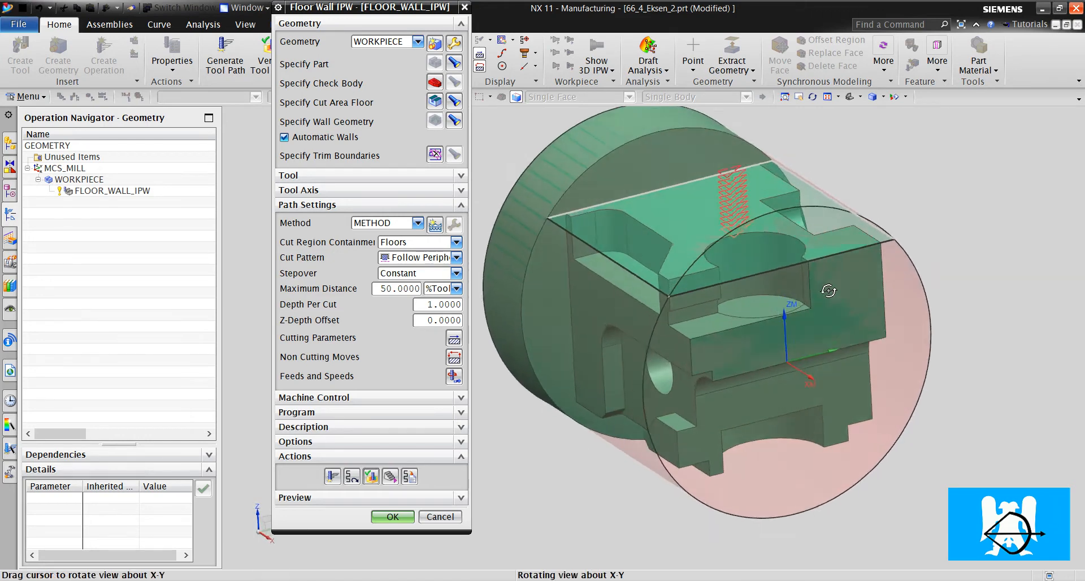
pyautogui.moveTo(828, 291); pyautogui.dragTo(711, 268)
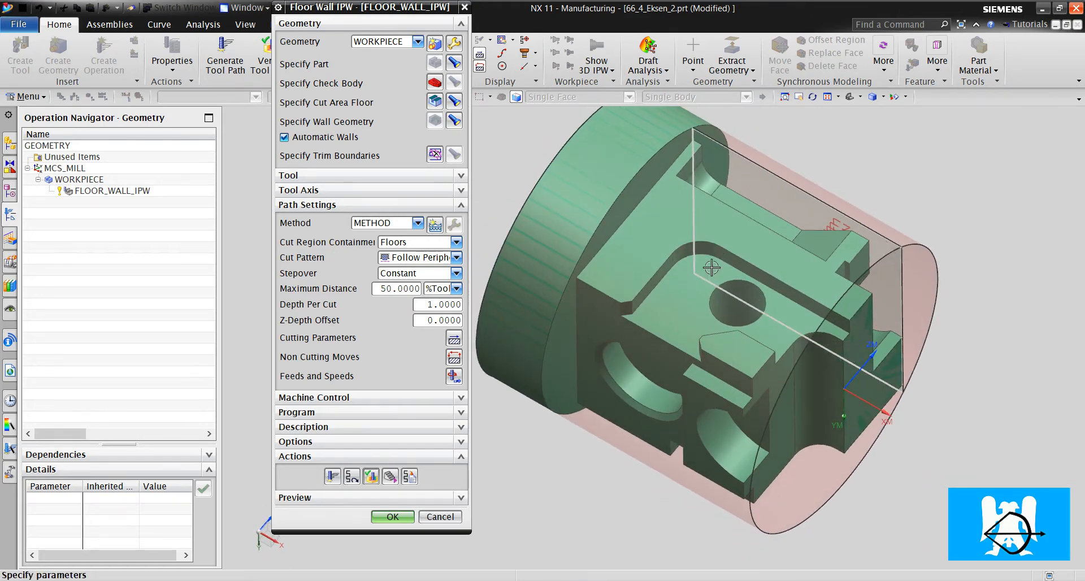
pyautogui.moveTo(711, 268); pyautogui.dragTo(761, 286)
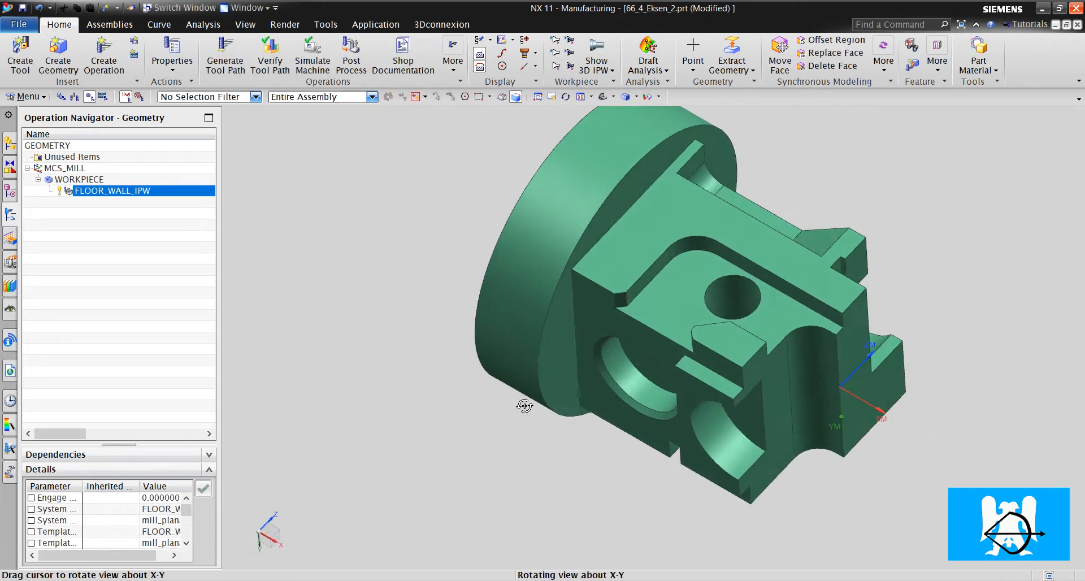
# Copy FLOOR_WALL_IPW in the Operation Navigator and paste it as FLOOR_WALL_IPW_COPY.
pyautogui.rightClick(110, 189)
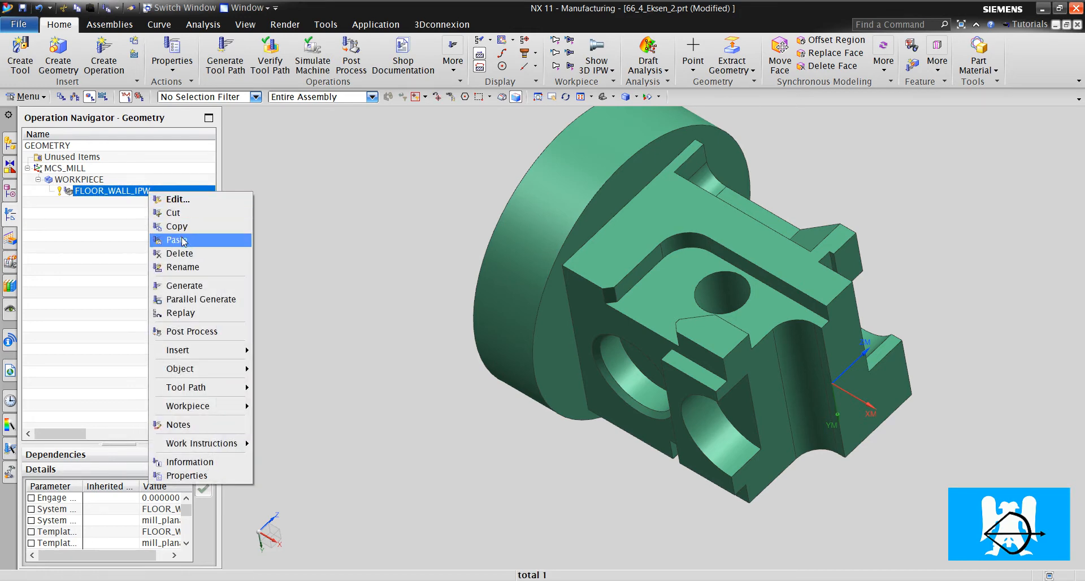
pyautogui.click(174, 239)
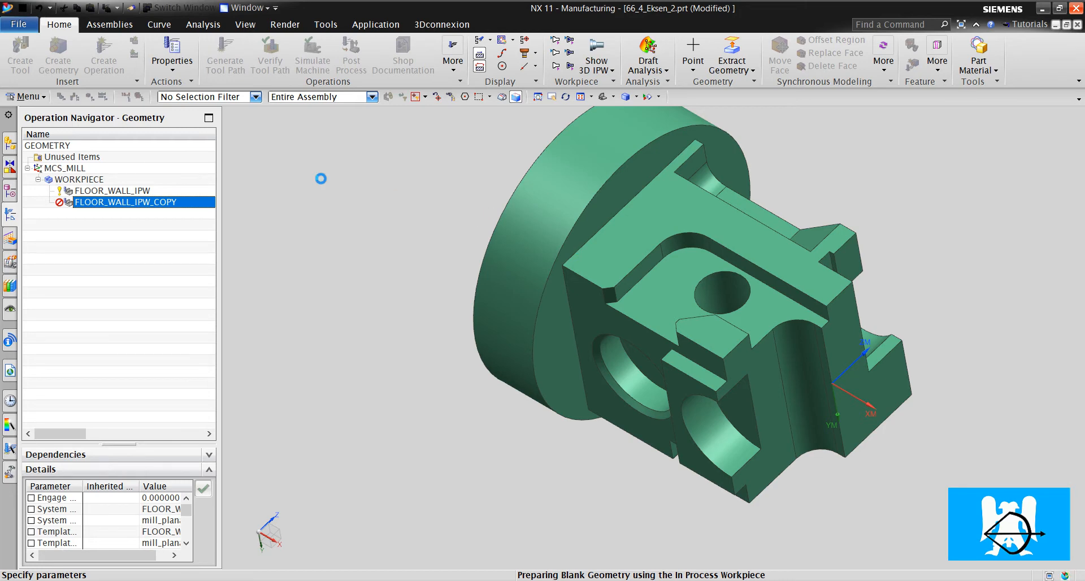
pyautogui.doubleClick(125, 201)
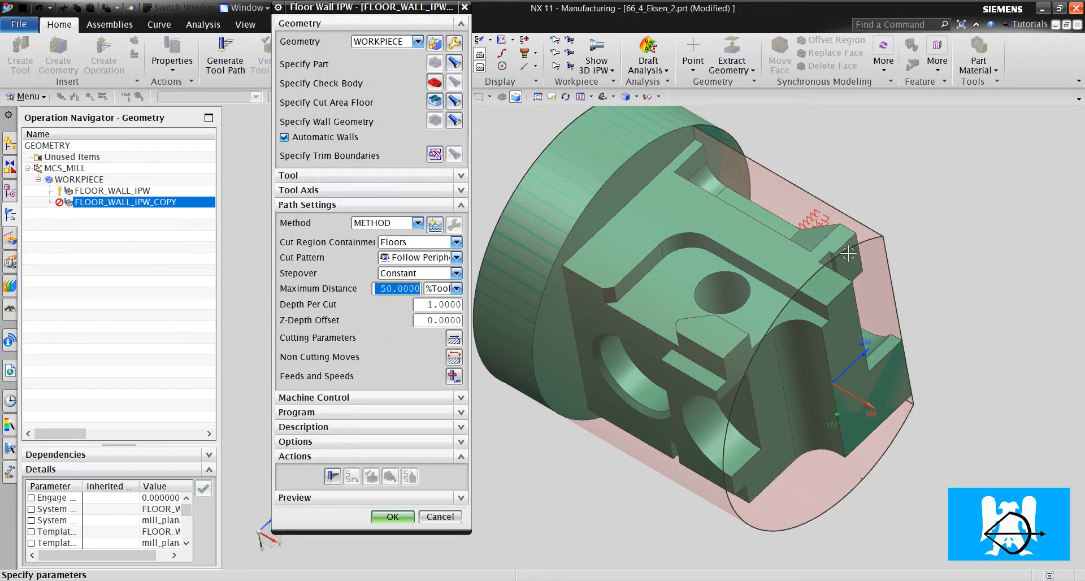
# Re-aim the copy's cut area floor at the face on another side and generate its toolpath.
pyautogui.moveTo(847, 252); pyautogui.dragTo(754, 391)
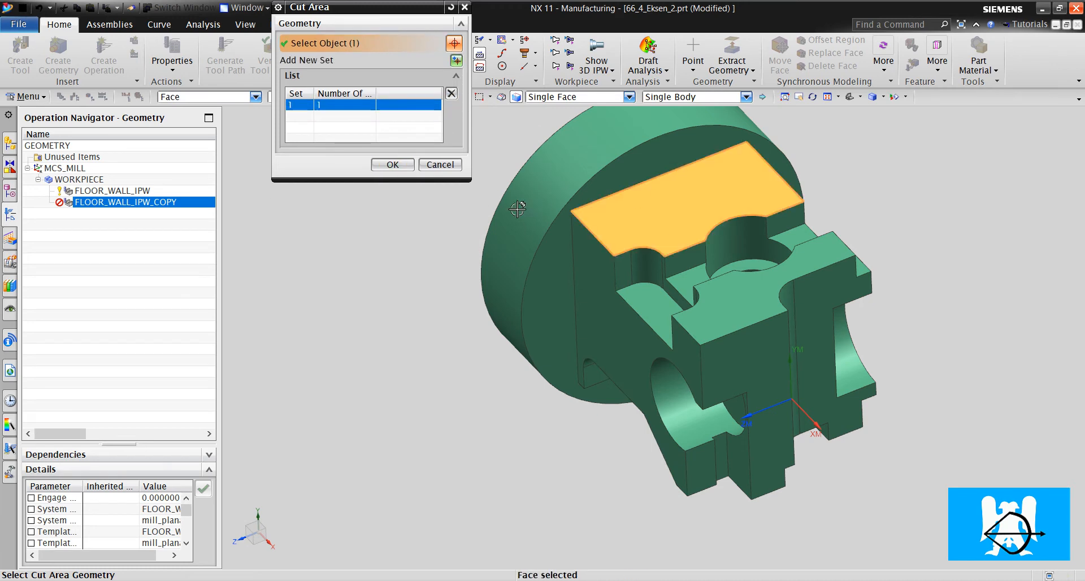
pyautogui.click(392, 165)
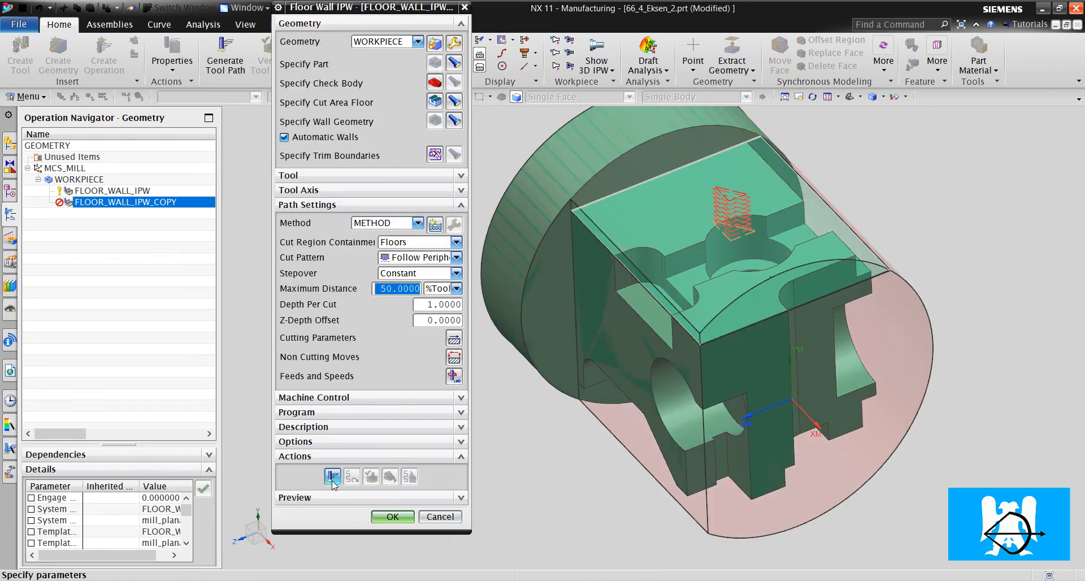
pyautogui.click(332, 477)
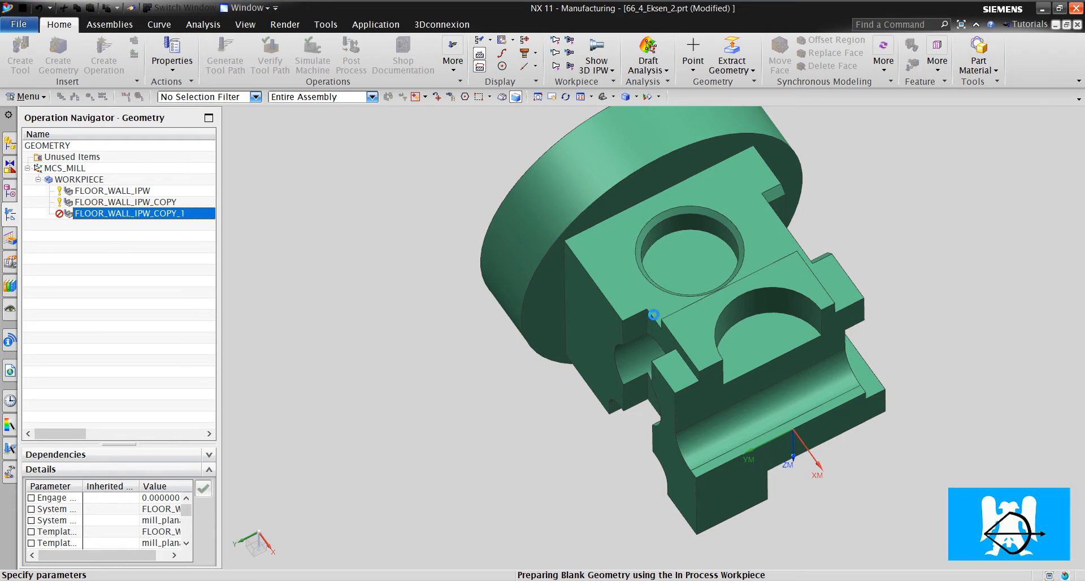
# Paste a second copy, FLOOR_WALL_IPW_COPY_1, under WORKPIECE and open it for editing.
pyautogui.doubleClick(128, 212)
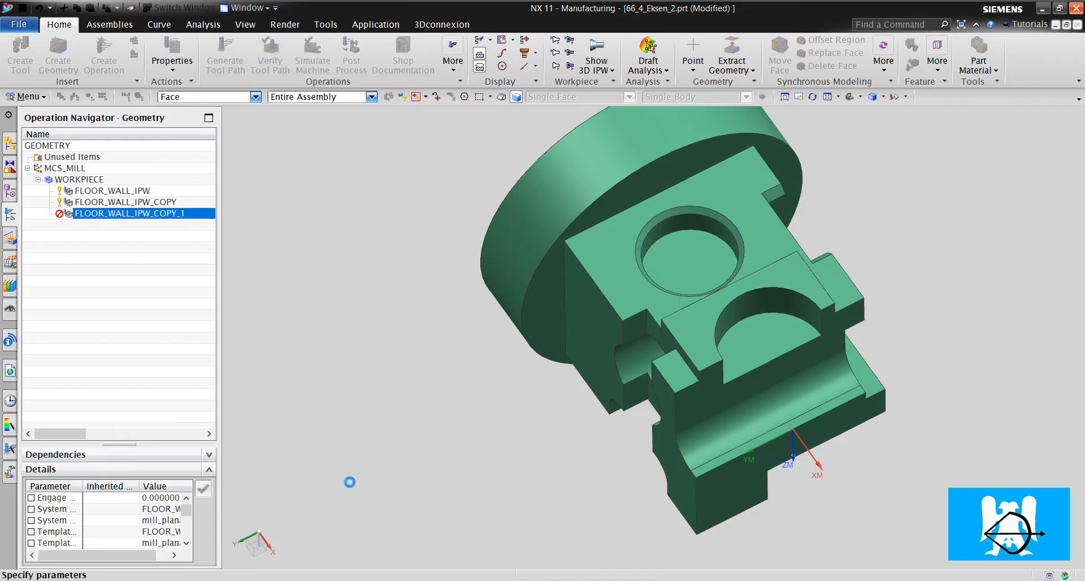
pyautogui.doubleClick(128, 213)
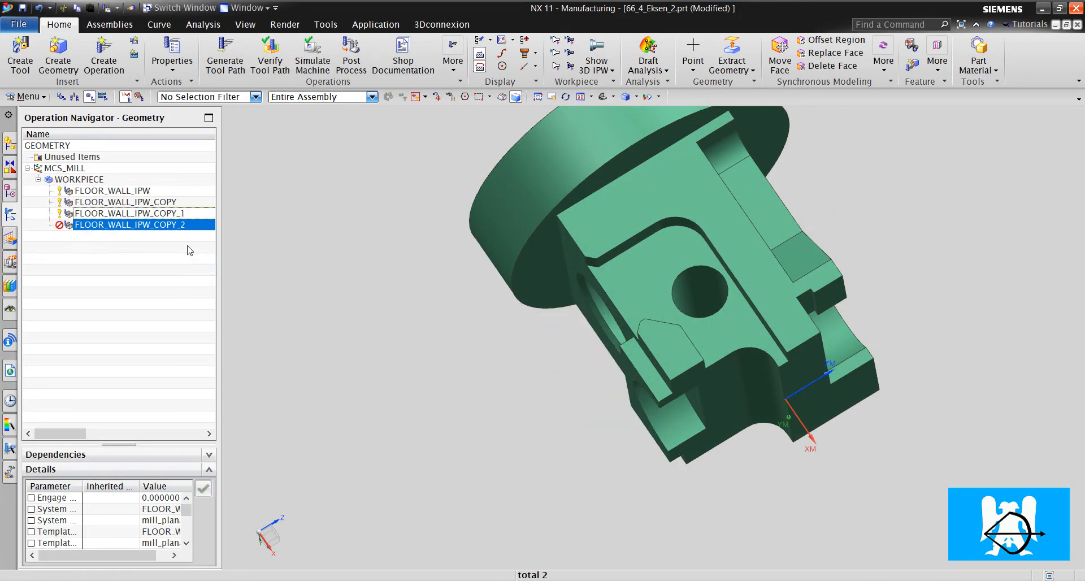
# Set FLOOR_WALL_IPW_COPY_2's cut area floor to the next side's flat face and generate its toolpath.
pyautogui.doubleClick(128, 224)
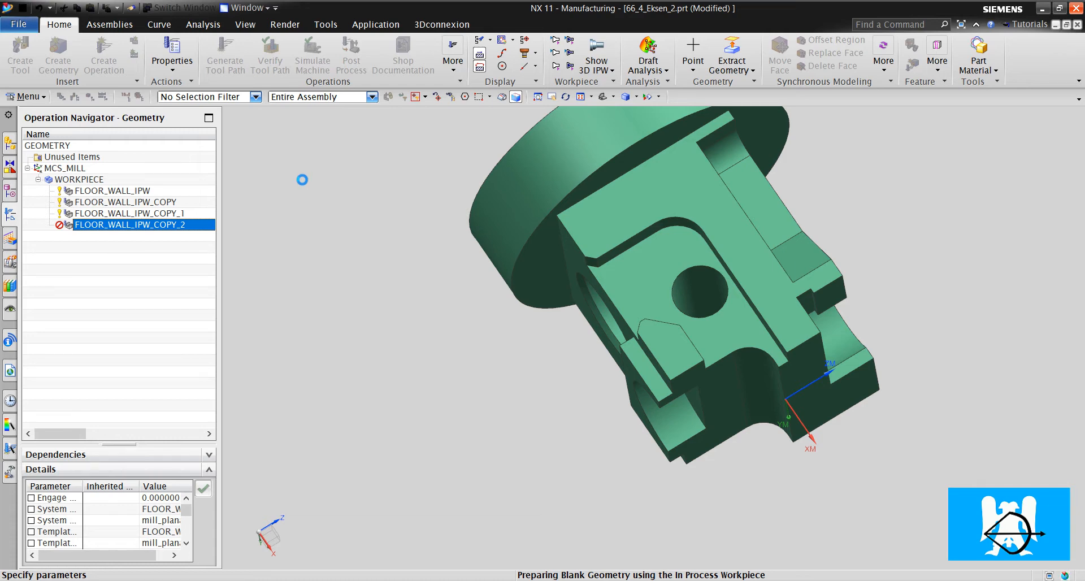
pyautogui.doubleClick(127, 224)
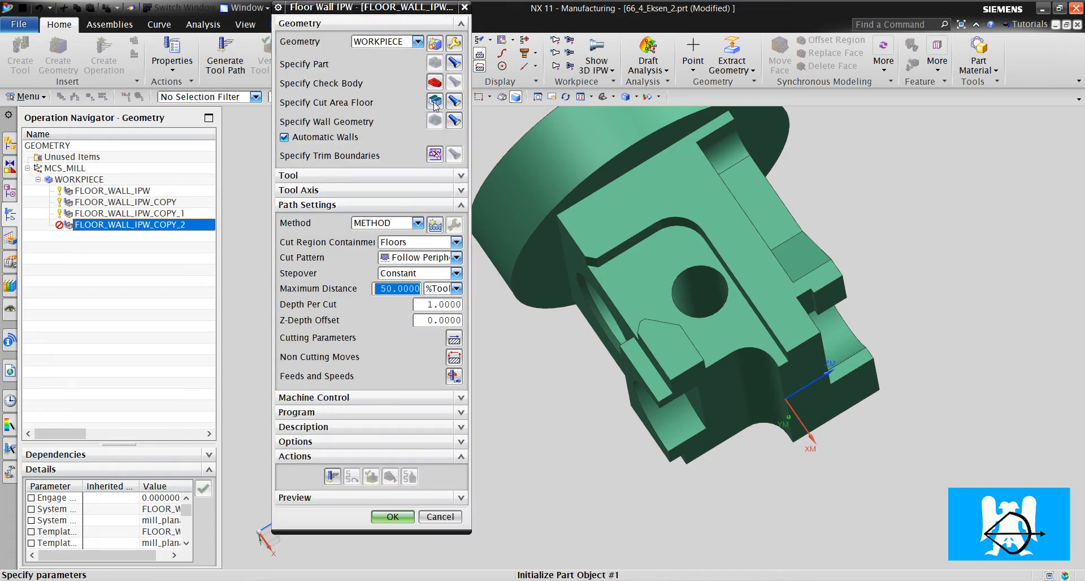
pyautogui.click(454, 103)
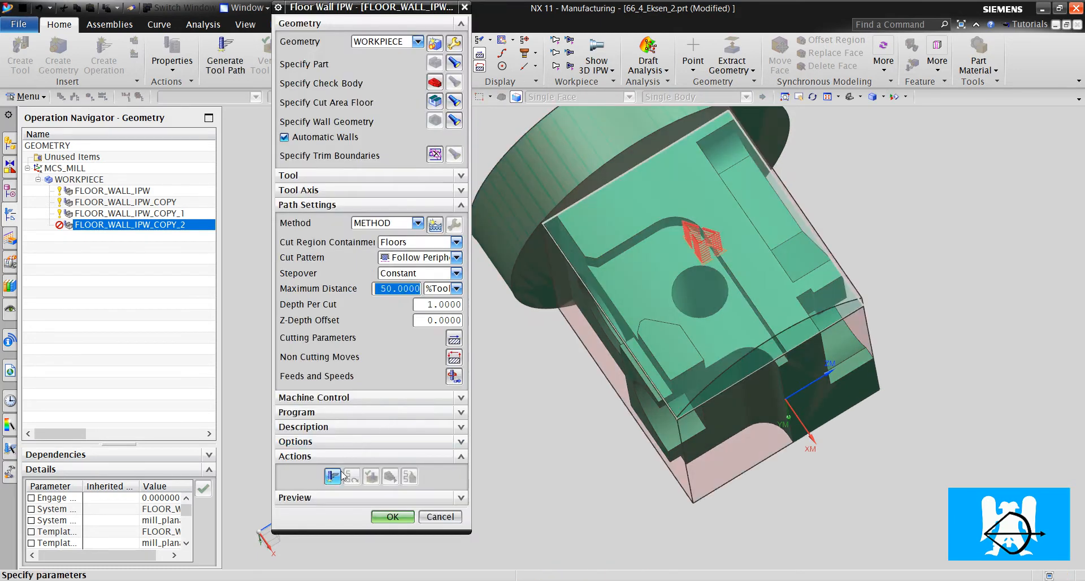
pyautogui.click(333, 476)
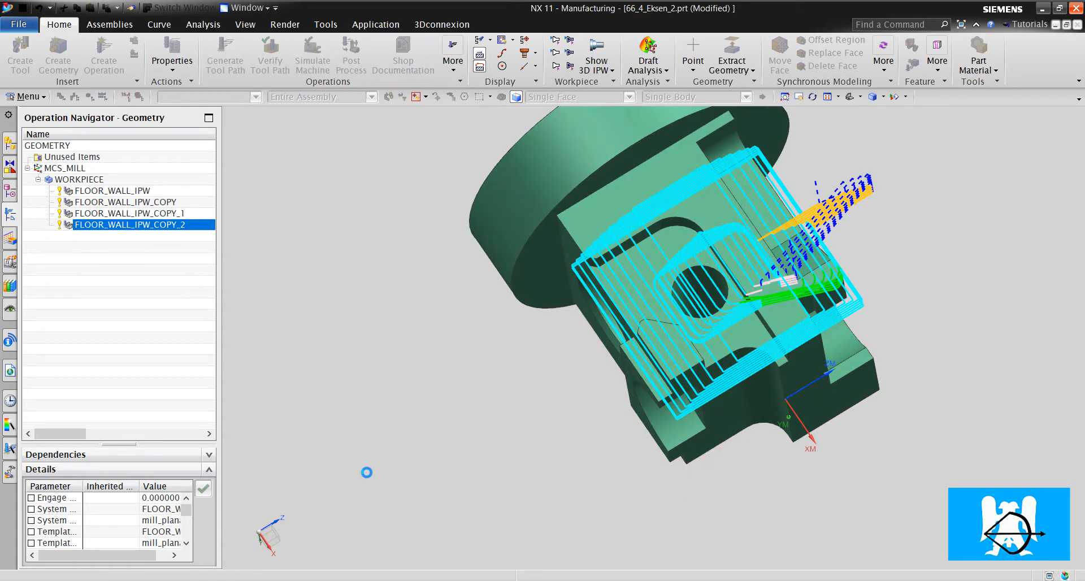
pyautogui.doubleClick(131, 225)
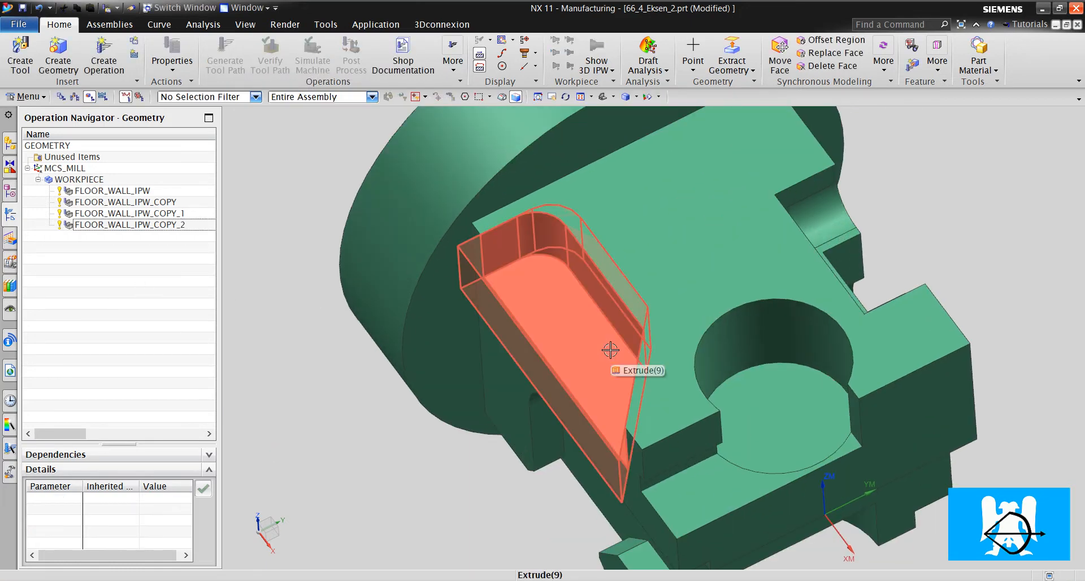
# Inspect the pocket floors, start a new Create Operation, then abandon it.
pyautogui.moveTo(609, 349); pyautogui.dragTo(705, 314)
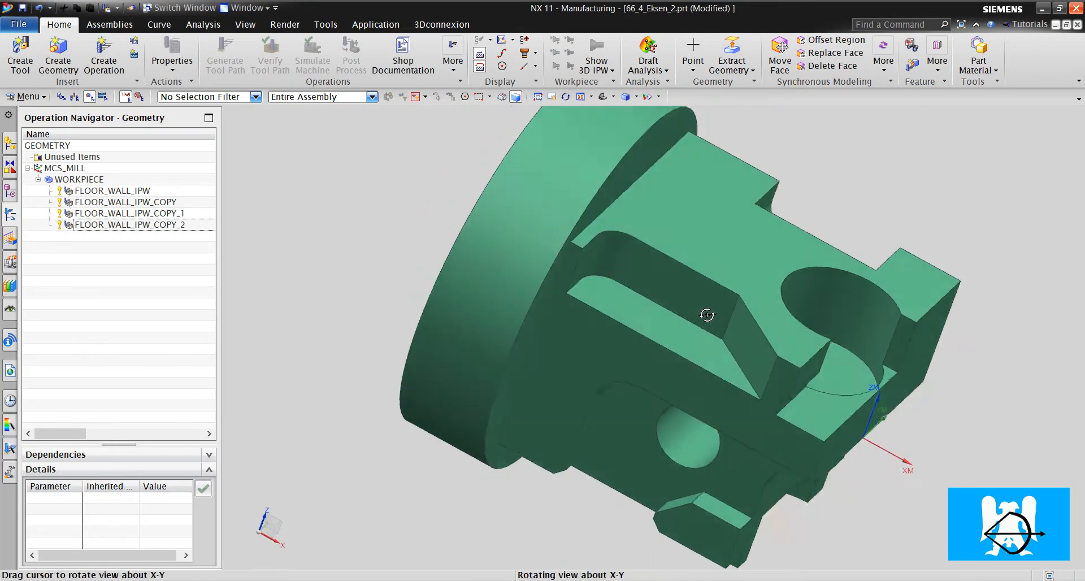
pyautogui.moveTo(706, 314); pyautogui.dragTo(646, 246)
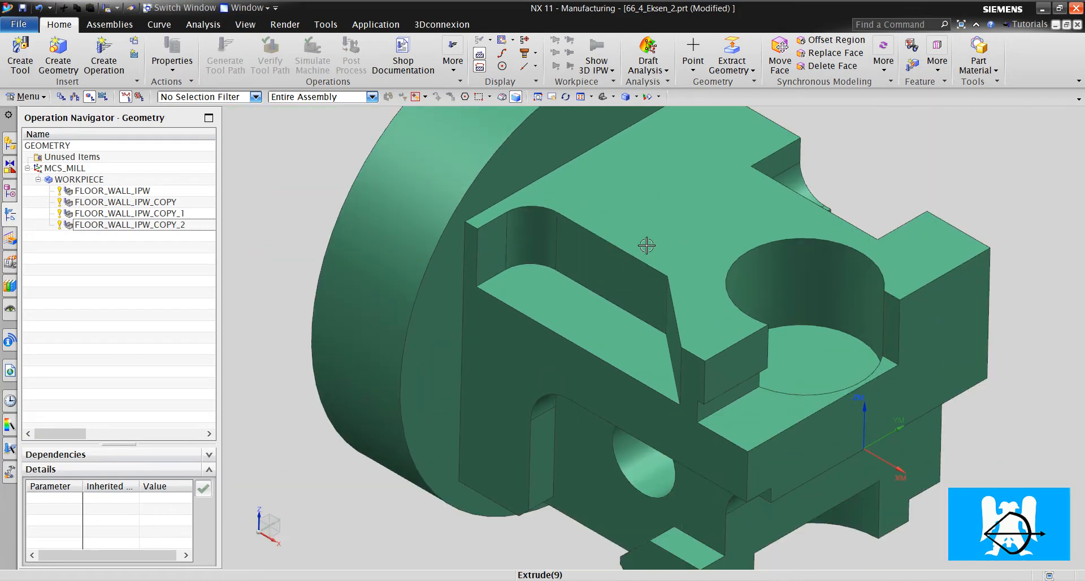
pyautogui.moveTo(647, 246); pyautogui.dragTo(606, 294)
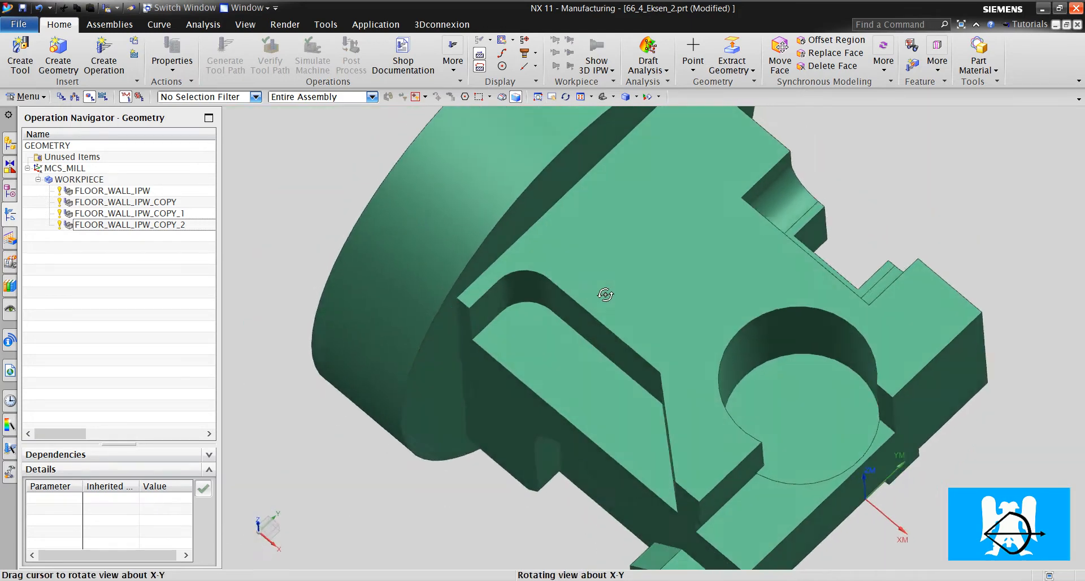
pyautogui.moveTo(606, 294); pyautogui.dragTo(239, 268)
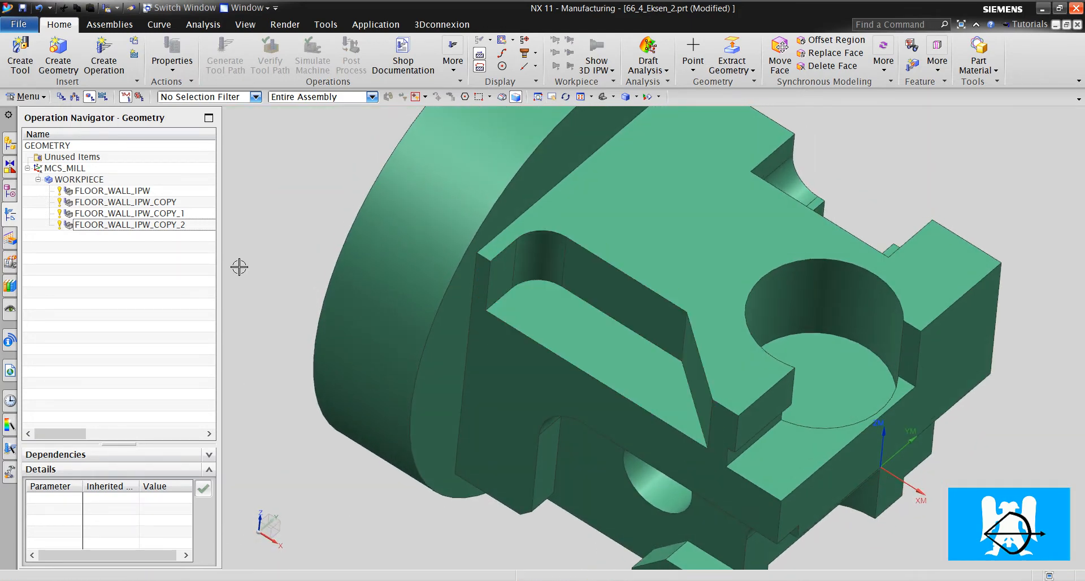
pyautogui.click(103, 56)
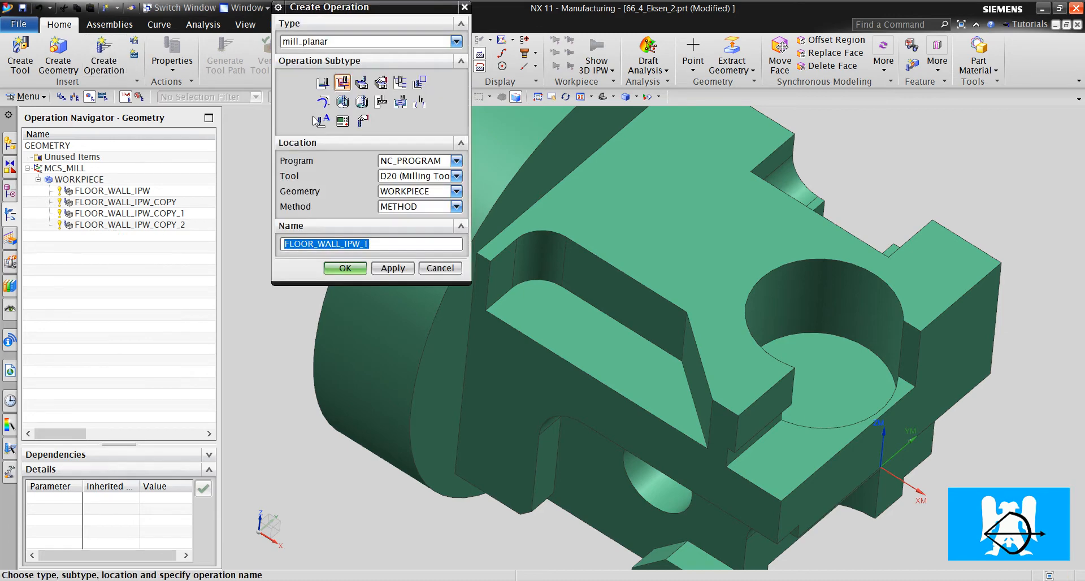
pyautogui.moveTo(343, 83)
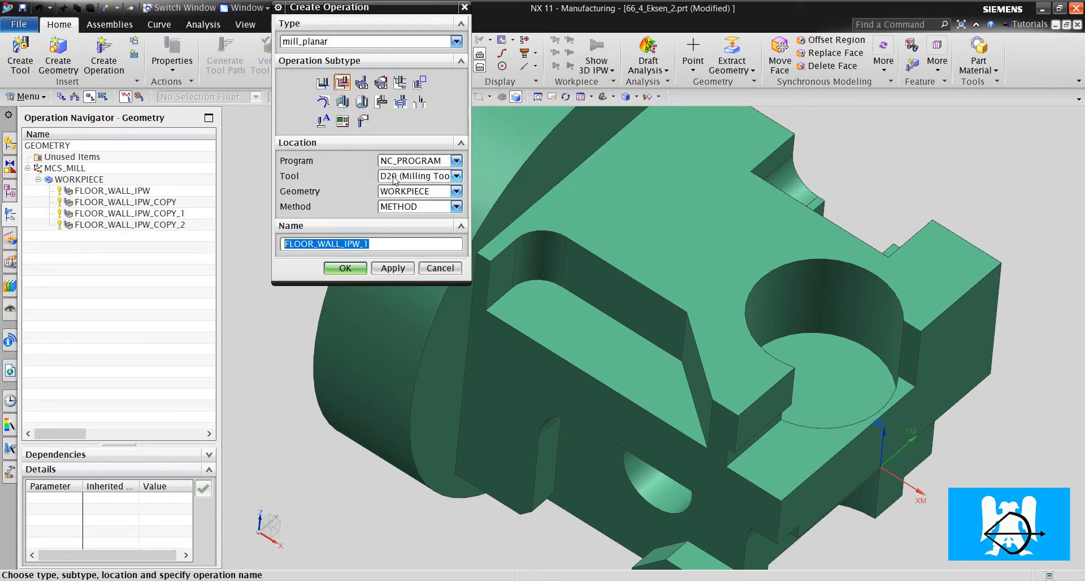
pyautogui.click(440, 268)
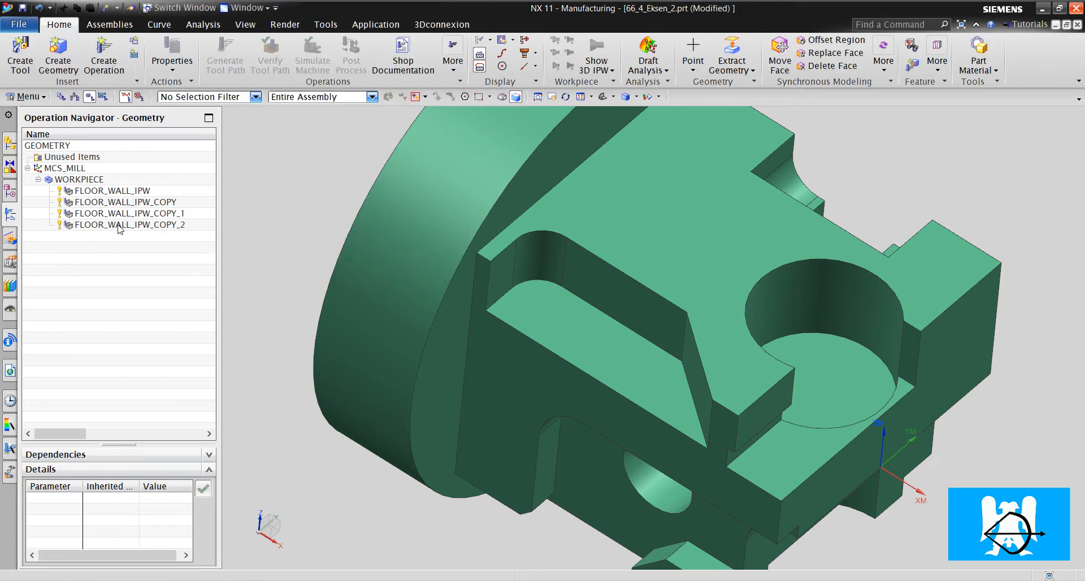
# Paste another floor-wall copy, review its settings, and bring up its options to discard it.
pyautogui.click(124, 224)
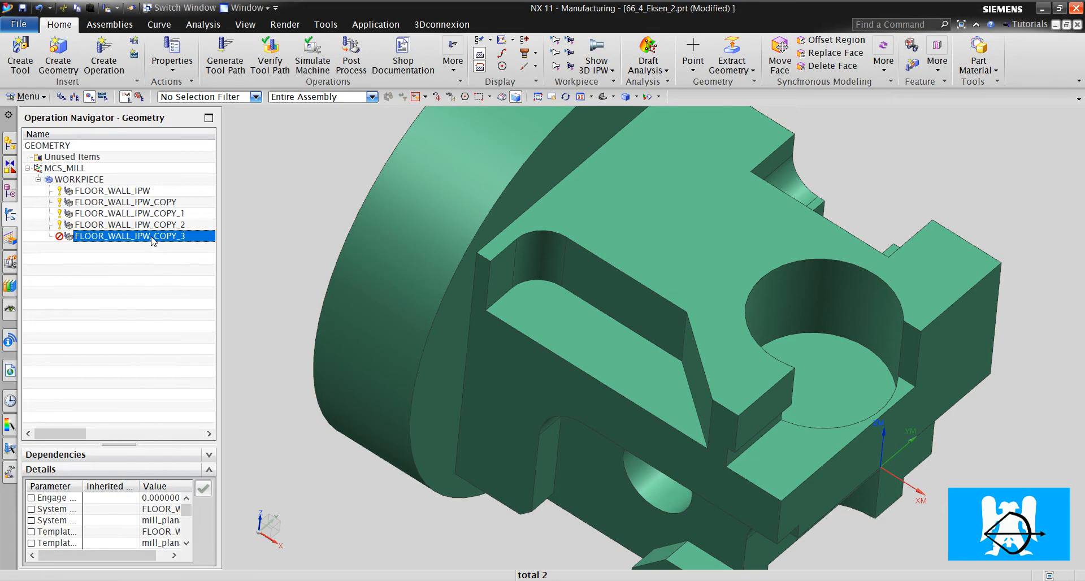
pyautogui.doubleClick(112, 236)
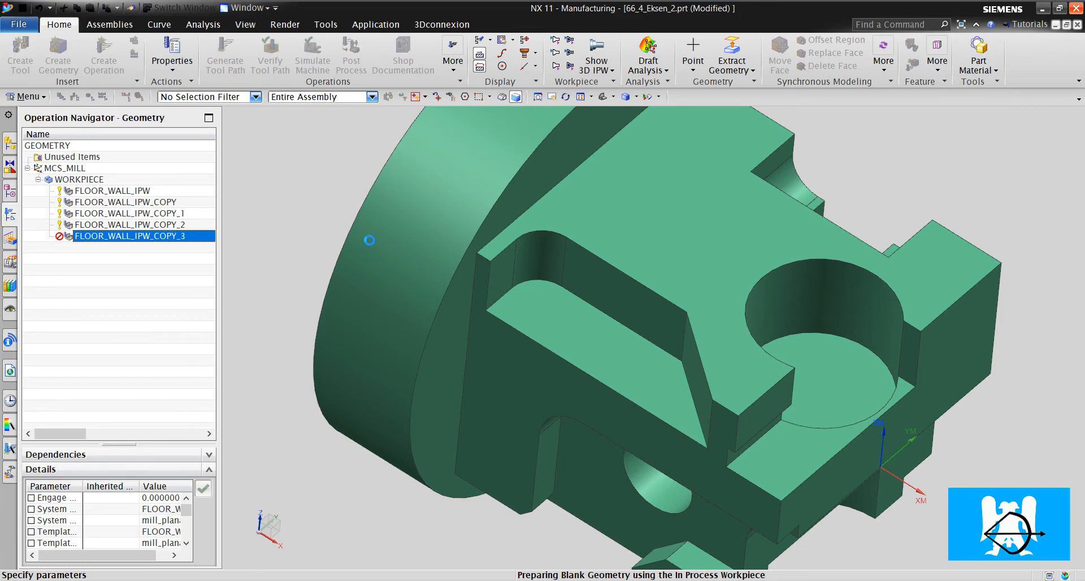
pyautogui.moveTo(621, 350)
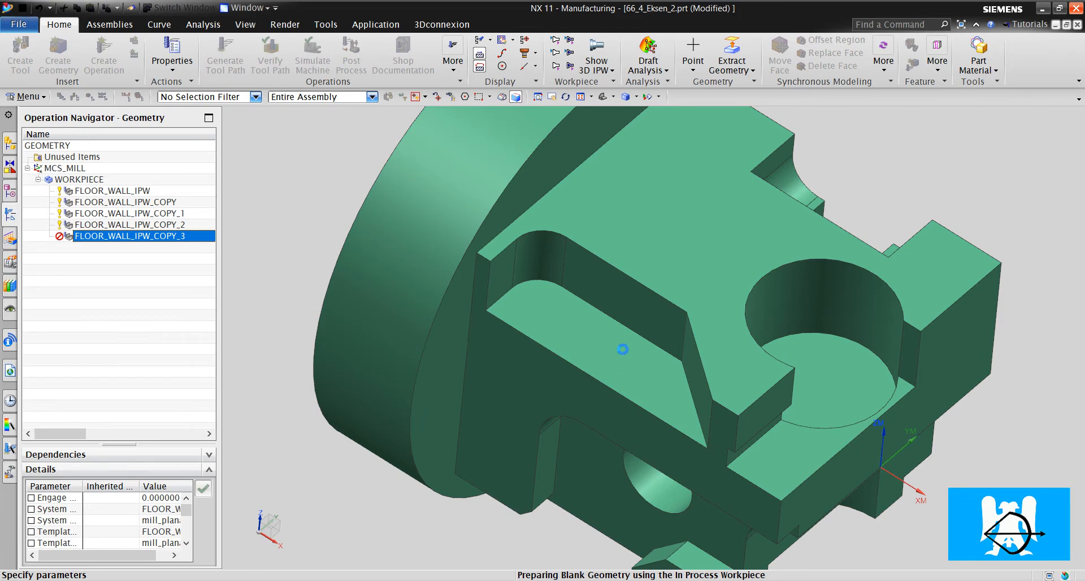
pyautogui.doubleClick(124, 237)
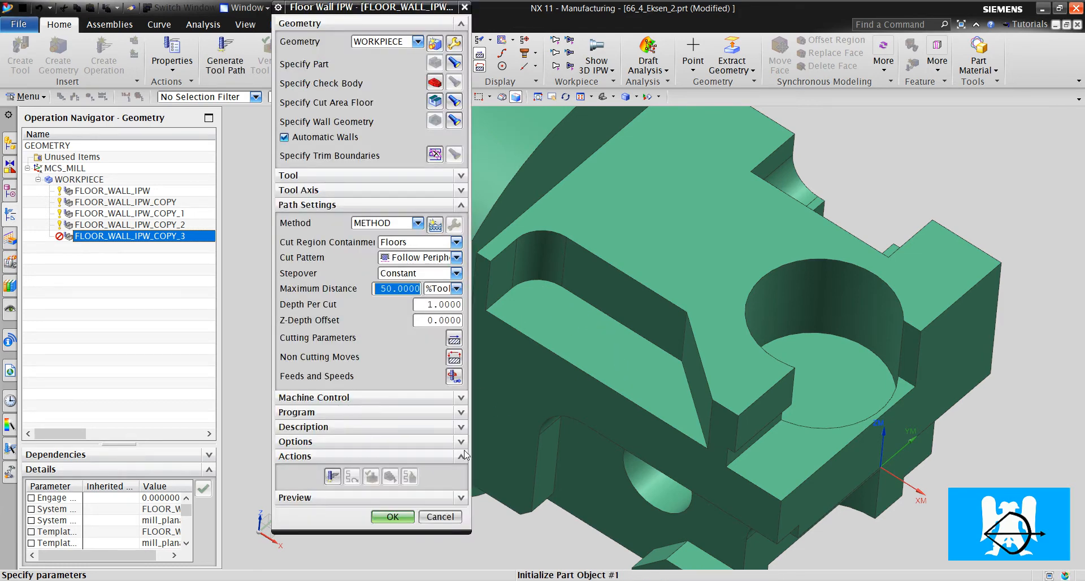
pyautogui.rightClick(128, 237)
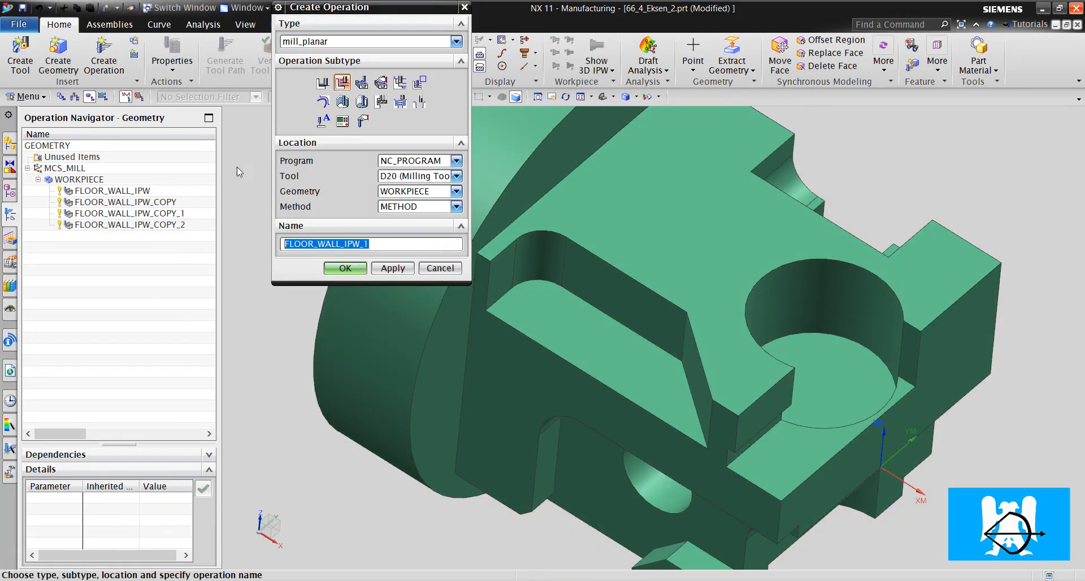
# Choose the D8 milling tool for the new operation instead of D10.
pyautogui.click(456, 175)
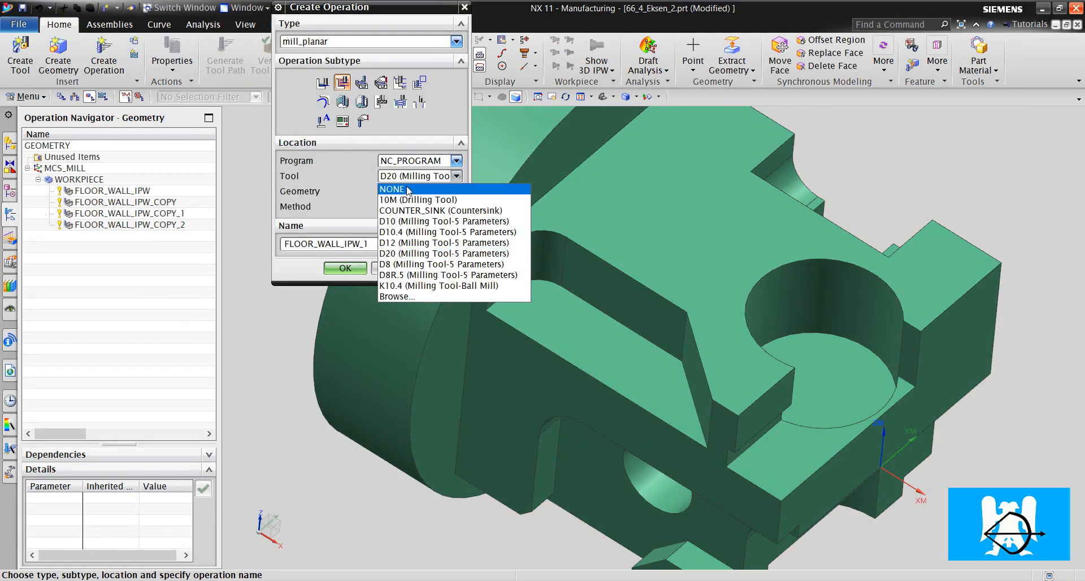
pyautogui.click(445, 222)
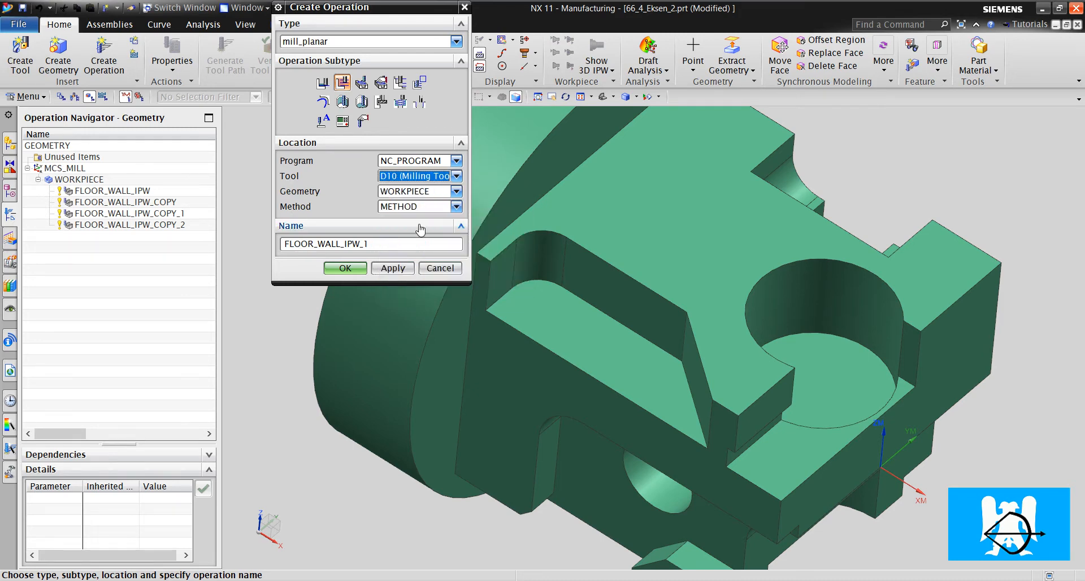
pyautogui.click(419, 175)
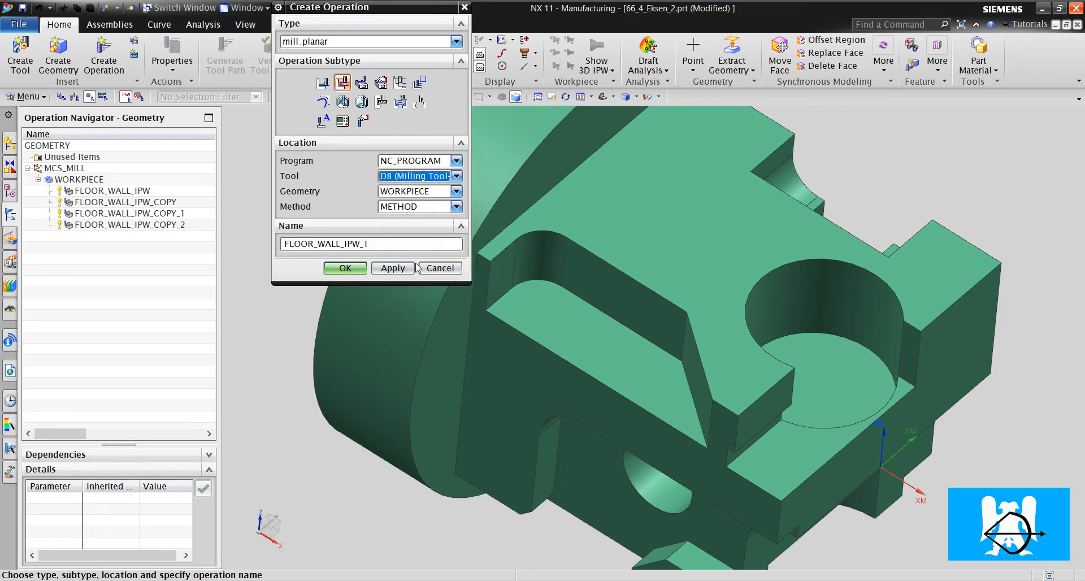
# Measure the pocket corner fillet diameter with Analysis, then create the operation with D8.
pyautogui.click(203, 24)
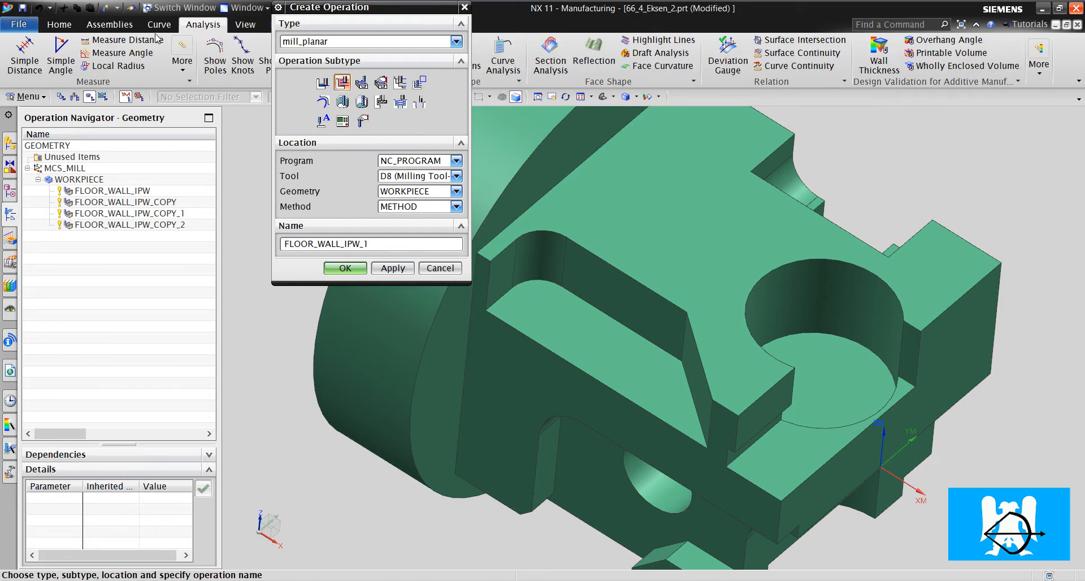
pyautogui.click(126, 40)
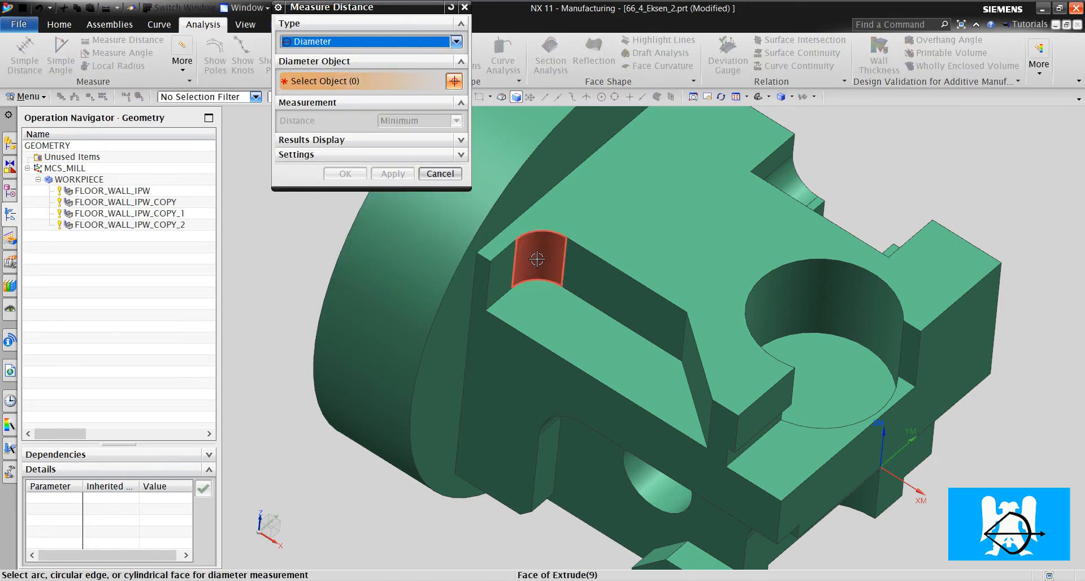
pyautogui.click(536, 259)
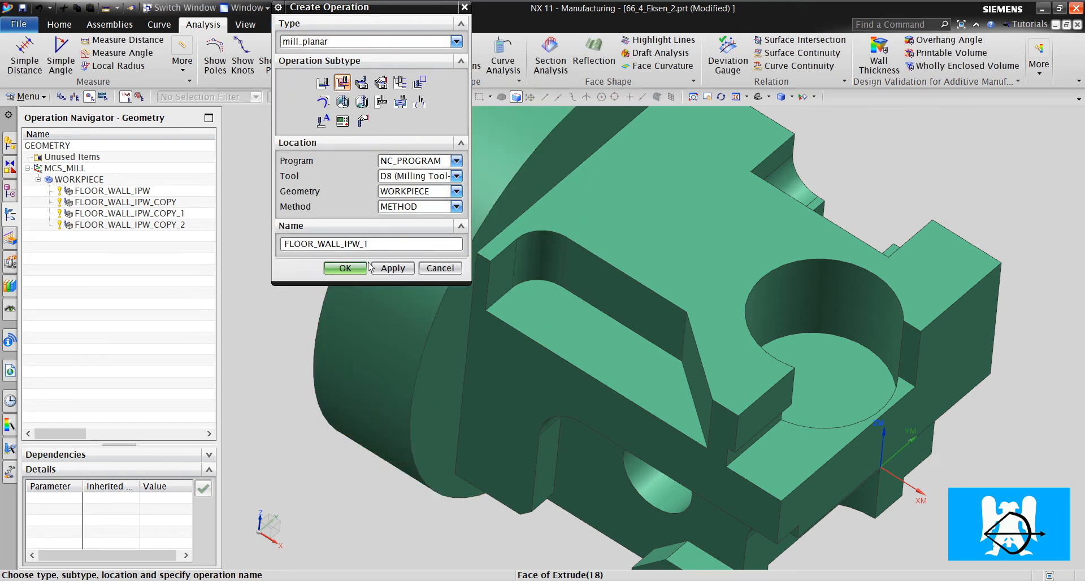
pyautogui.click(345, 268)
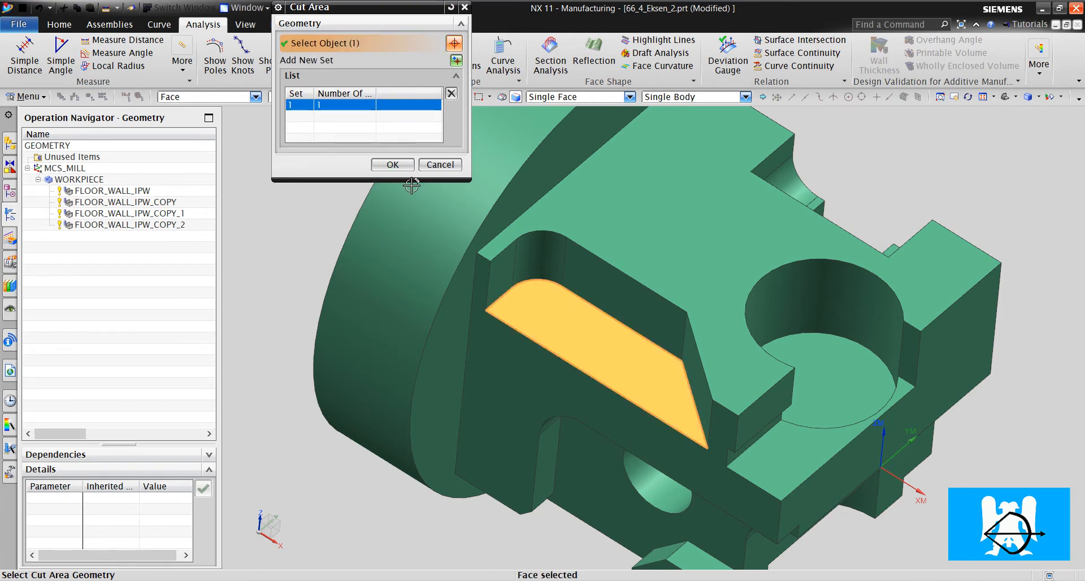
# Confirm the angled pocket floor as cut area, set depth per cut 1.0000 and 90% tool stepover.
pyautogui.click(393, 165)
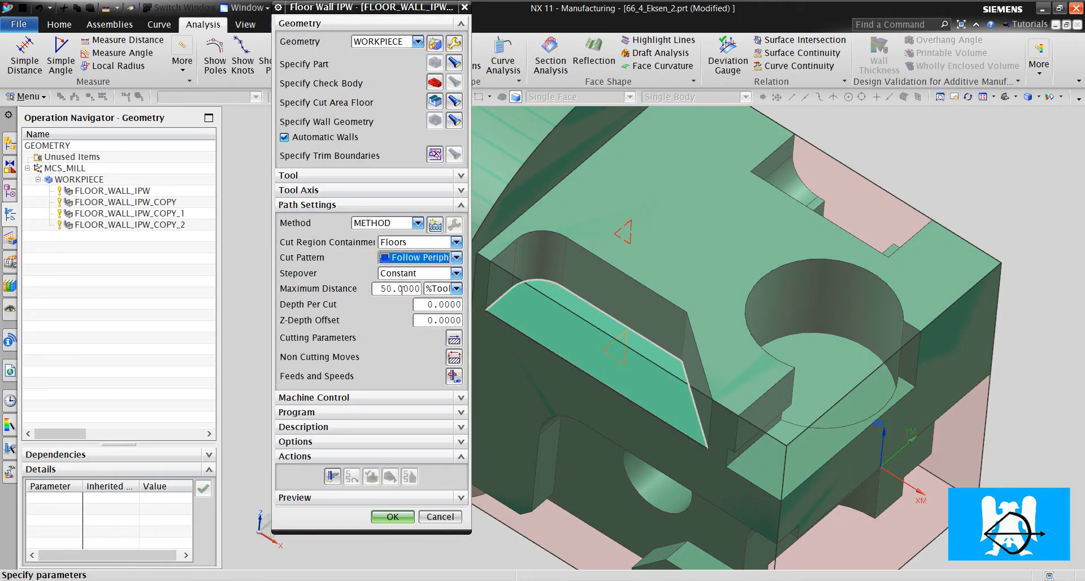
pyautogui.click(438, 304)
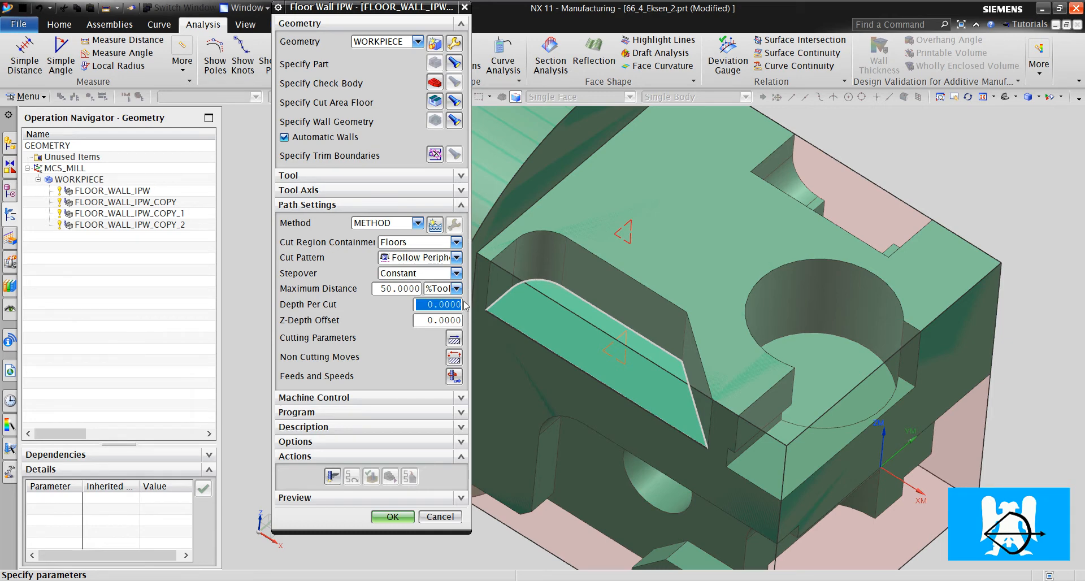
pyautogui.write('1.0000')
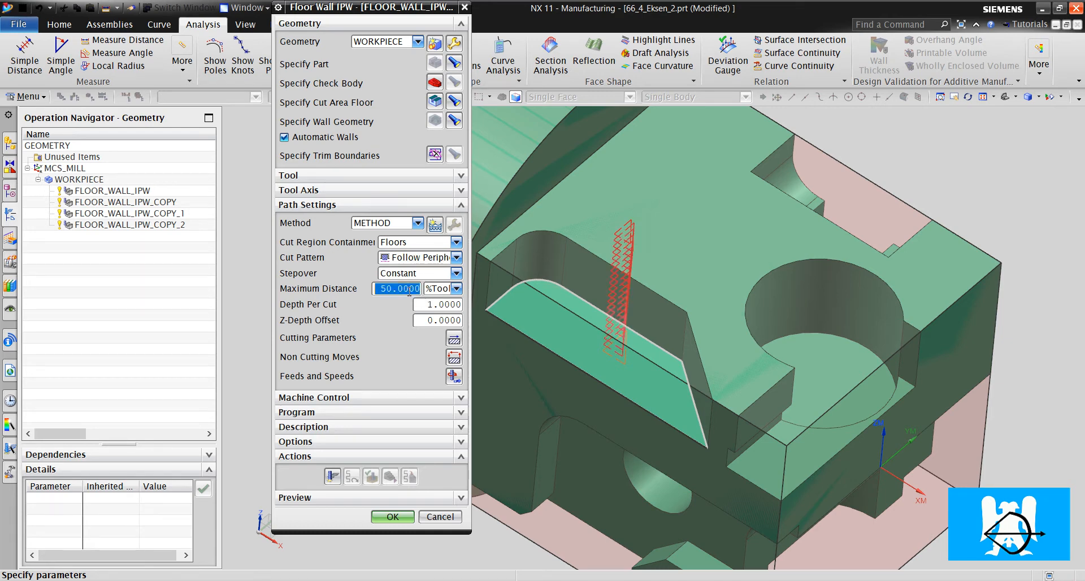
pyautogui.write('90')
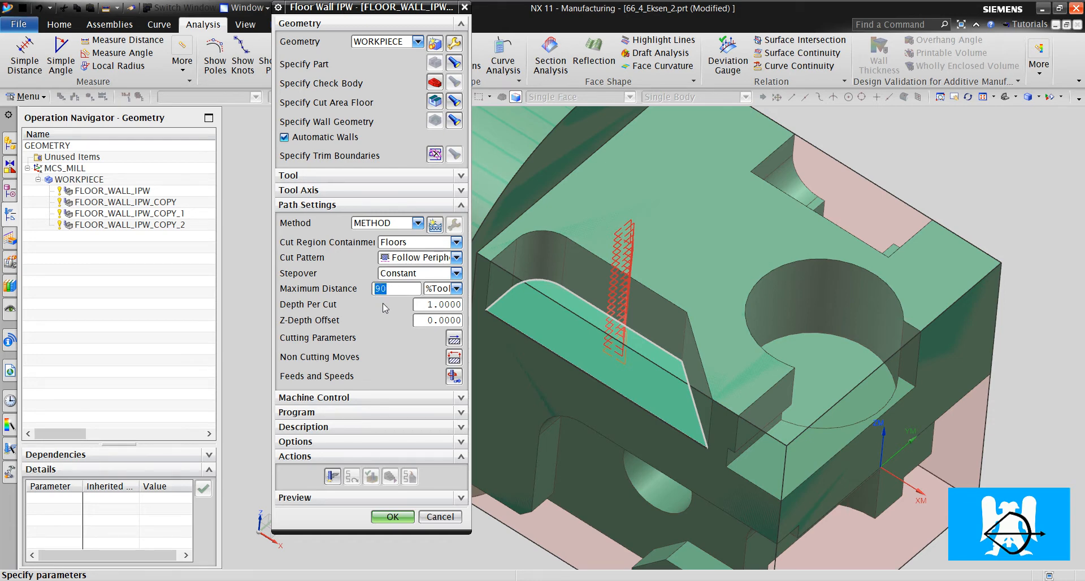
pyautogui.moveTo(441, 373)
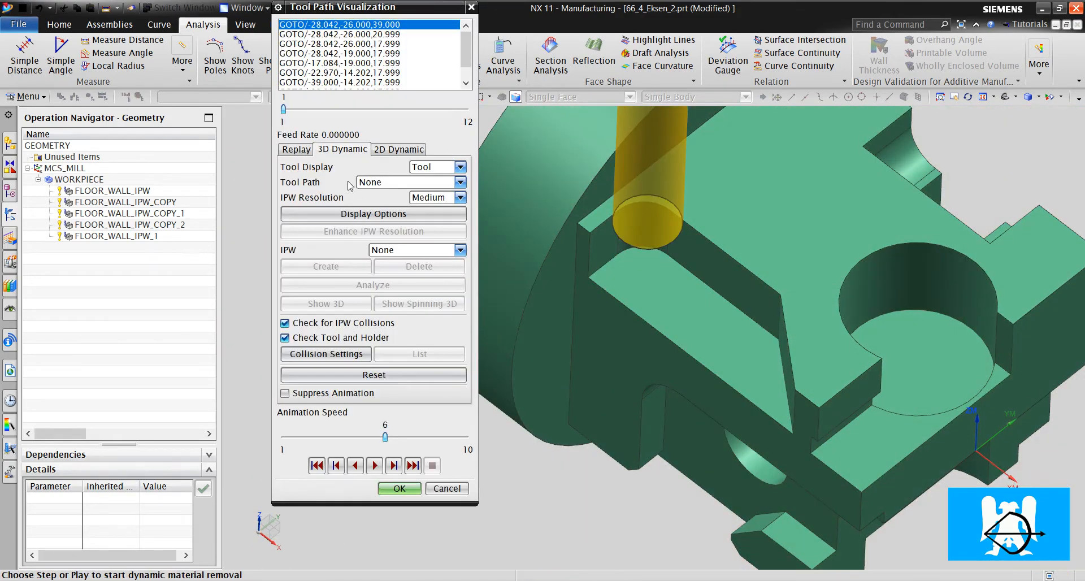
# Play the 3D dynamic material-removal simulation to the end and close the verification.
pyautogui.click(374, 465)
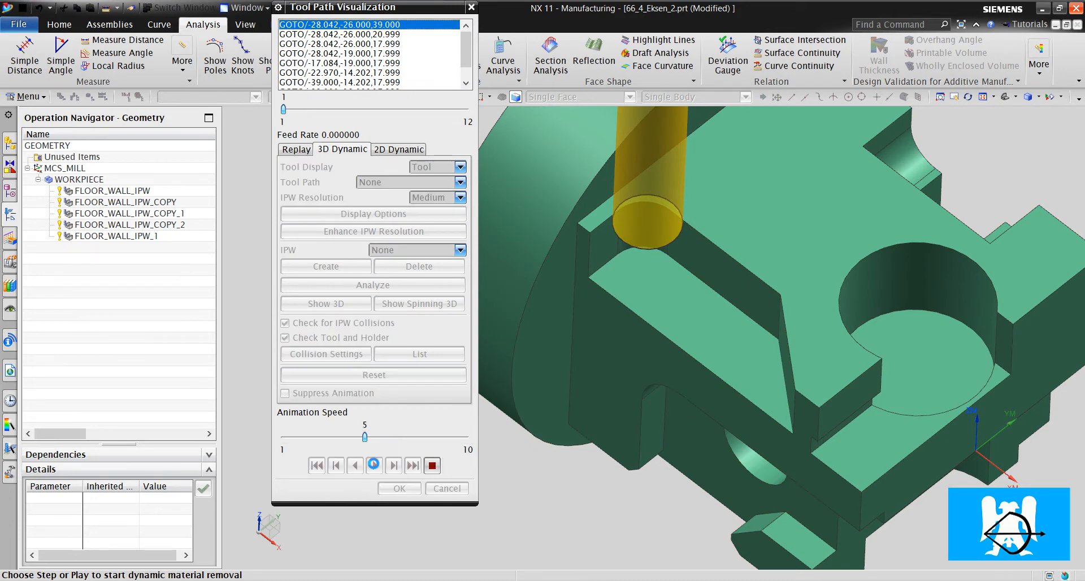
pyautogui.click(374, 465)
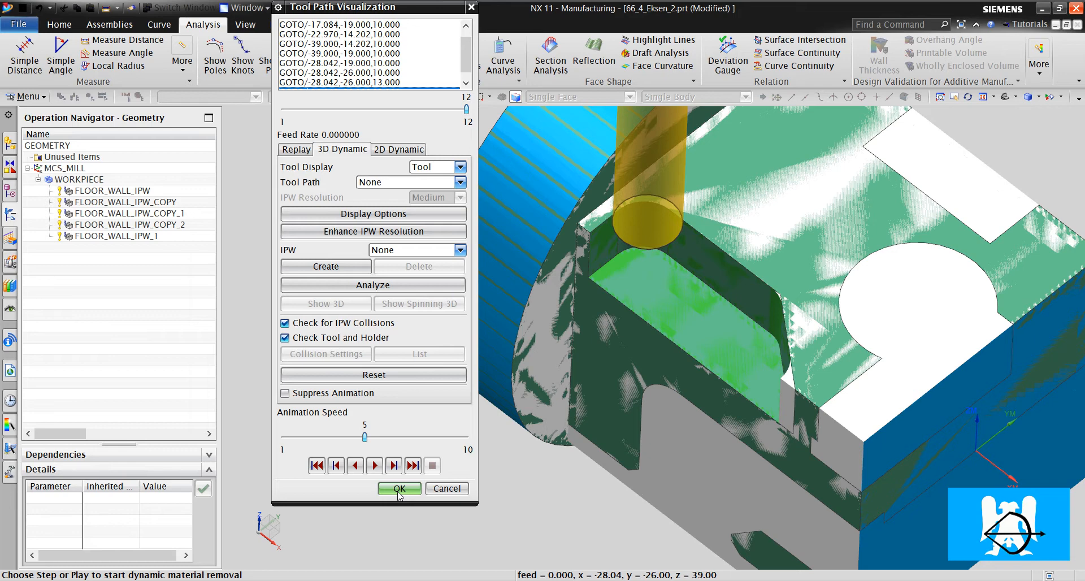
pyautogui.click(399, 489)
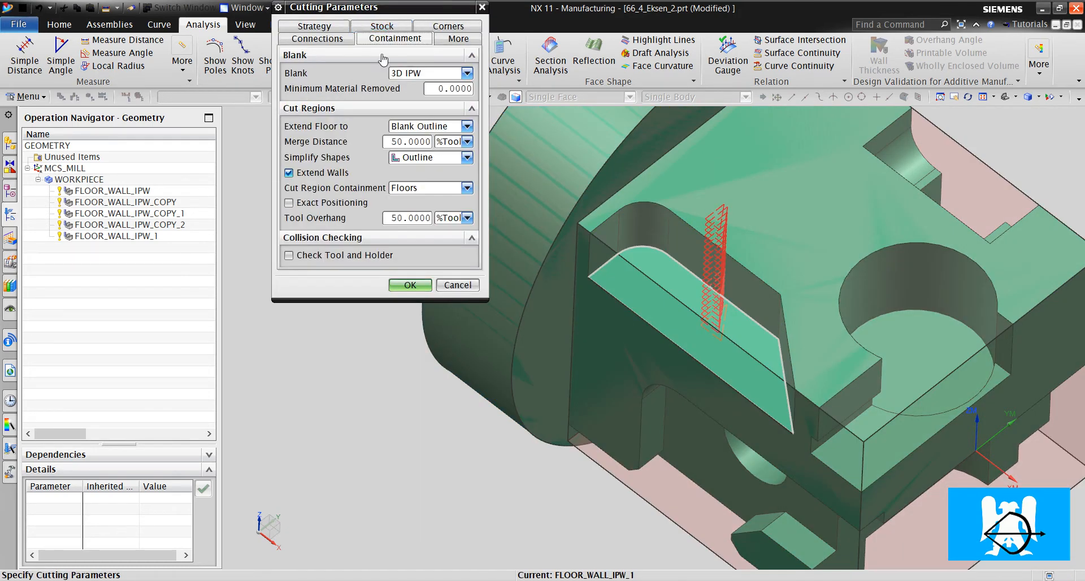
pyautogui.moveTo(329, 218)
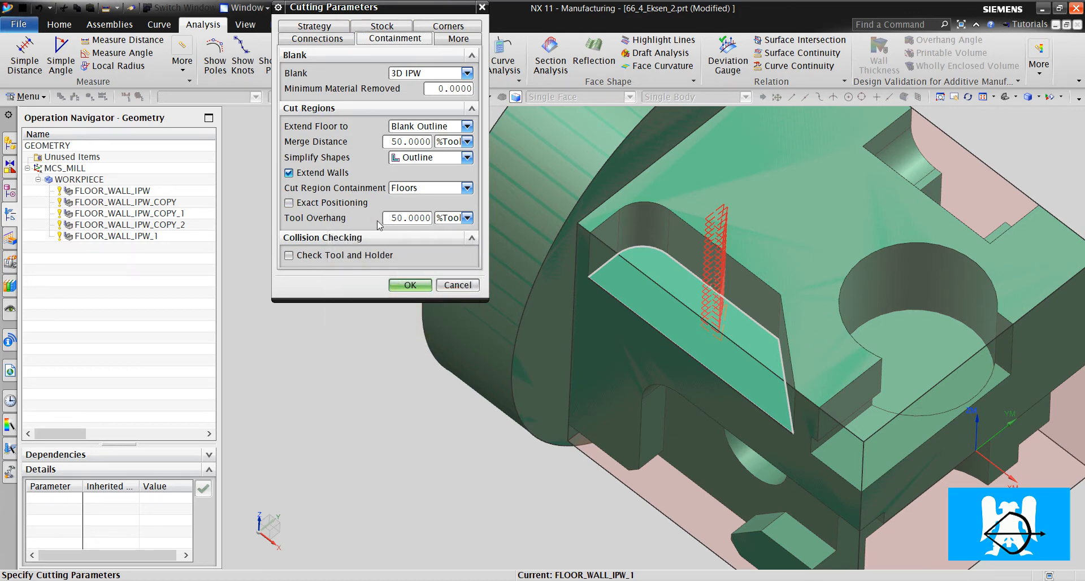
# Set the tool overhang under Containment to 100 %Tool and regenerate the path.
pyautogui.write('10')
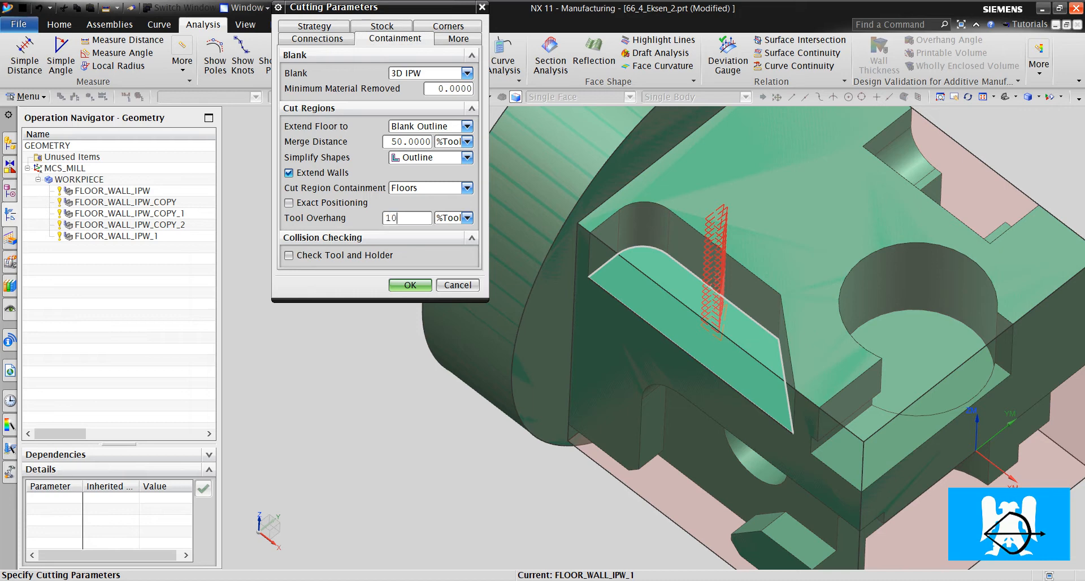
pyautogui.write('100')
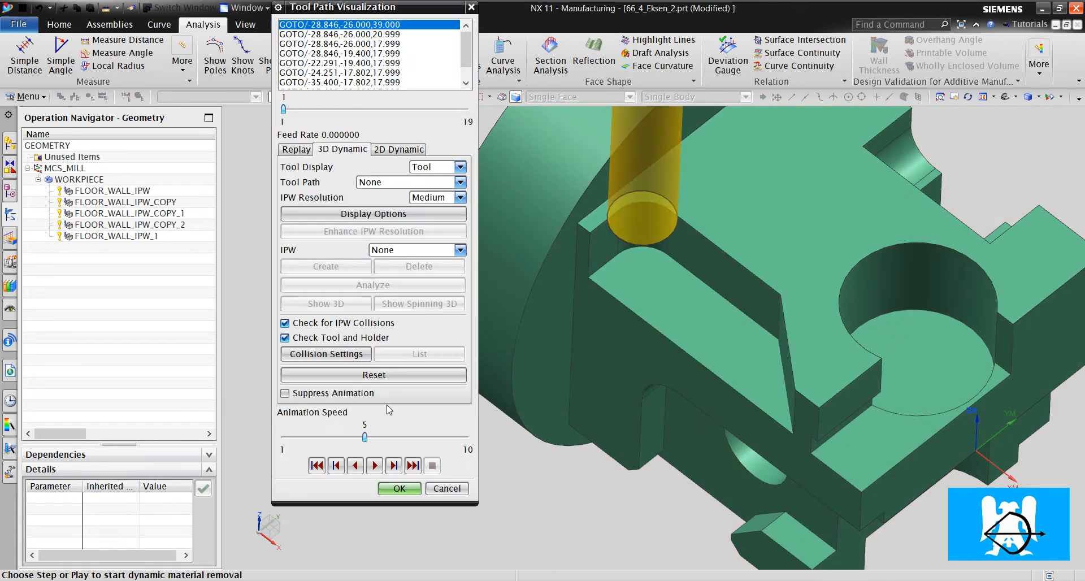
# Play the regenerated toolpath's 3D material removal through to the cut pocket floor.
pyautogui.click(412, 466)
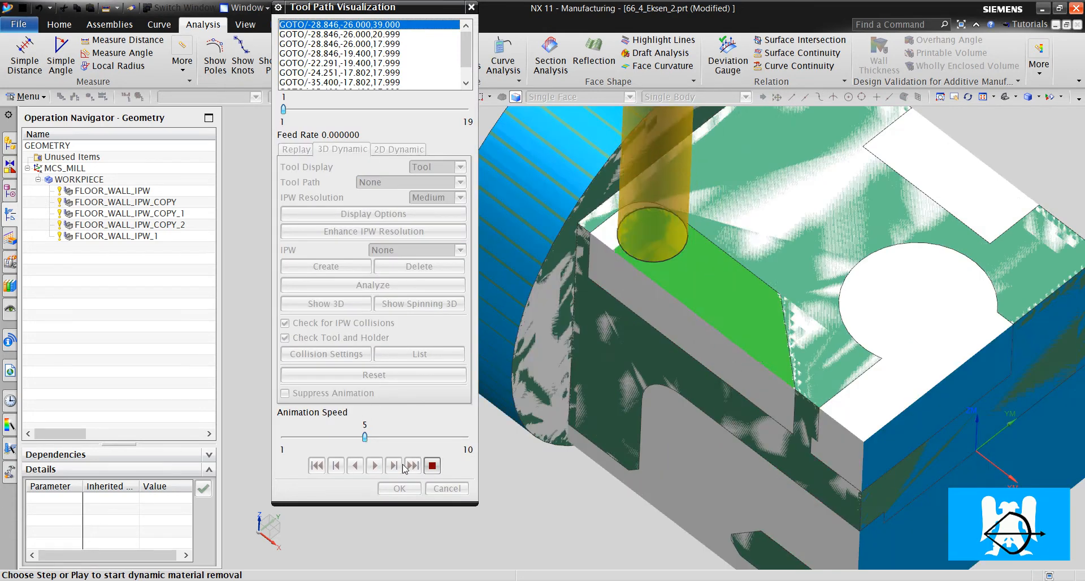
pyautogui.click(374, 465)
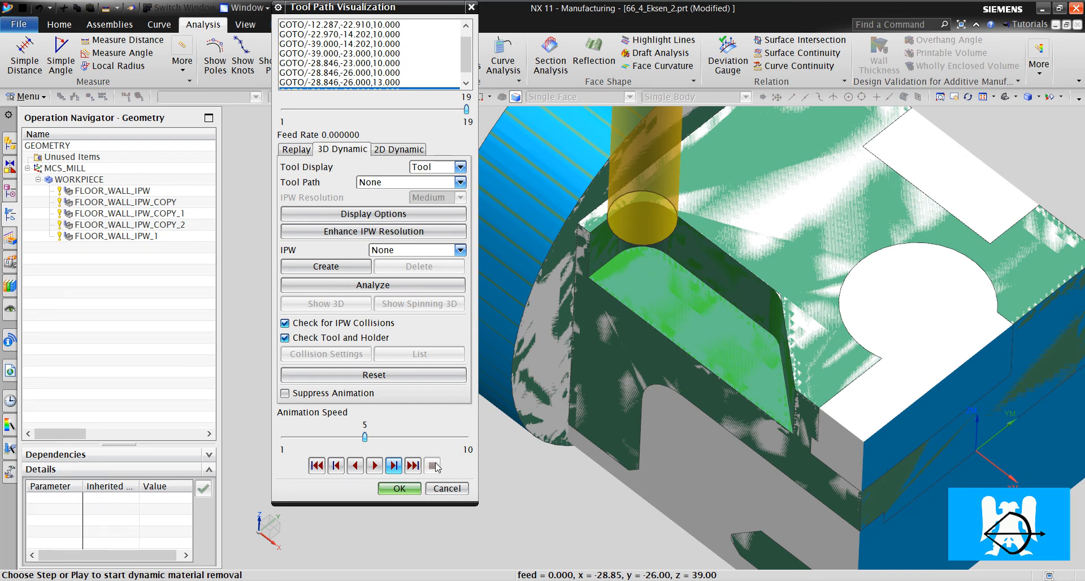
pyautogui.moveTo(441, 472)
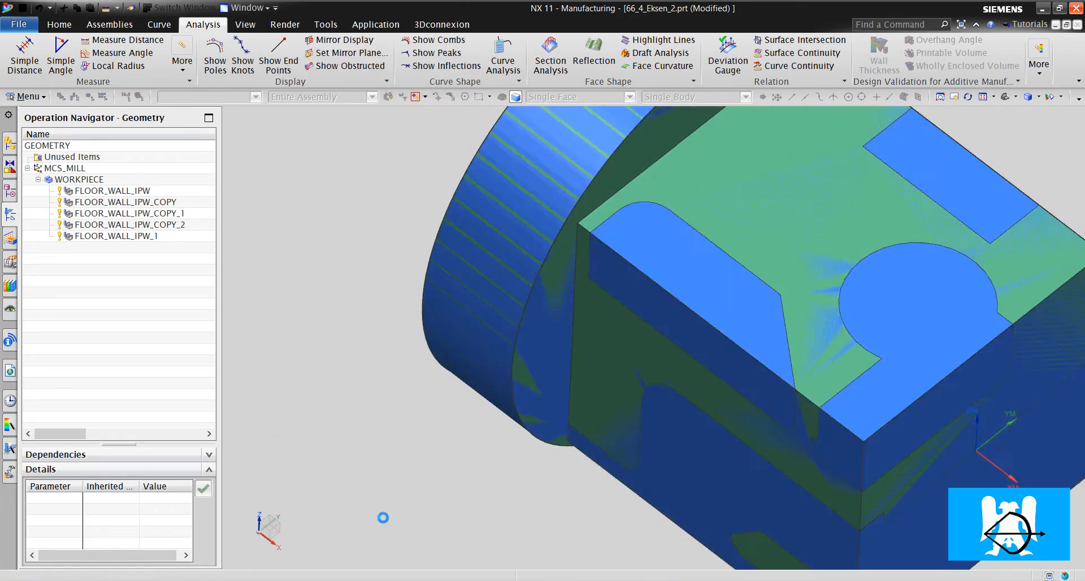
# Select FLOOR_WALL_IPW_1 and orbit the part to view the round pocket side.
pyautogui.click(116, 236)
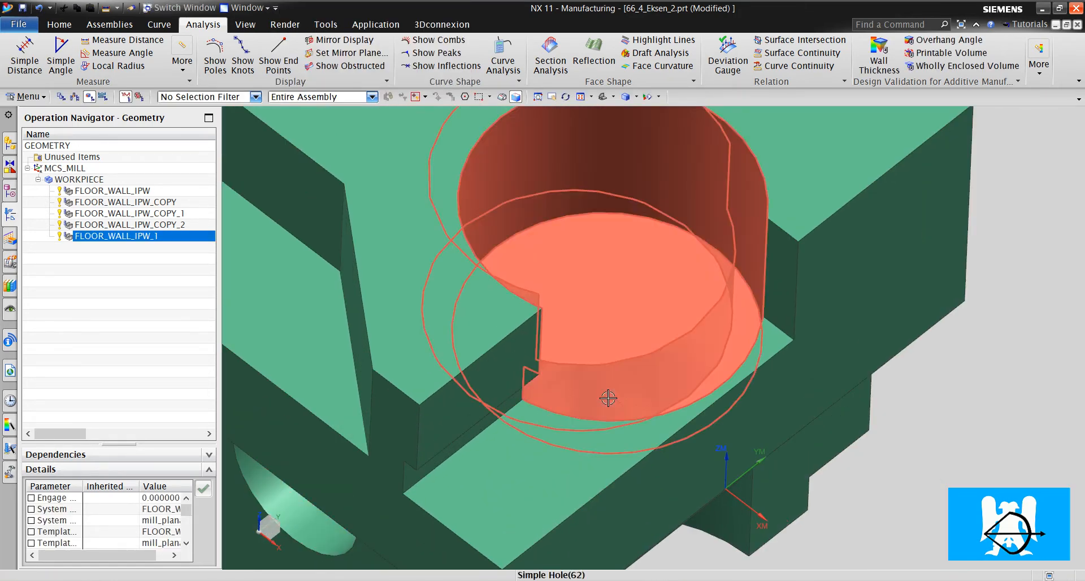
pyautogui.moveTo(609, 398); pyautogui.dragTo(727, 397)
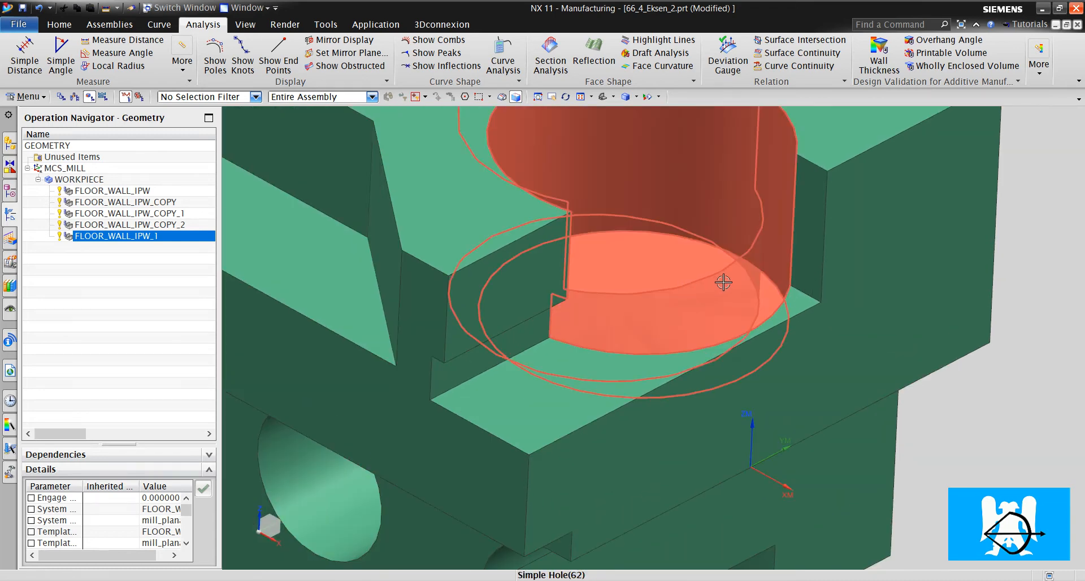
pyautogui.moveTo(724, 282); pyautogui.dragTo(675, 332)
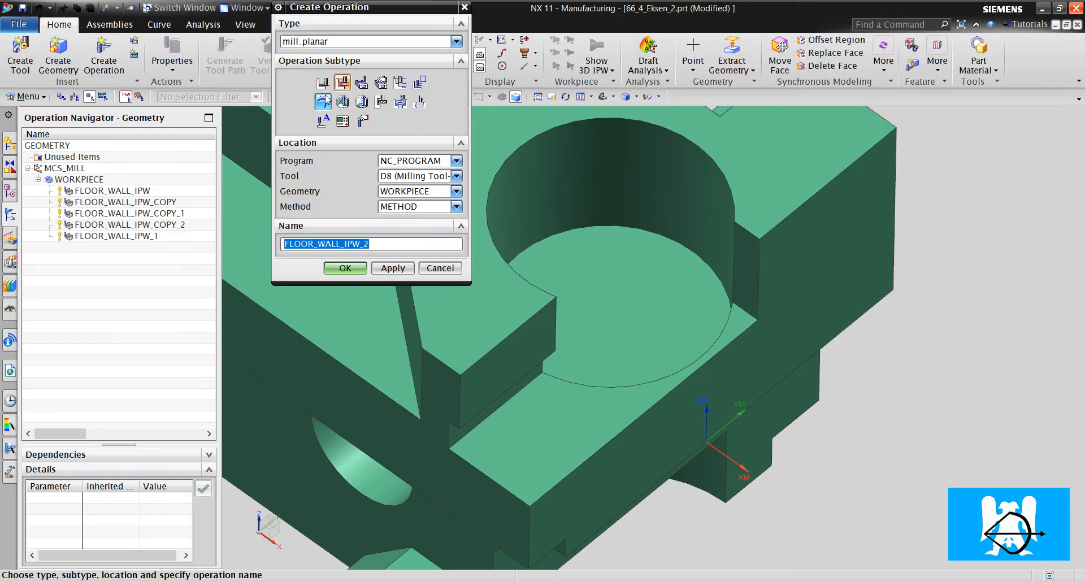
# Confirm FLOOR_WALL_IPW_2, pick the pocket floor face as cut area, and use Follow Periphery with depth per cut 1.
pyautogui.click(344, 268)
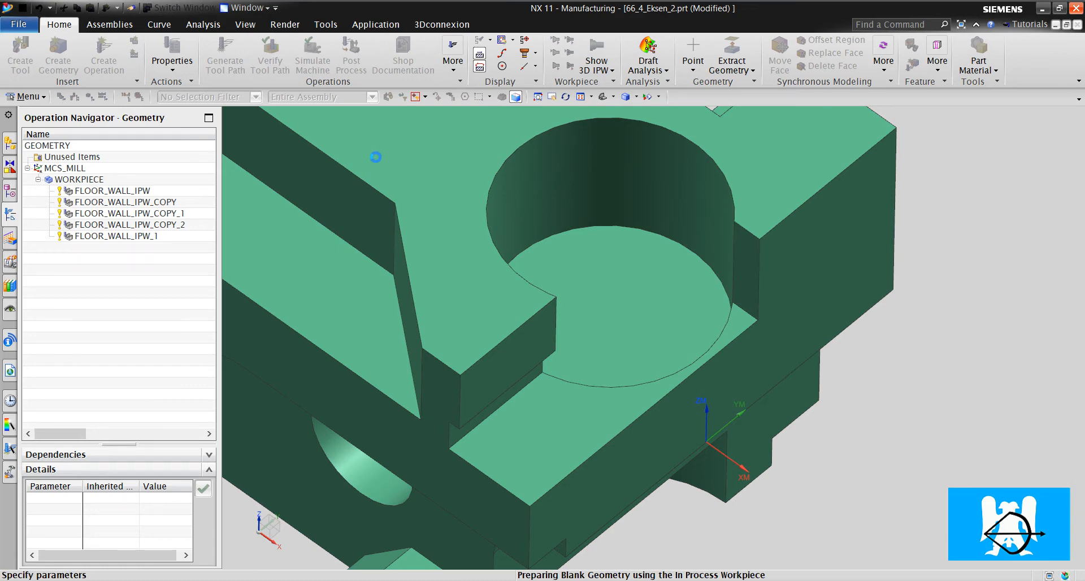
pyautogui.moveTo(364, 315)
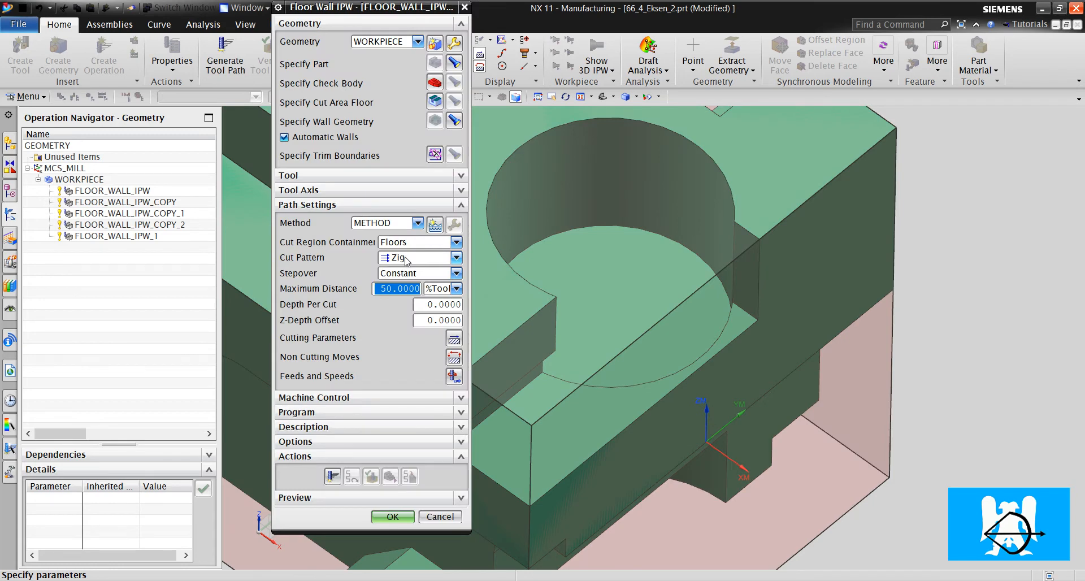
pyautogui.click(455, 102)
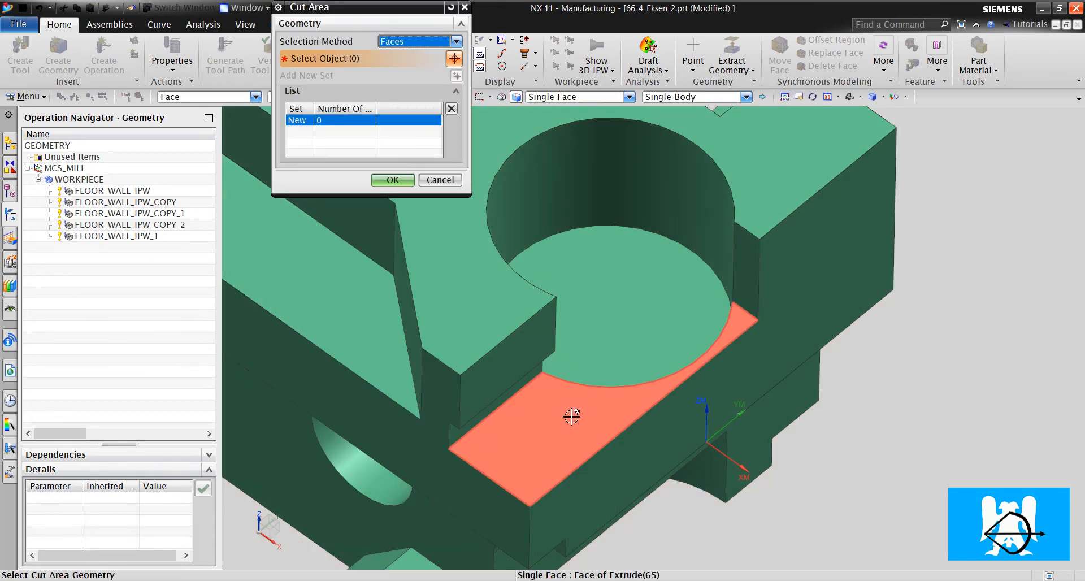
pyautogui.click(438, 180)
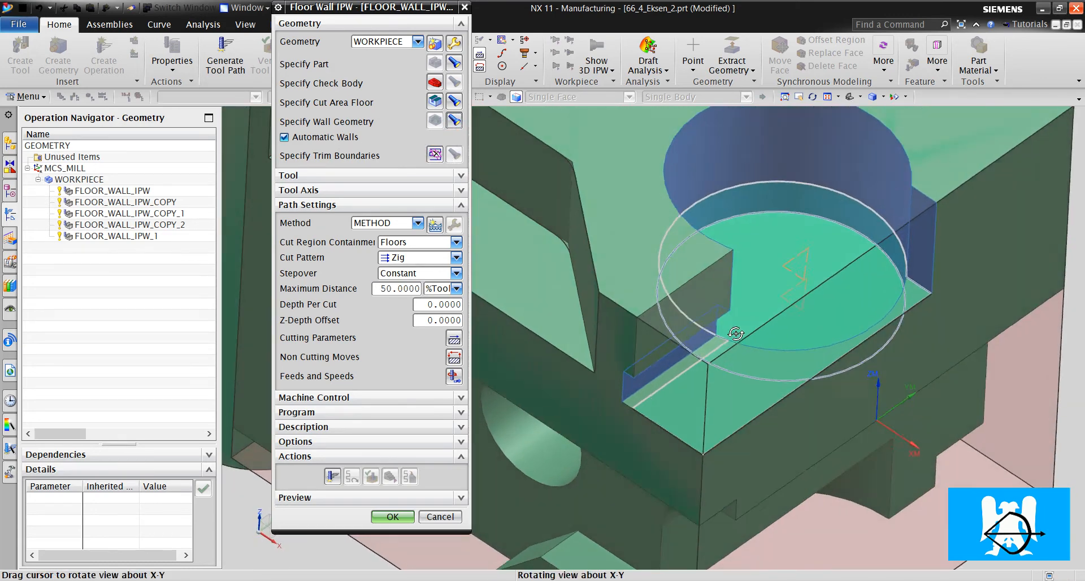
pyautogui.click(418, 257)
pyautogui.write('1')
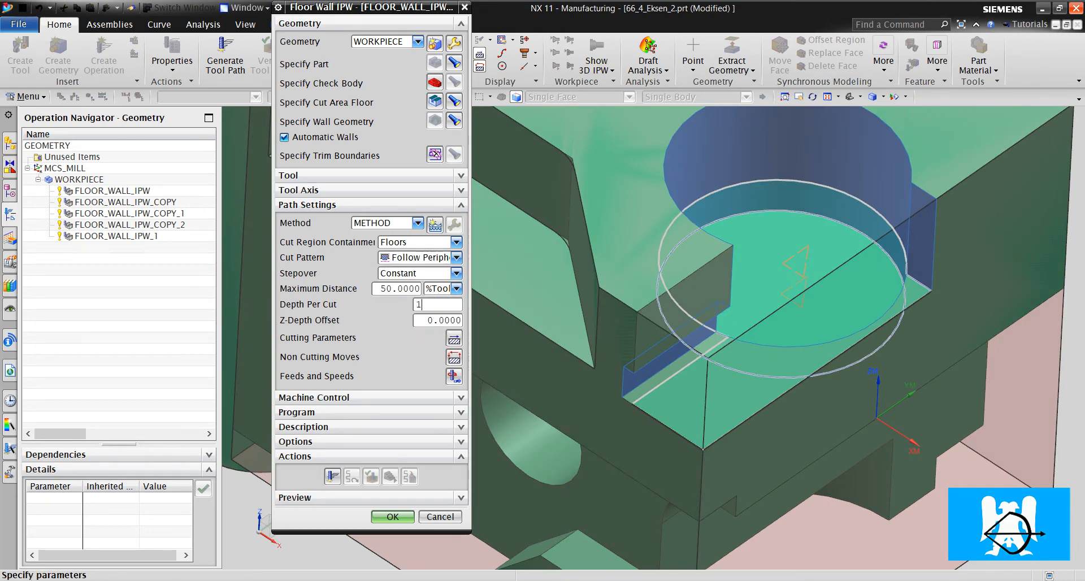
pyautogui.moveTo(454, 360)
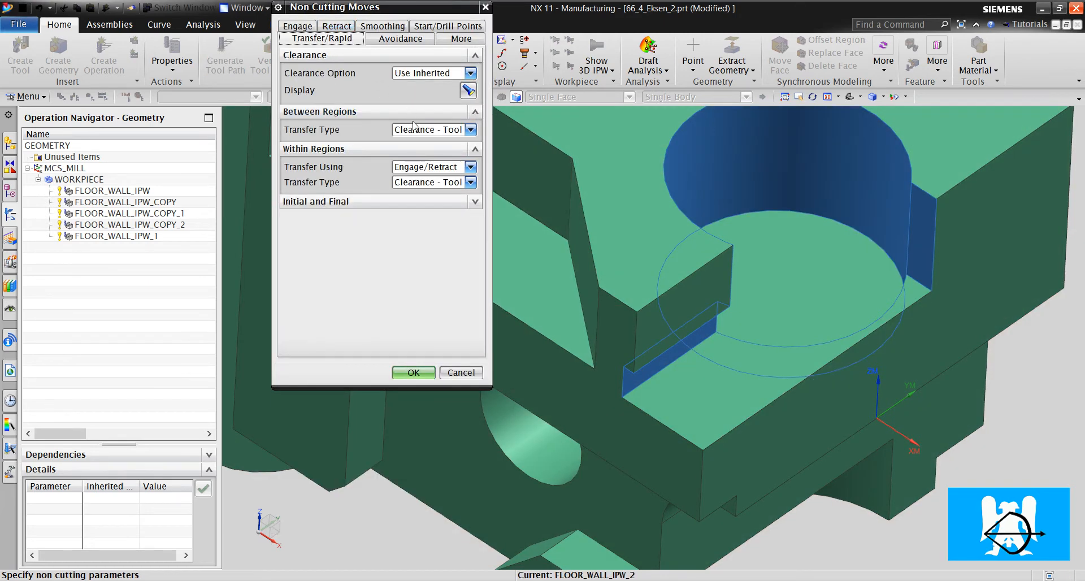
# Set both Between Regions and Within Regions transfer types to Direct/Previous Plane.
pyautogui.click(470, 129)
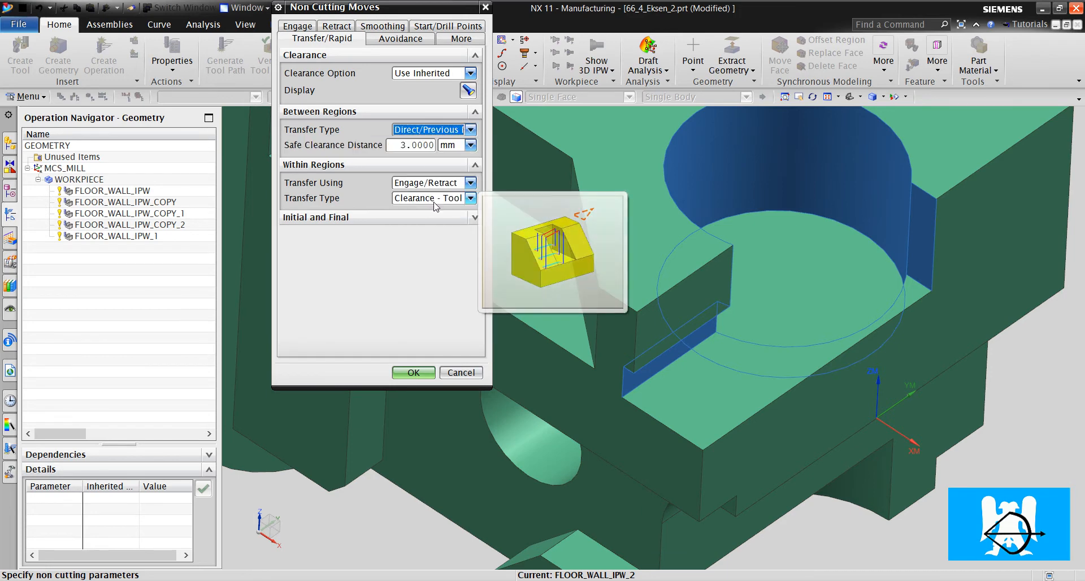
pyautogui.click(413, 372)
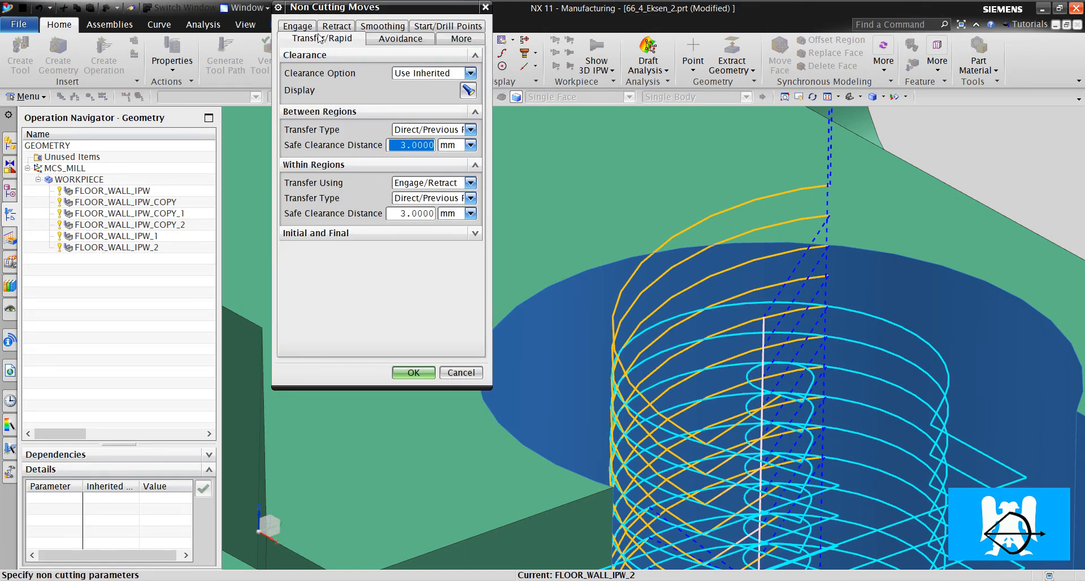
# Set the closed-area ramp engage to ramp angle 3 and height 0.3, then accept the cutting parameters.
pyautogui.click(298, 39)
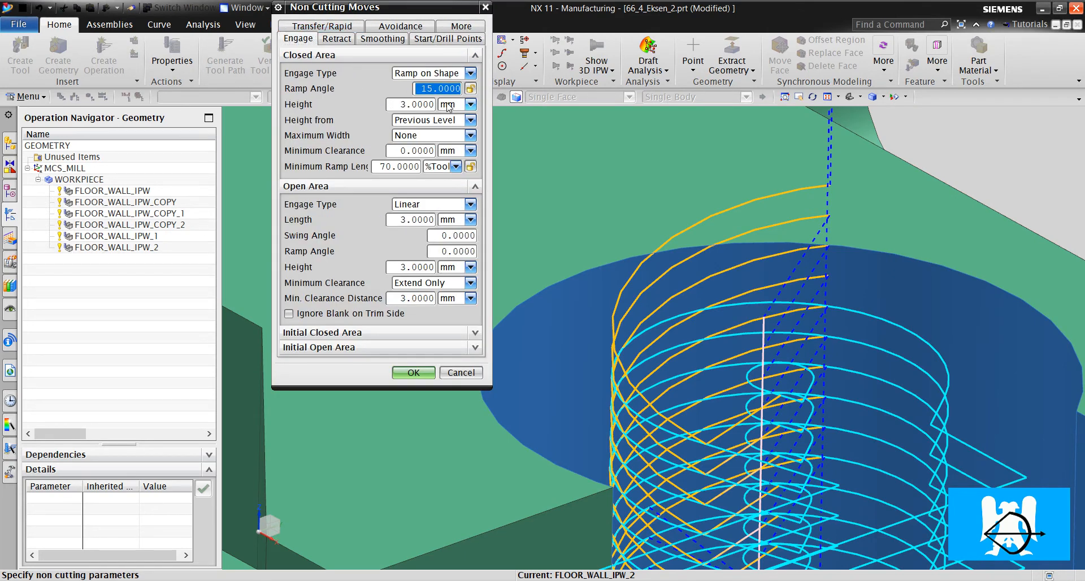
pyautogui.write('3')
pyautogui.click(410, 104)
pyautogui.write('.')
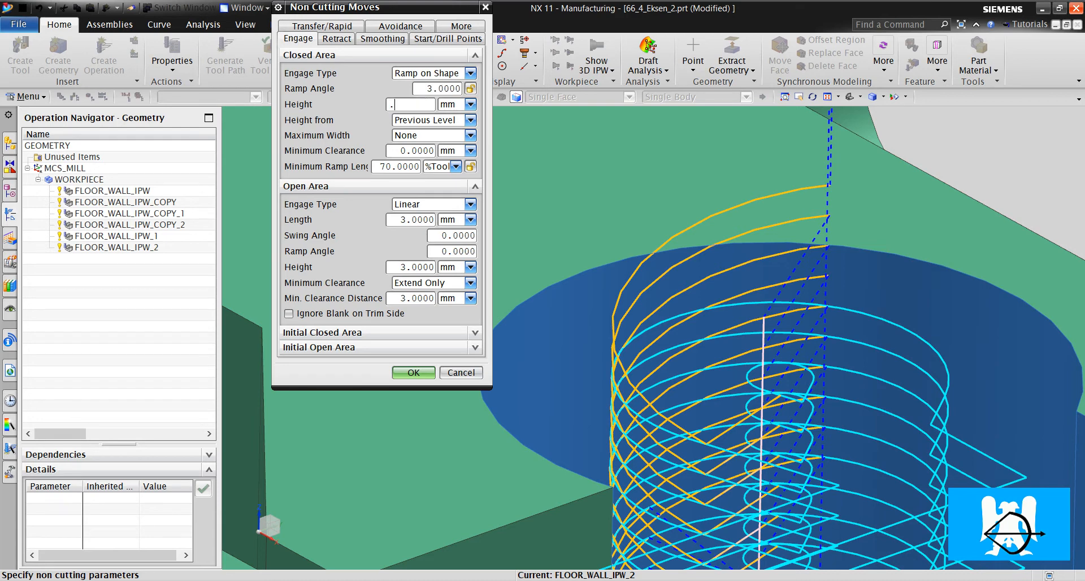
pyautogui.write('3')
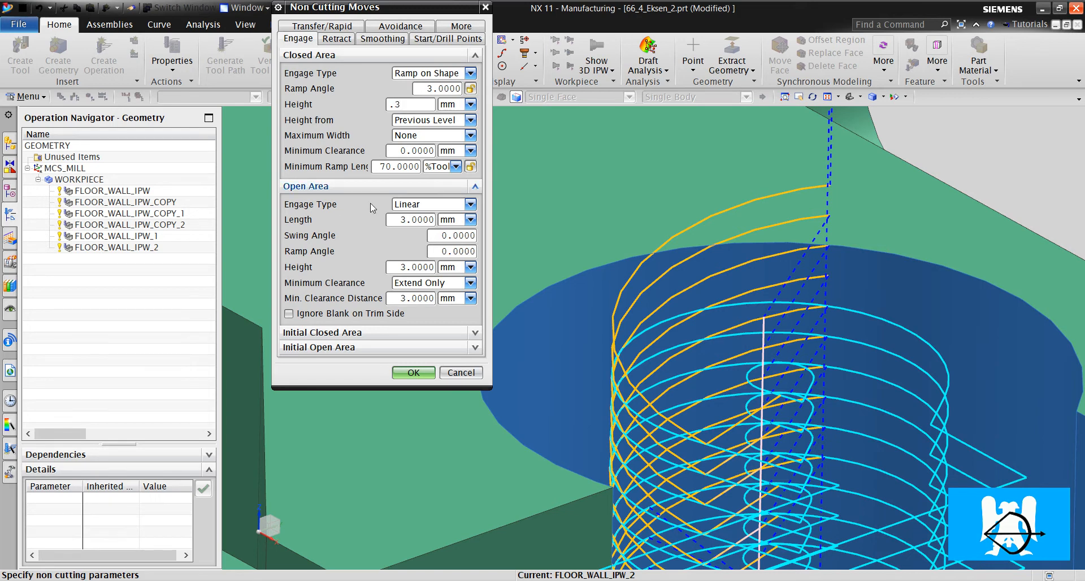
pyautogui.click(413, 372)
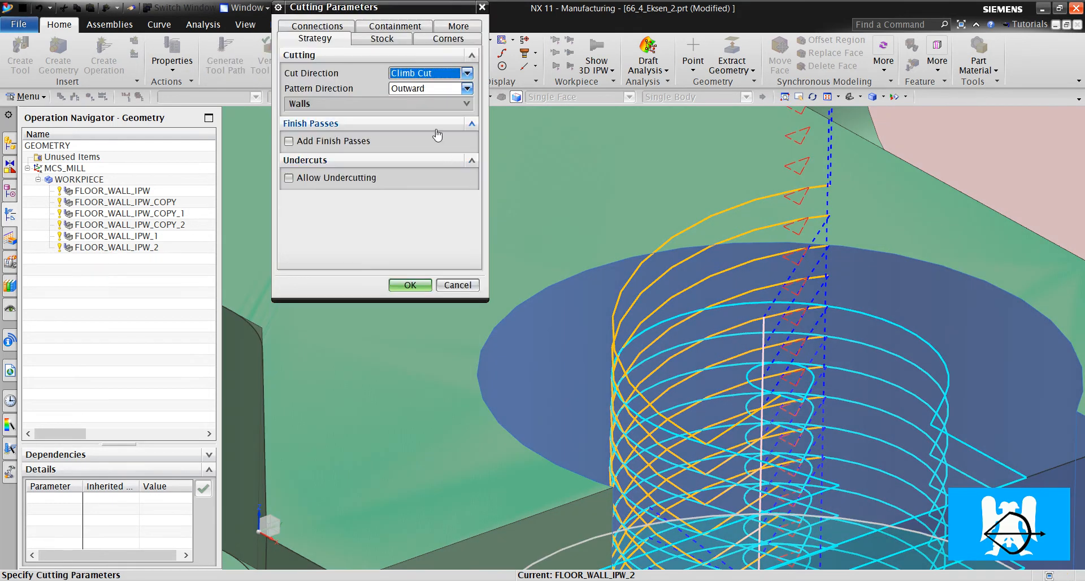
pyautogui.click(426, 88)
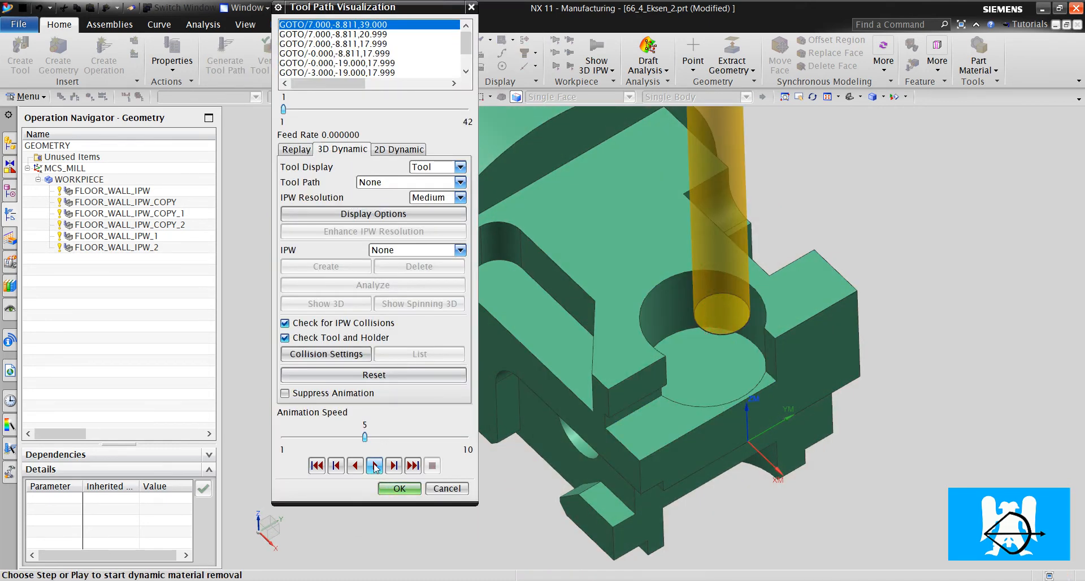
# Play FLOOR_WALL_IPW_2's 3D dynamic material removal through to the end, clearing the round pocket.
pyautogui.click(374, 465)
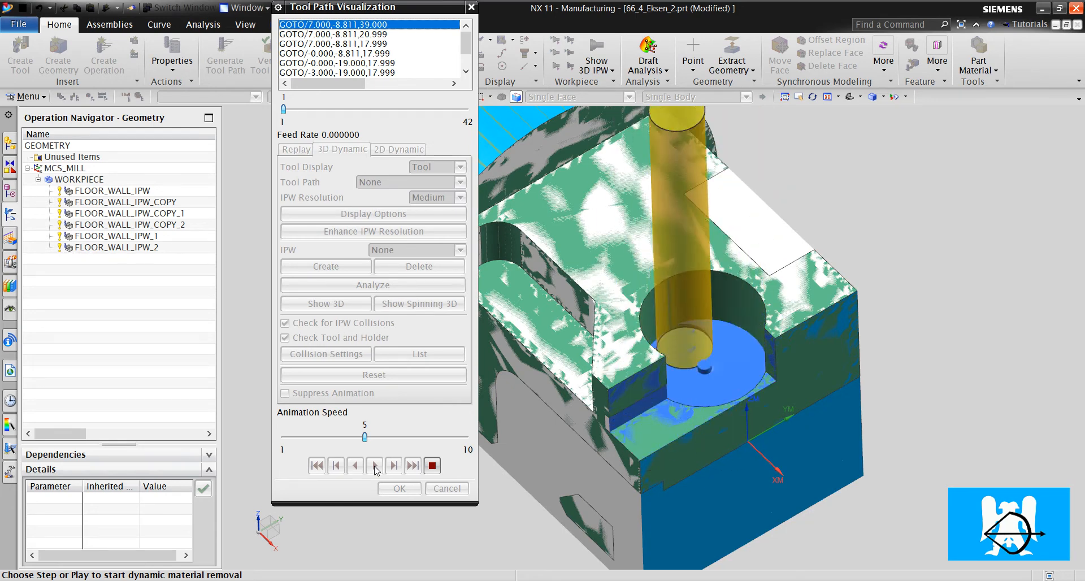
pyautogui.click(374, 465)
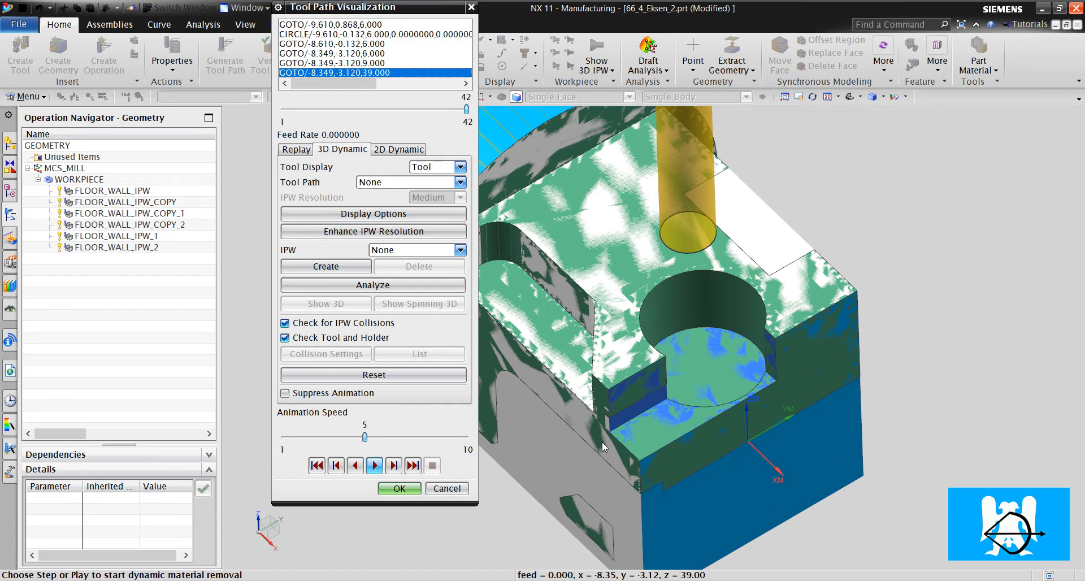
pyautogui.moveTo(765, 349)
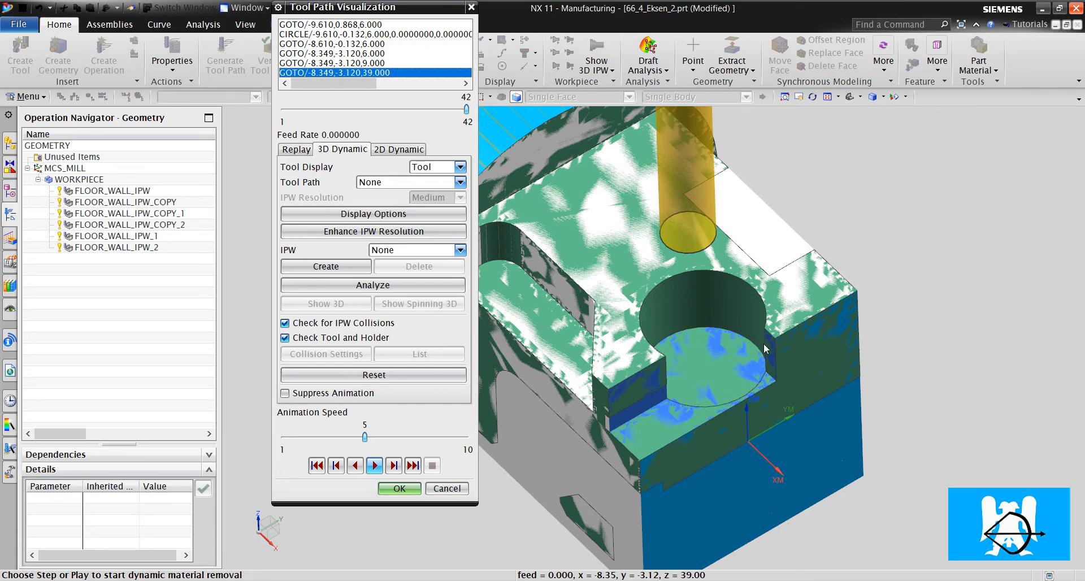
pyautogui.moveTo(716, 308)
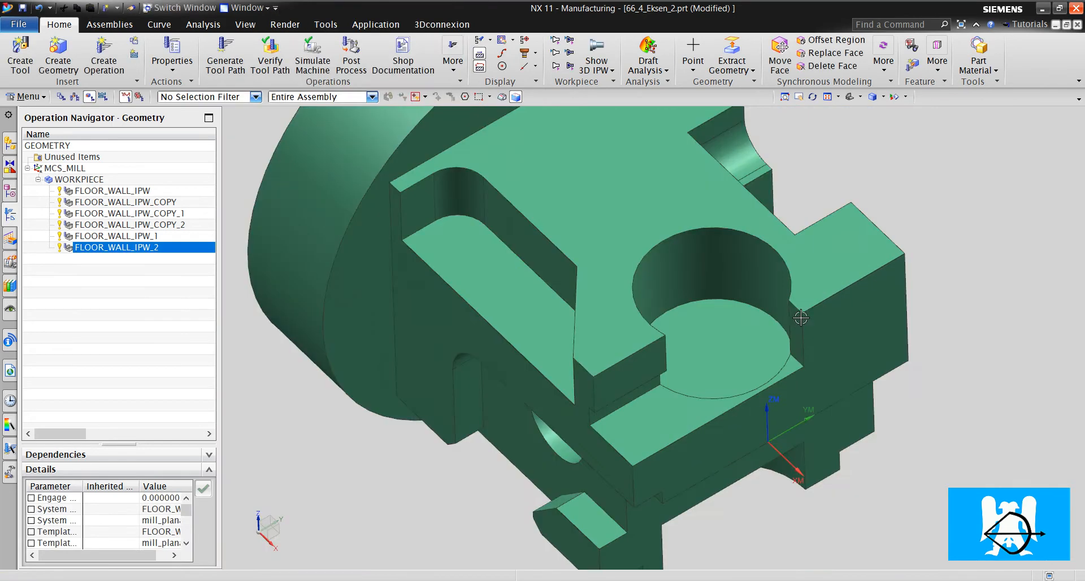
# Copy FLOOR_WALL_IPW_2 and paste it as FLOOR_WALL_IPW_2_COPY under WORKPIECE for the next side.
pyautogui.moveTo(800, 317); pyautogui.dragTo(722, 344)
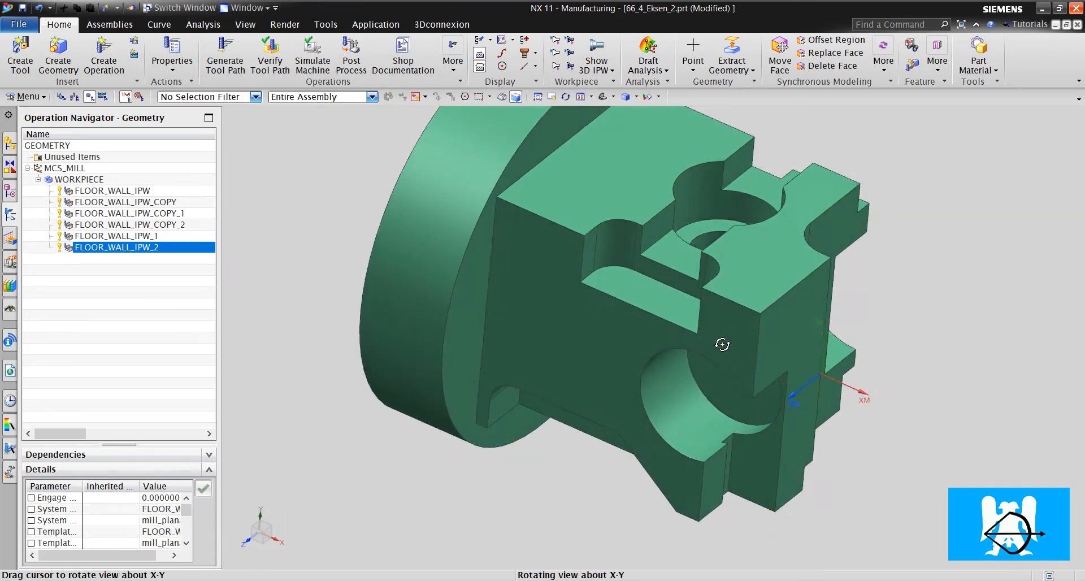
pyautogui.moveTo(722, 344); pyautogui.dragTo(678, 221)
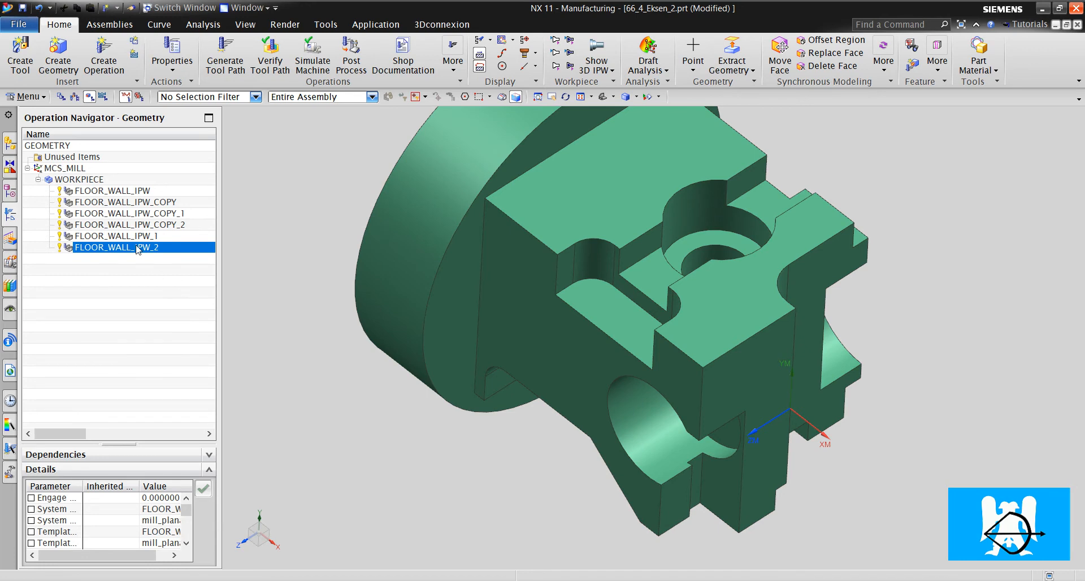
pyautogui.rightClick(116, 246)
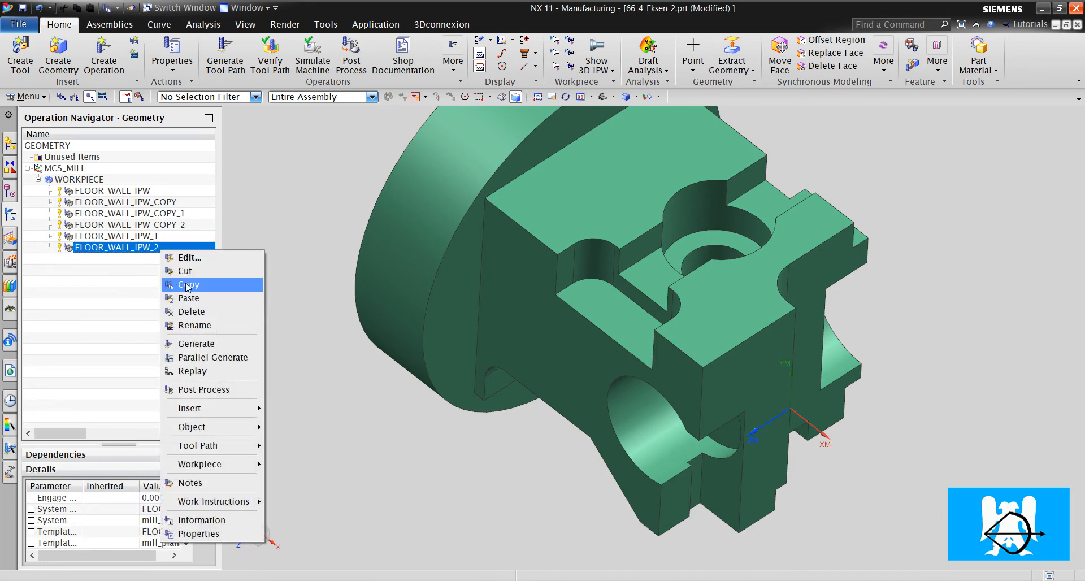
pyautogui.click(190, 284)
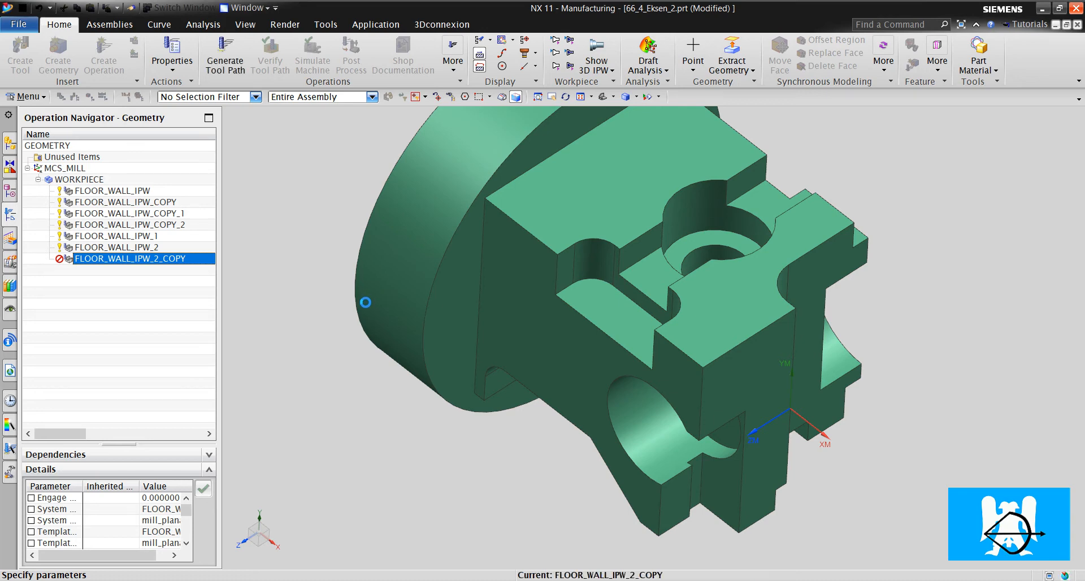
# Give FLOOR_WALL_IPW_2_COPY a 90% stepover, four floor faces on this side as cut area, and generate its toolpath.
pyautogui.doubleClick(129, 257)
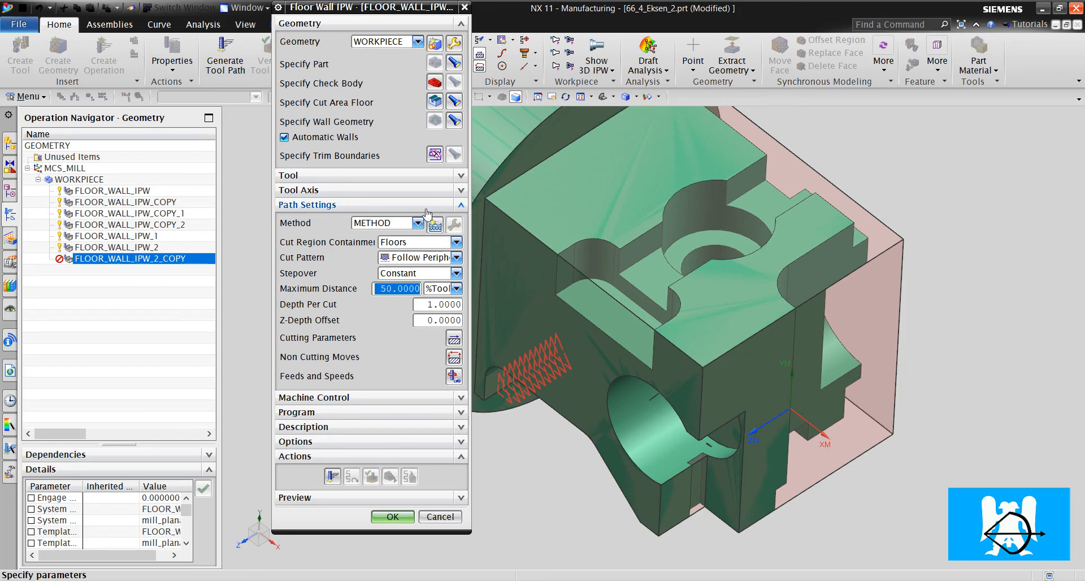
pyautogui.write('90')
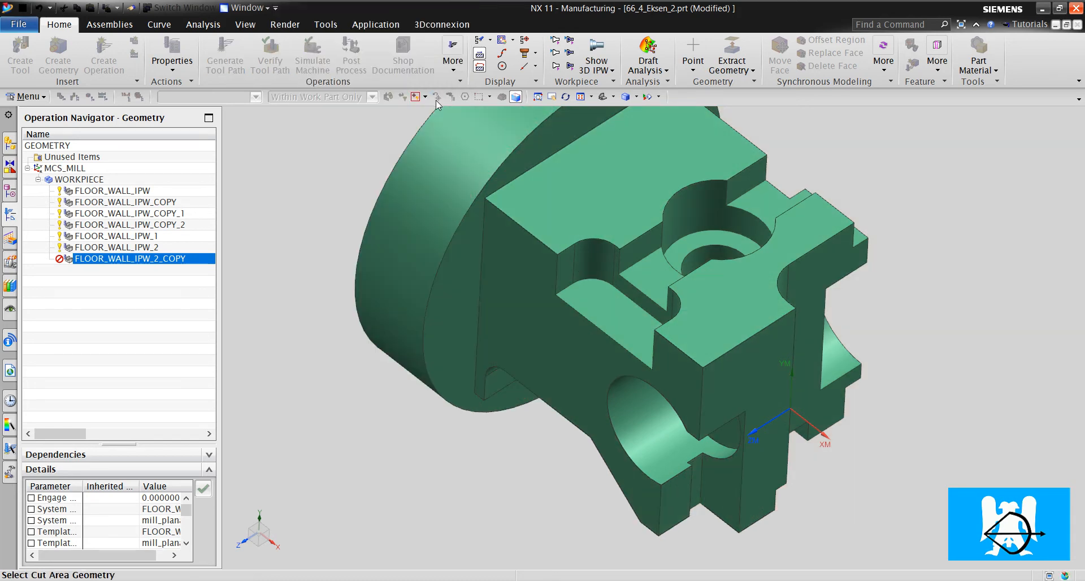
pyautogui.click(613, 296)
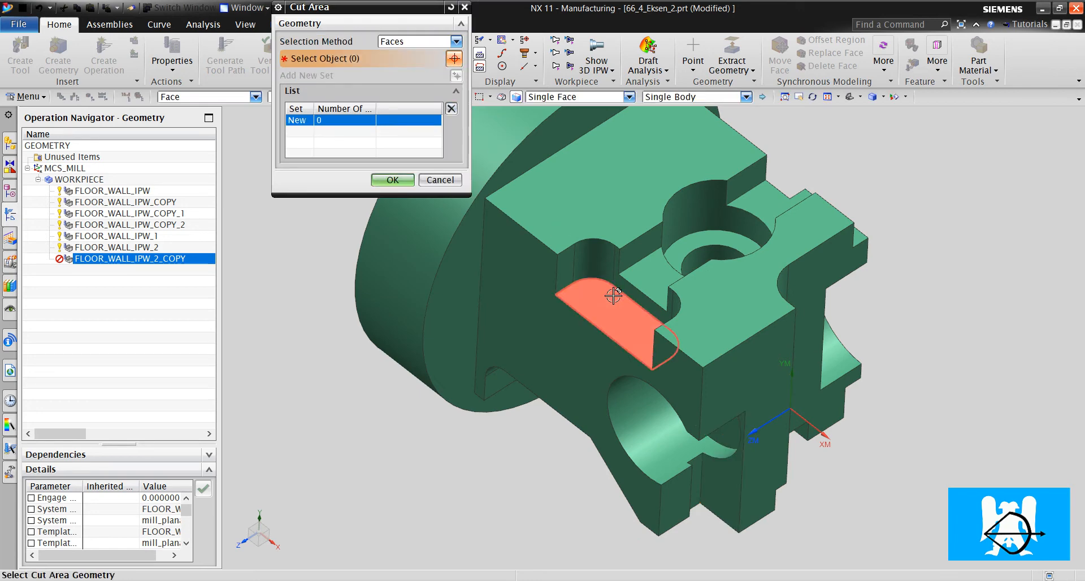
pyautogui.click(612, 297)
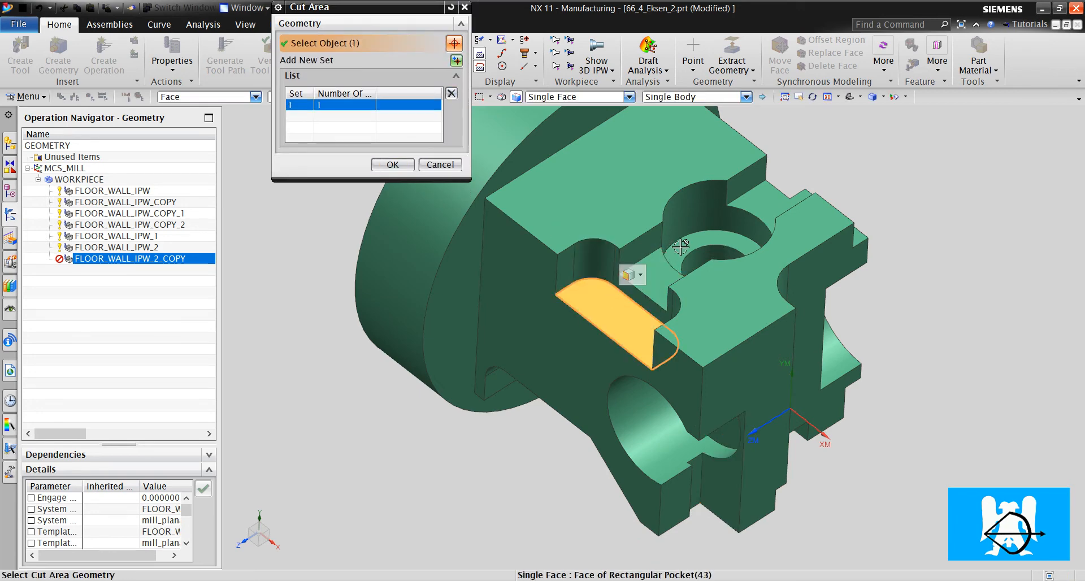
pyautogui.click(705, 235)
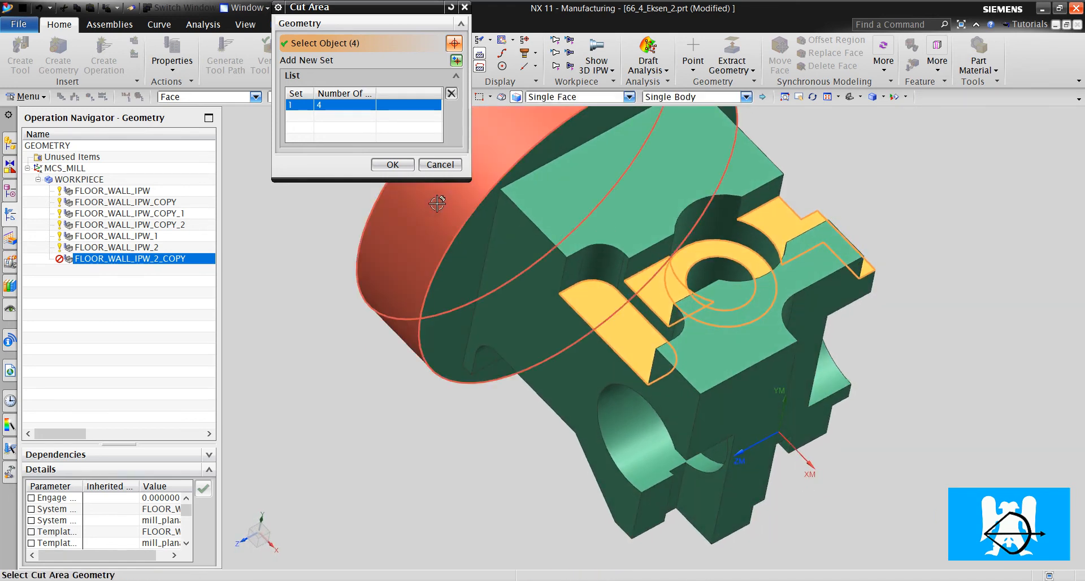
pyautogui.click(392, 165)
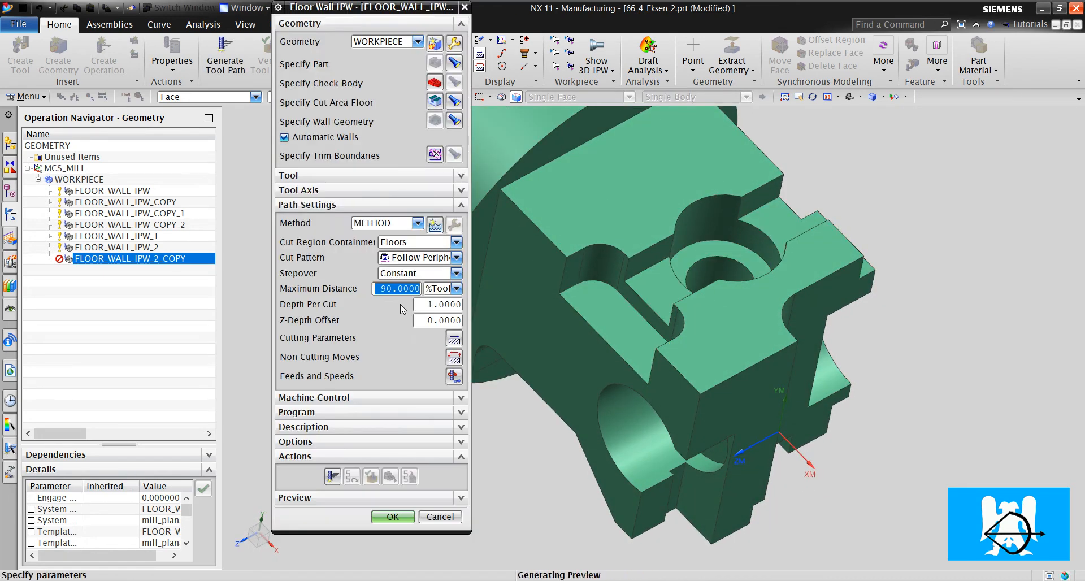
pyautogui.click(332, 477)
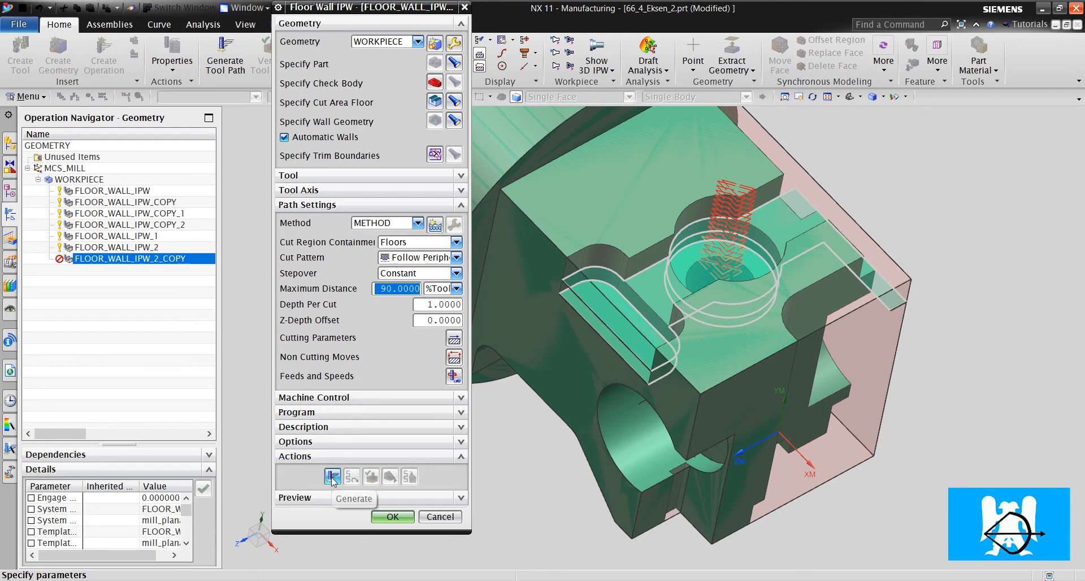
pyautogui.click(333, 476)
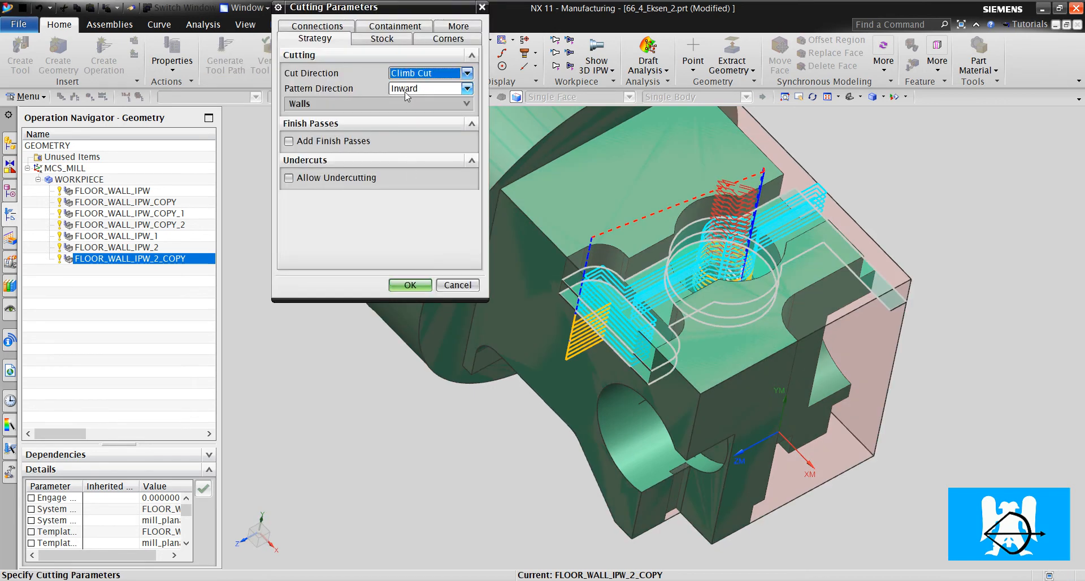
# Raise the Containment tool overhang to 100% so the toolpath extends past the part edge.
pyautogui.click(409, 284)
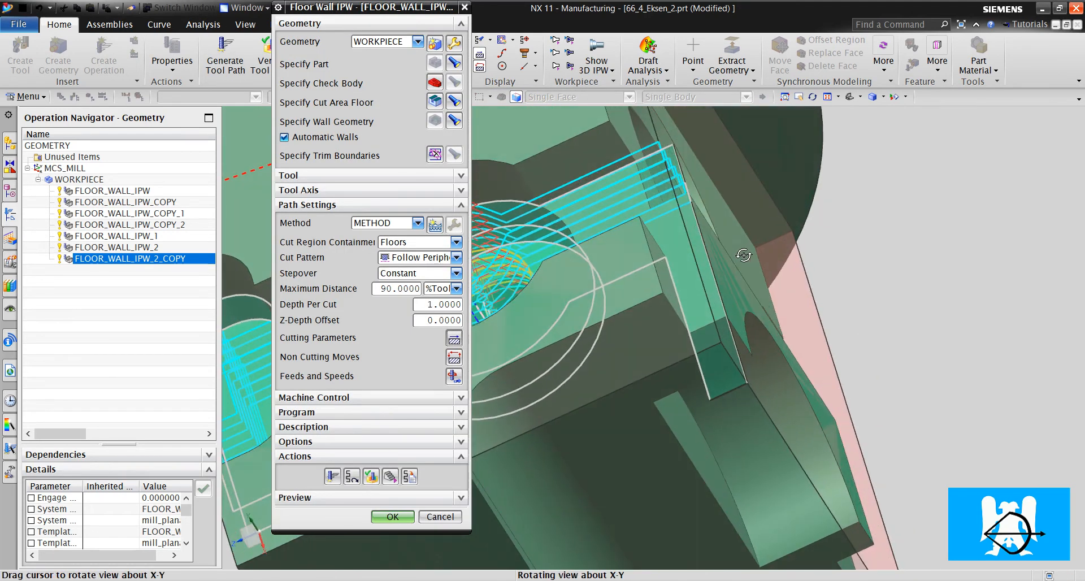
pyautogui.moveTo(744, 255); pyautogui.dragTo(689, 241)
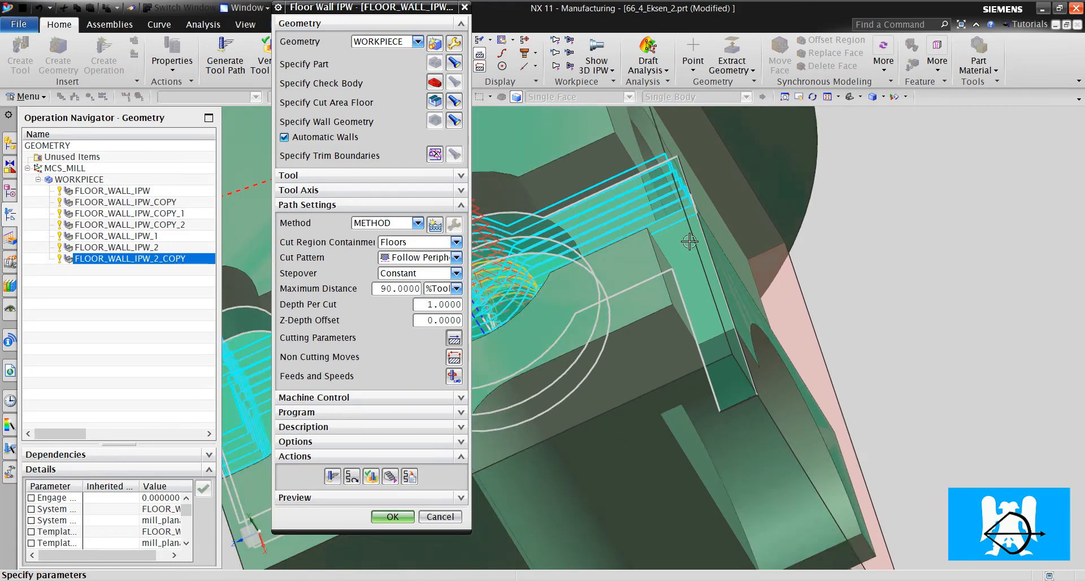
pyautogui.moveTo(689, 242); pyautogui.dragTo(717, 326)
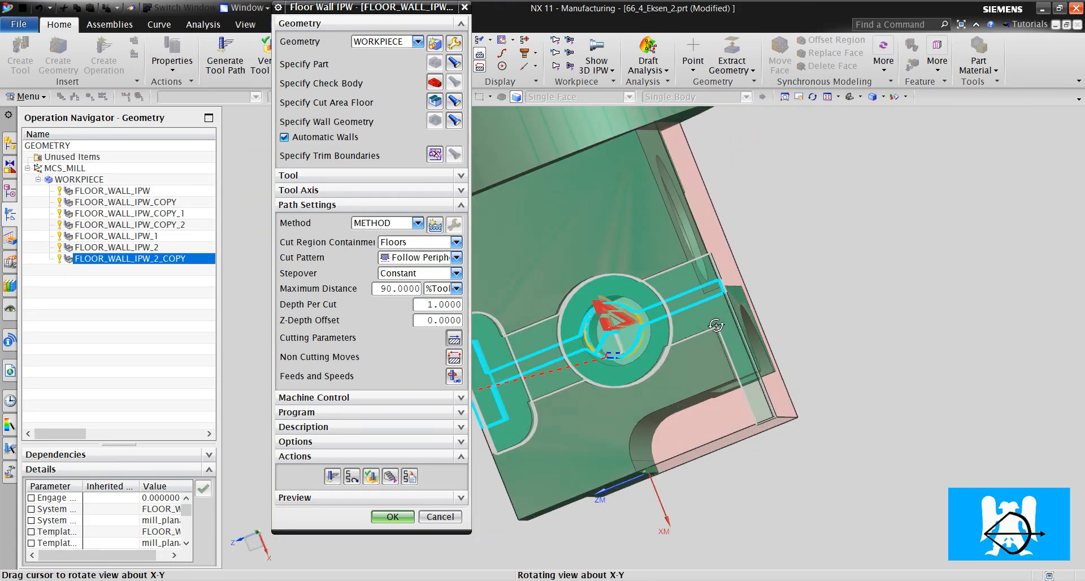
pyautogui.moveTo(717, 325); pyautogui.dragTo(714, 305)
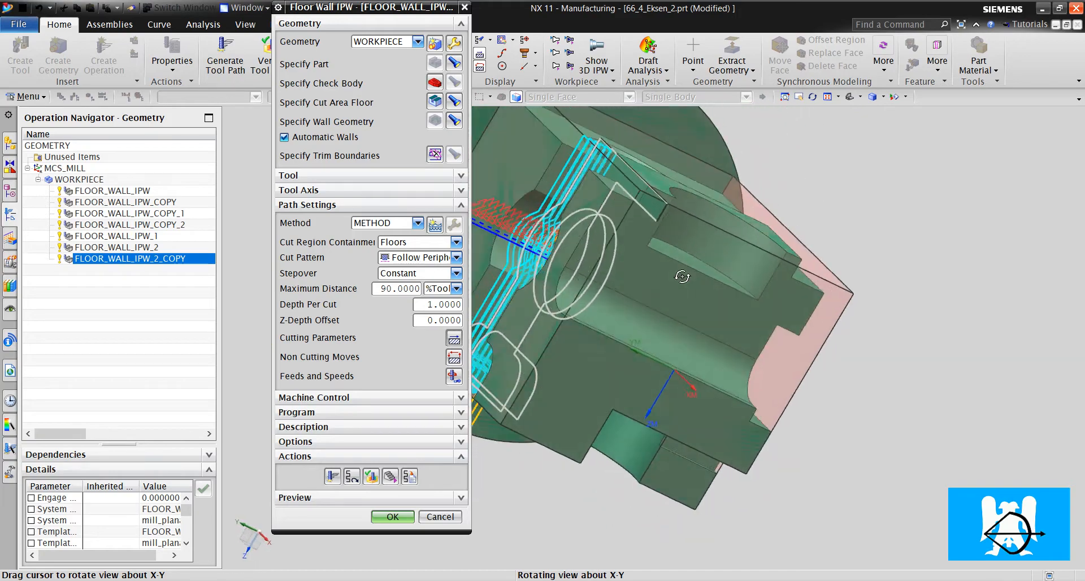
pyautogui.moveTo(682, 277); pyautogui.dragTo(704, 311)
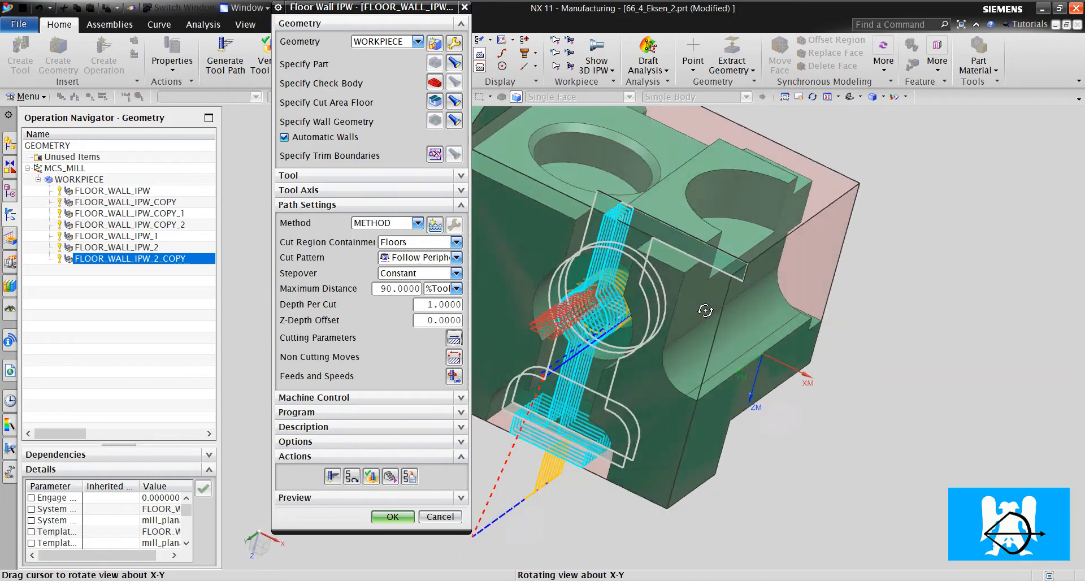
pyautogui.moveTo(706, 311); pyautogui.dragTo(695, 326)
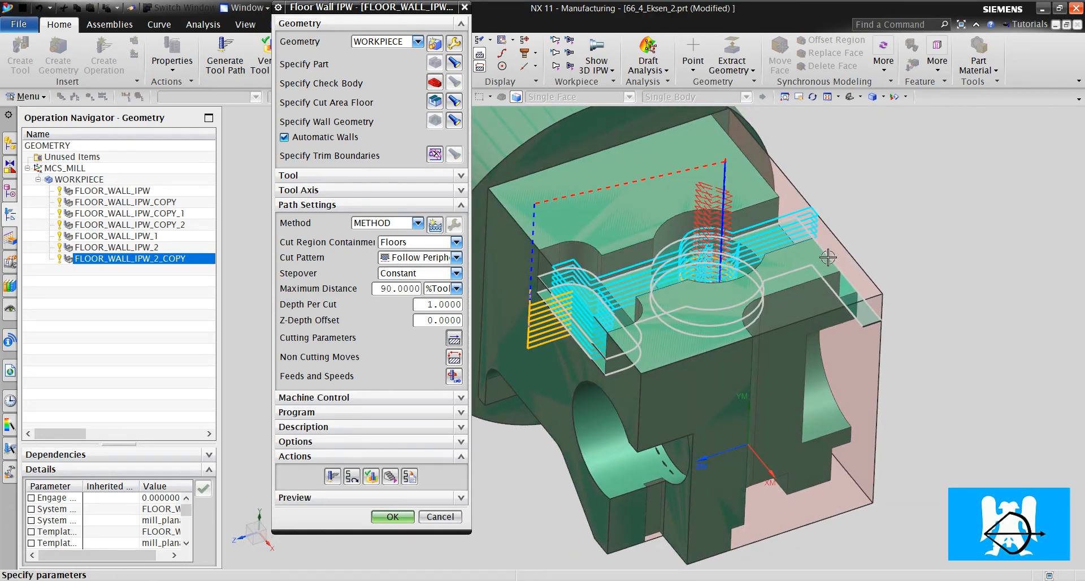
pyautogui.moveTo(740, 277)
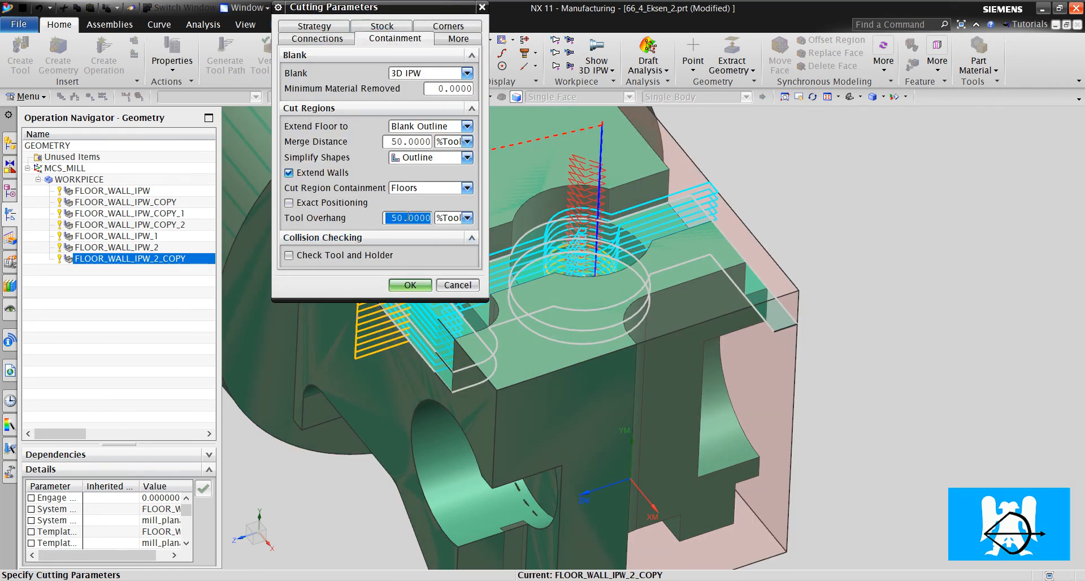
pyautogui.write('100')
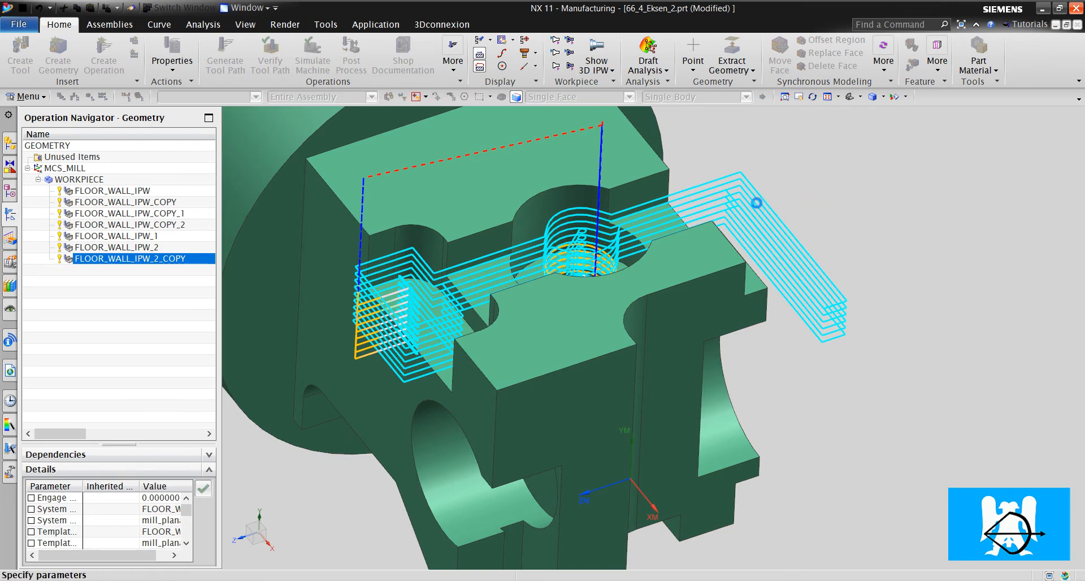
# Reopen FLOOR_WALL_IPW_2_COPY, inspect the extended toolpath, and check the Containment overhang without changes.
pyautogui.doubleClick(129, 257)
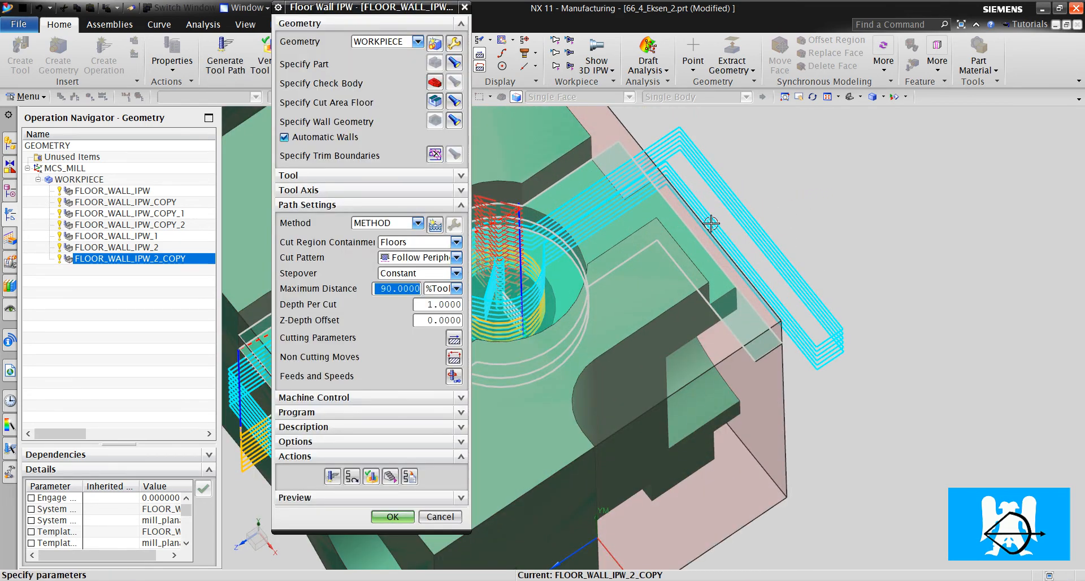
pyautogui.moveTo(706, 235); pyautogui.dragTo(698, 249)
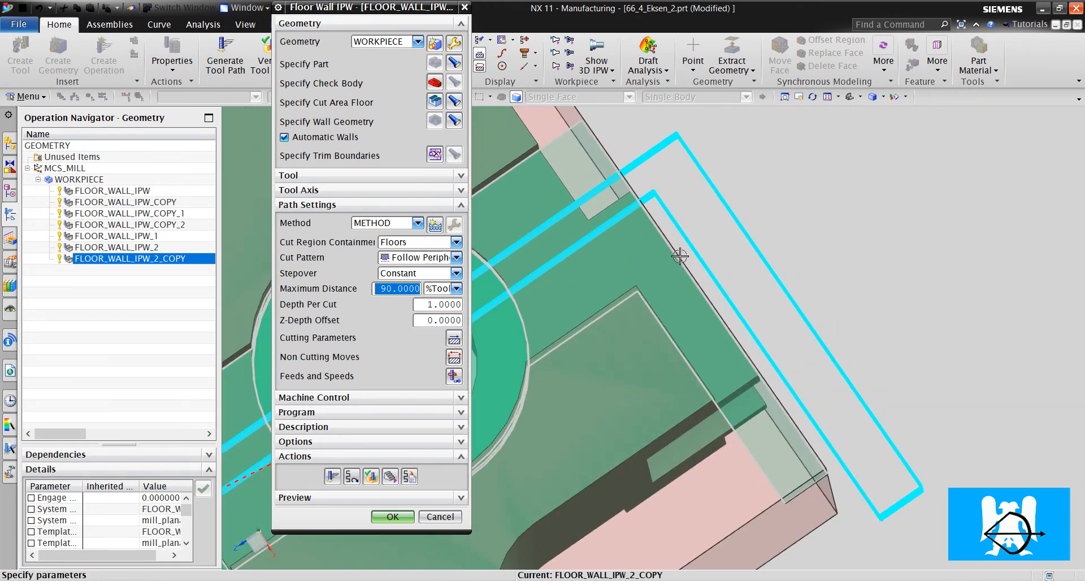
pyautogui.moveTo(682, 258); pyautogui.dragTo(761, 307)
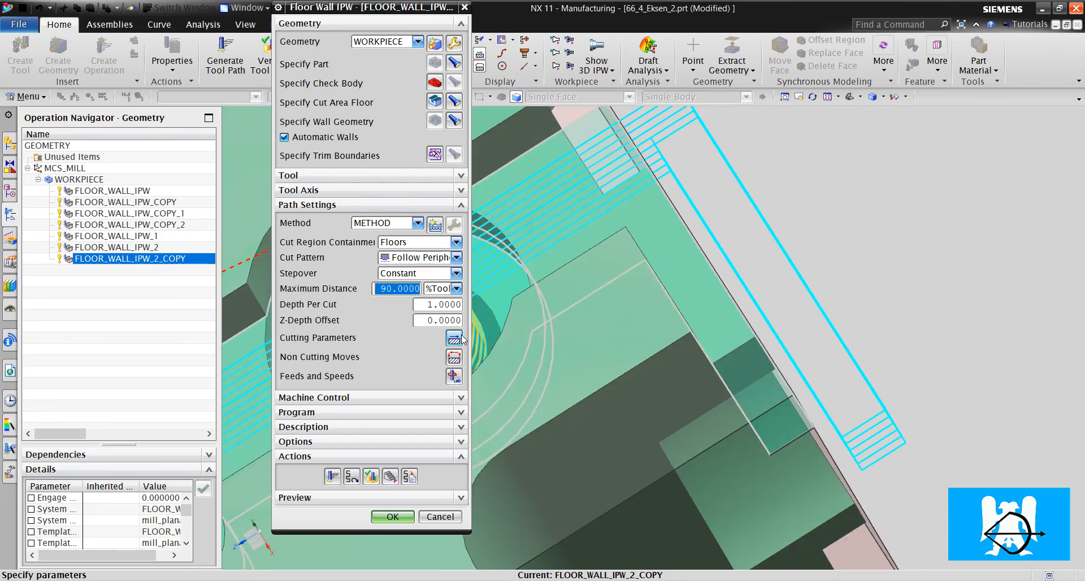
pyautogui.moveTo(651, 277)
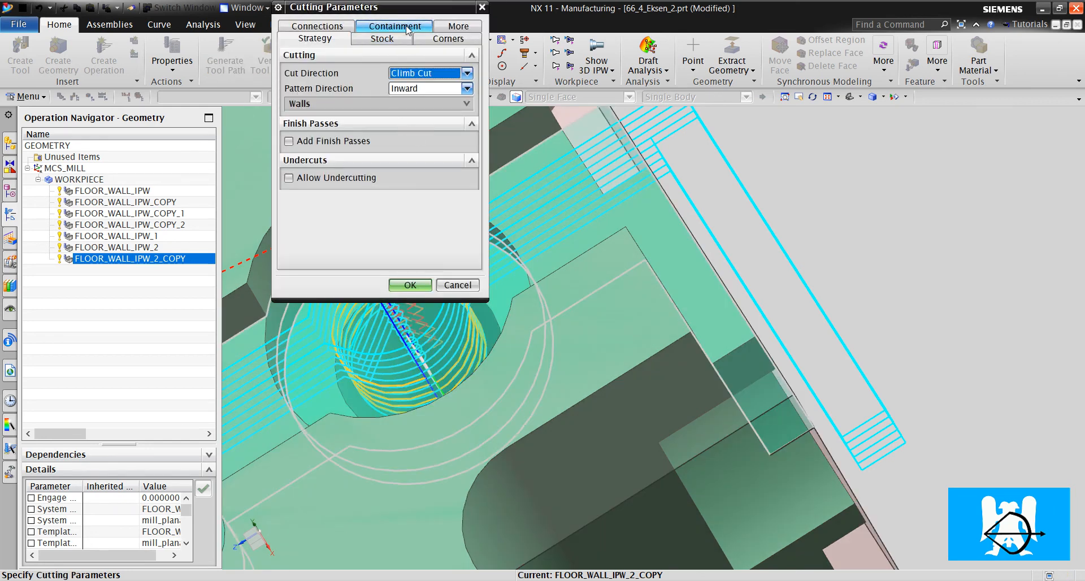
pyautogui.click(396, 39)
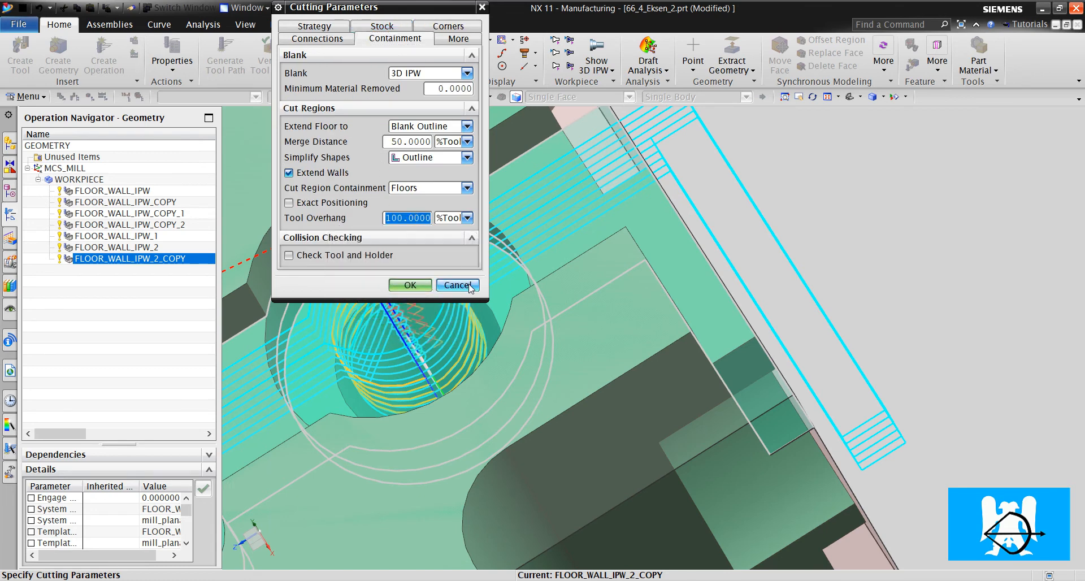
pyautogui.click(455, 285)
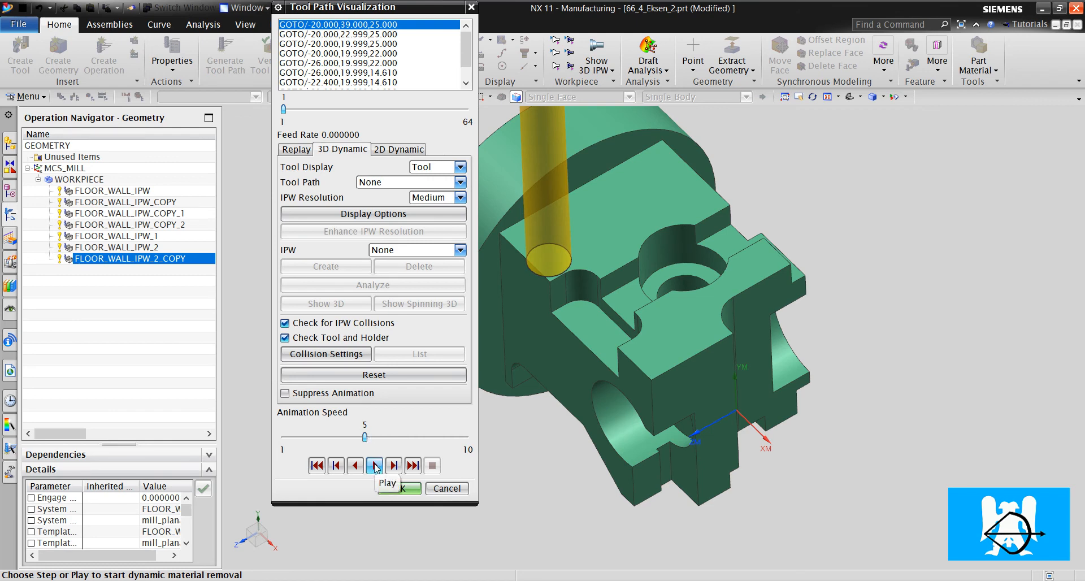
# Run FLOOR_WALL_IPW_2_COPY's 64-move 3D dynamic material removal to the end and finish verification.
pyautogui.click(374, 465)
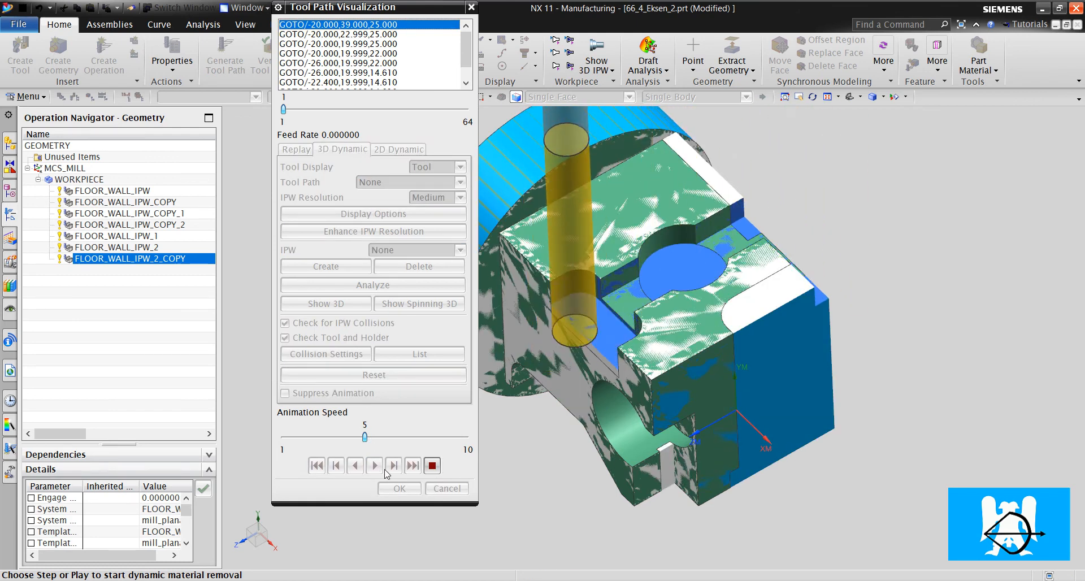
pyautogui.click(374, 464)
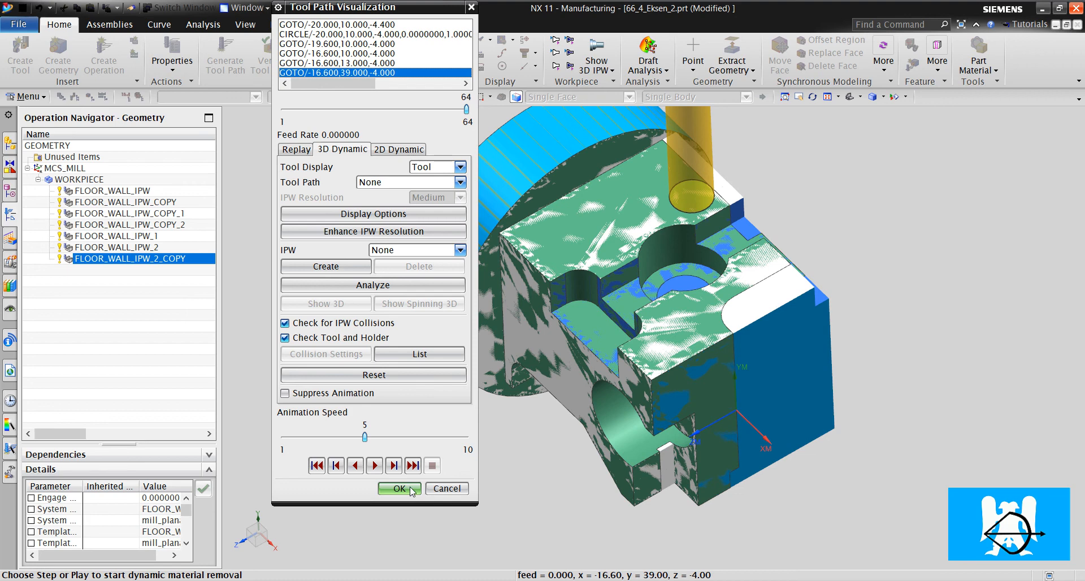
pyautogui.click(399, 488)
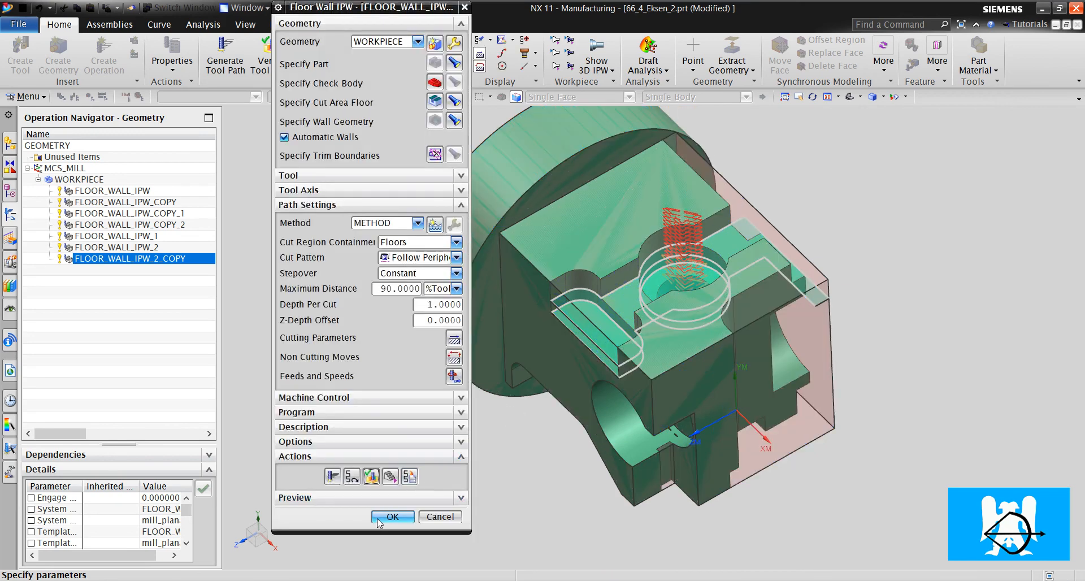
# Close the operation settings and orbit the machined part to inspect the slot and pockets from several sides.
pyautogui.click(392, 517)
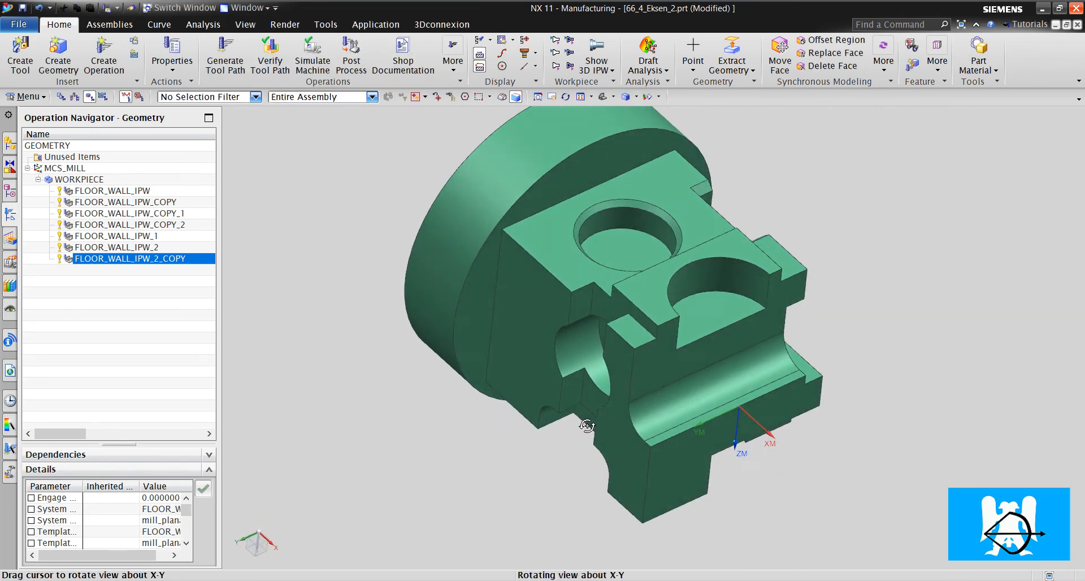
pyautogui.moveTo(587, 425); pyautogui.dragTo(563, 475)
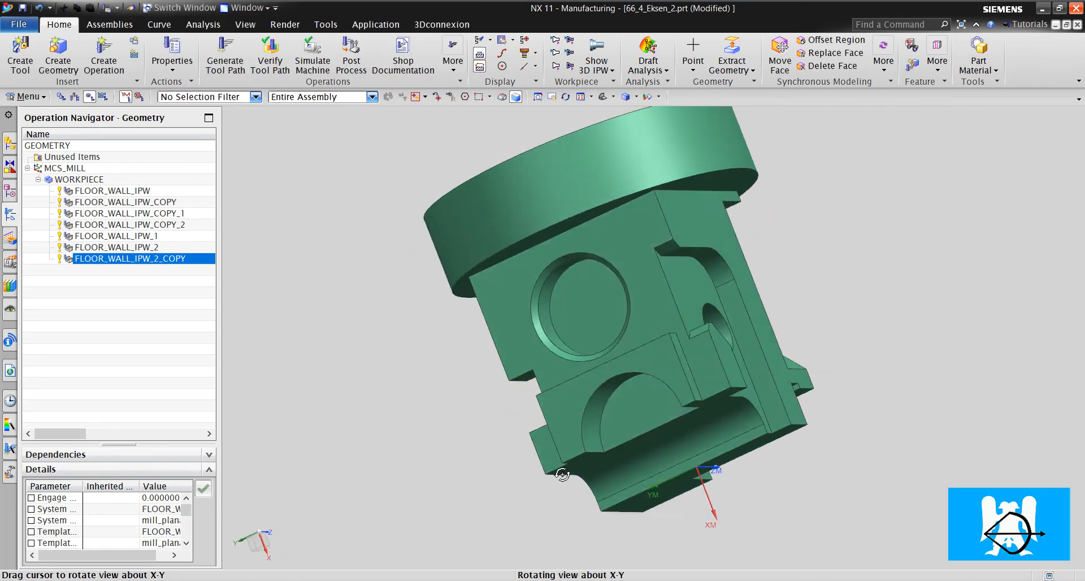
pyautogui.moveTo(564, 474); pyautogui.dragTo(584, 461)
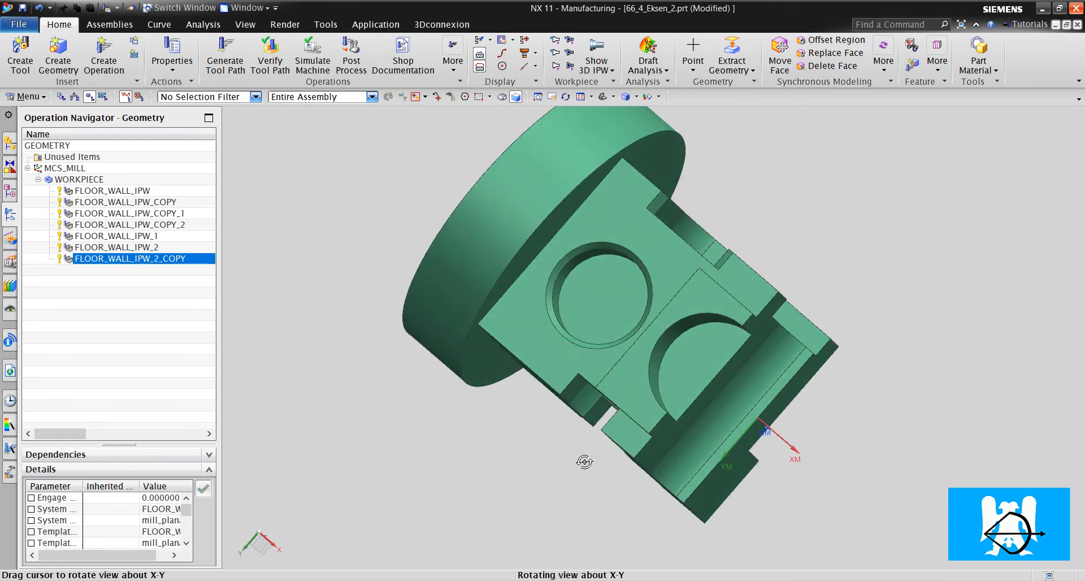
pyautogui.moveTo(585, 461); pyautogui.dragTo(602, 434)
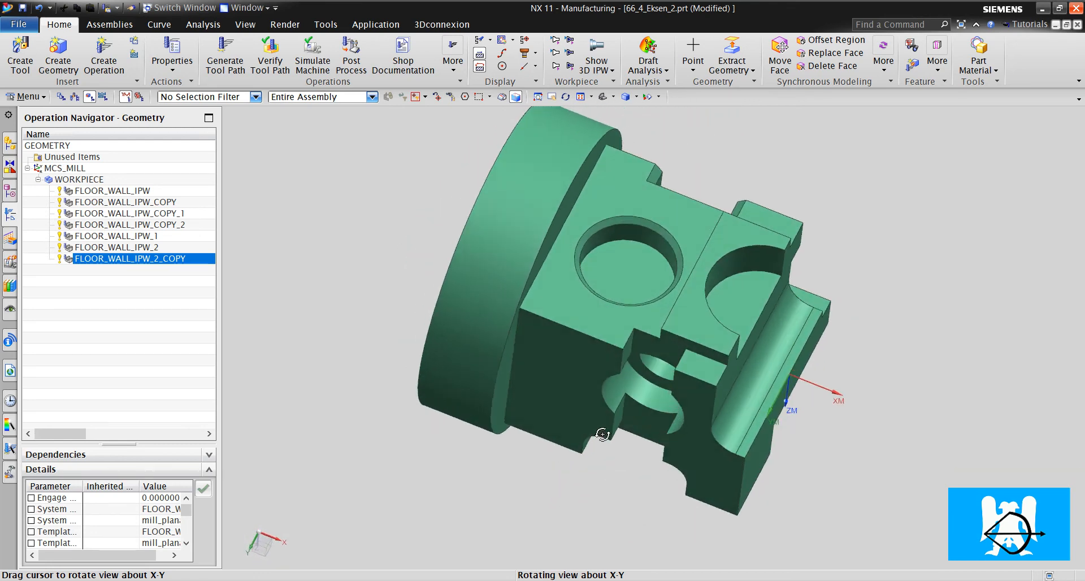
pyautogui.moveTo(603, 434); pyautogui.dragTo(553, 466)
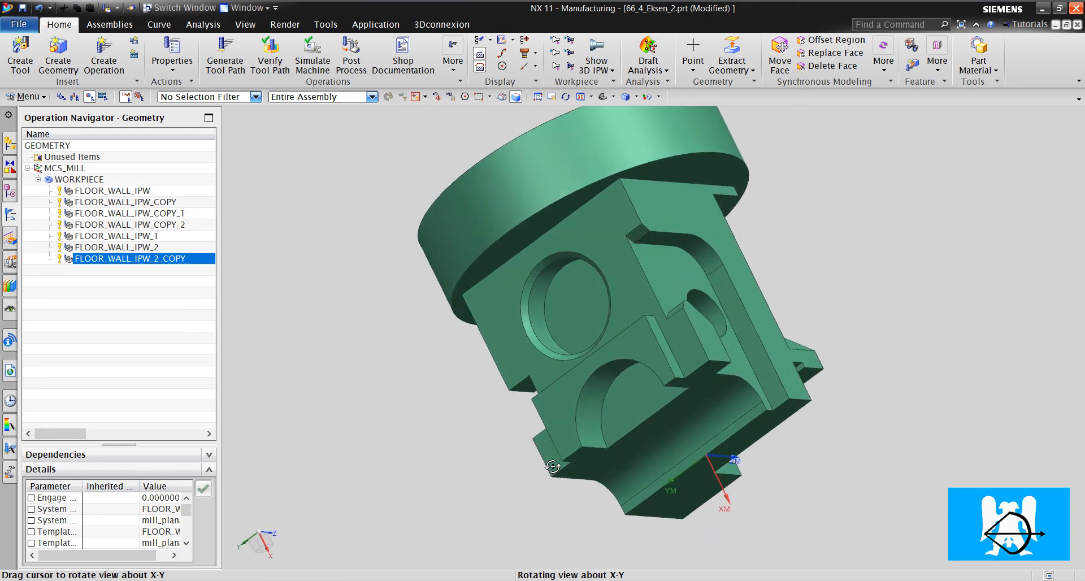
pyautogui.moveTo(553, 466); pyautogui.dragTo(587, 421)
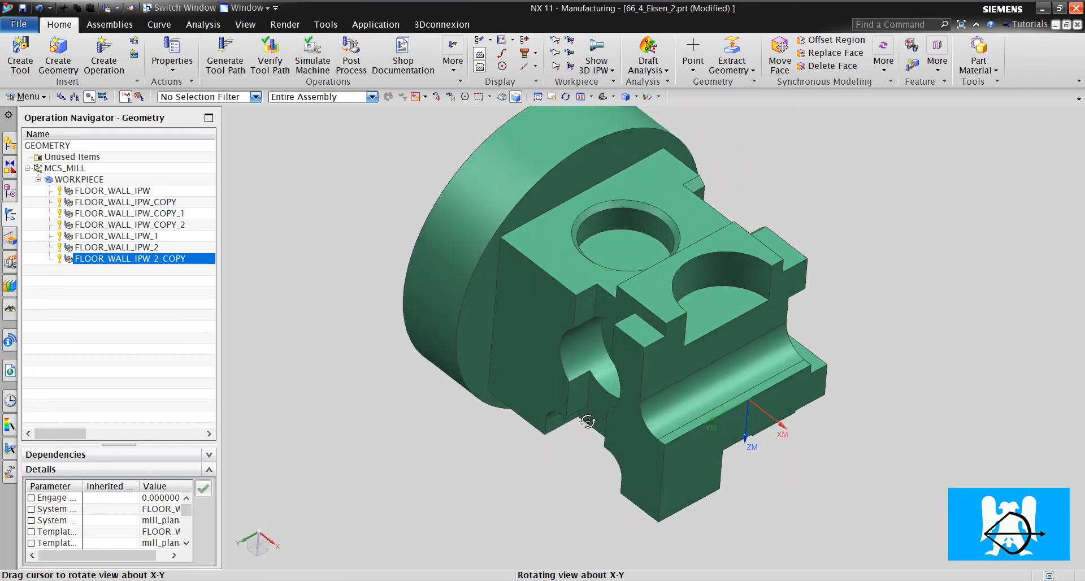
pyautogui.moveTo(587, 421); pyautogui.dragTo(602, 427)
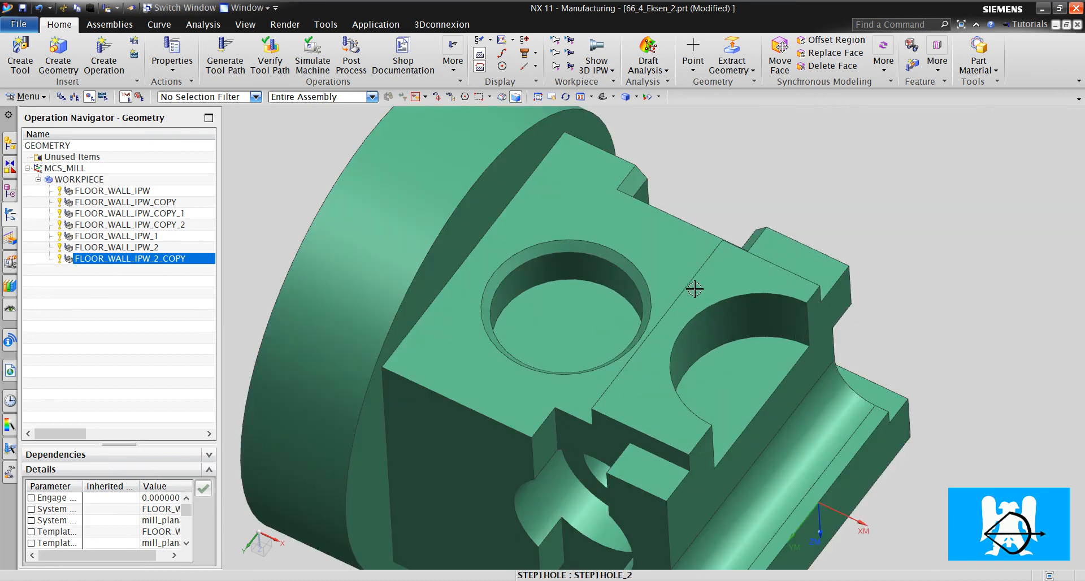
pyautogui.moveTo(695, 288); pyautogui.dragTo(753, 303)
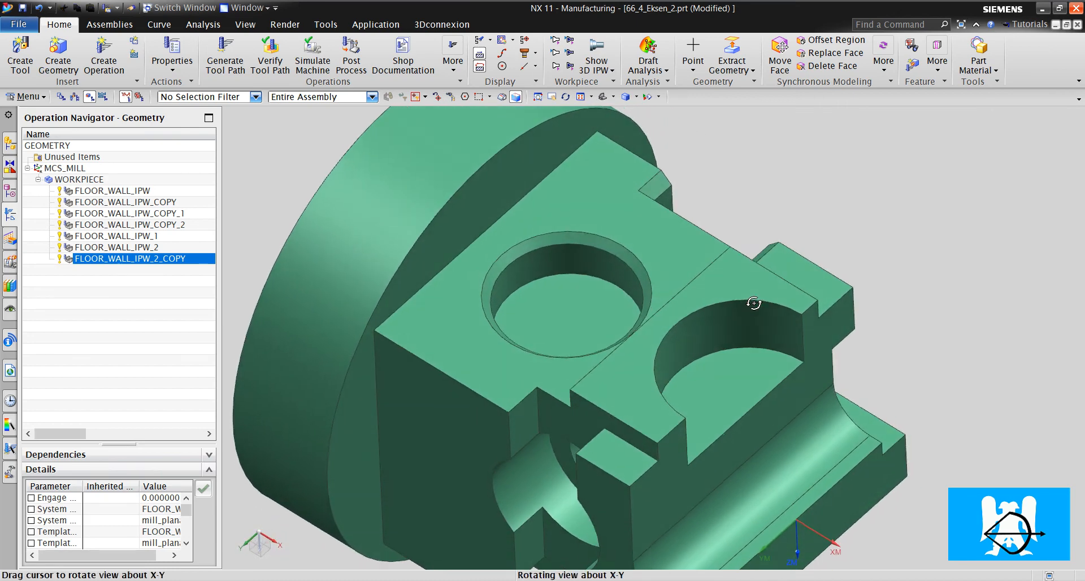
pyautogui.moveTo(753, 303); pyautogui.dragTo(618, 376)
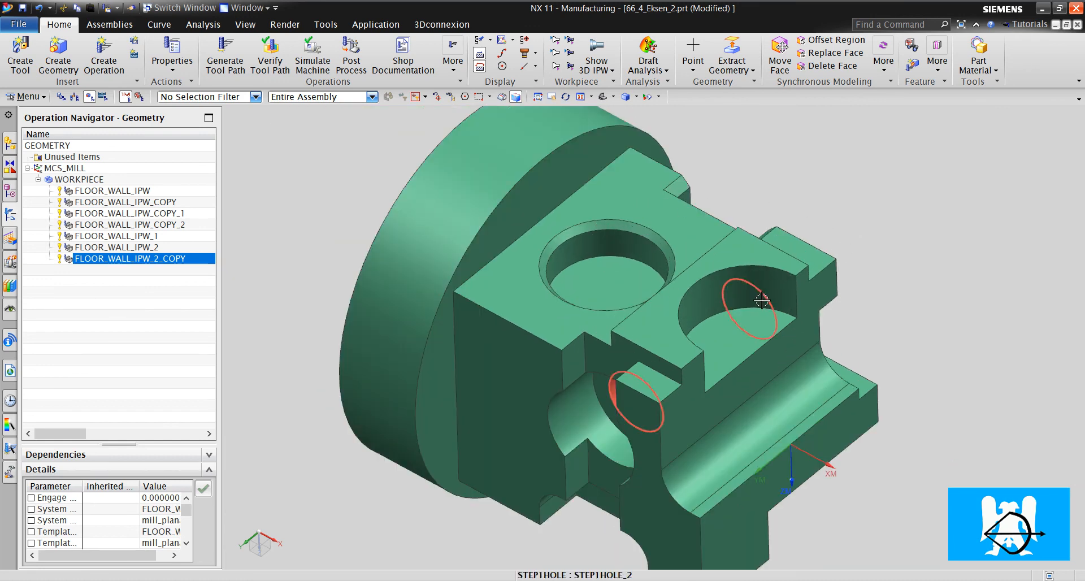
pyautogui.moveTo(761, 302)
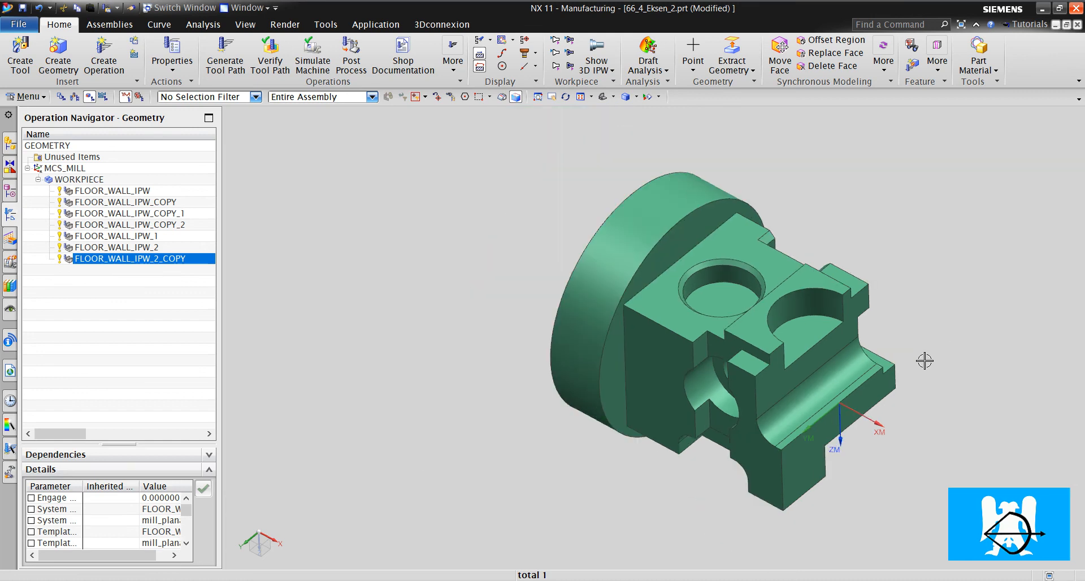
pyautogui.scroll(3)
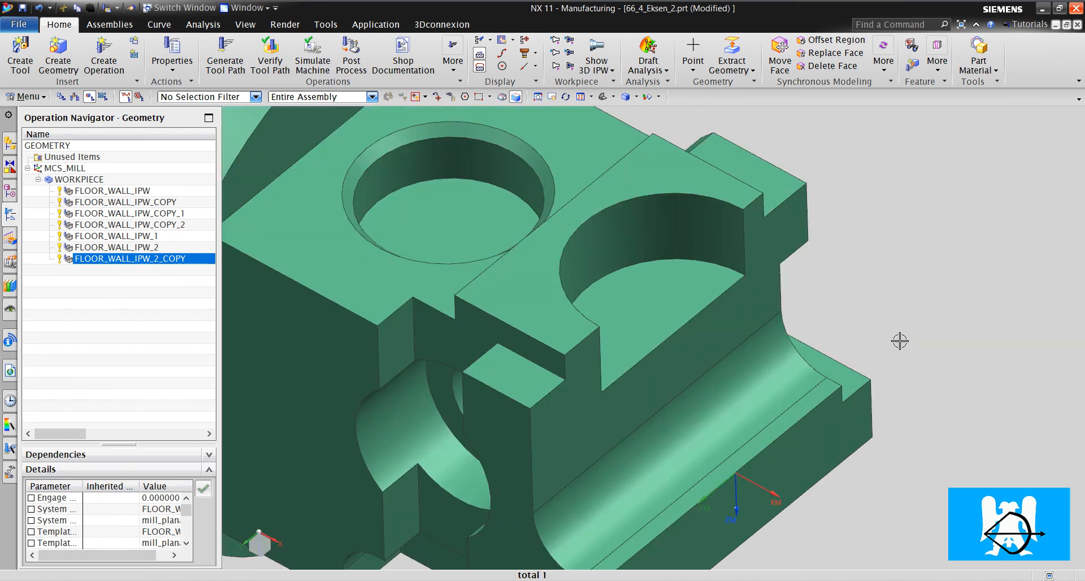